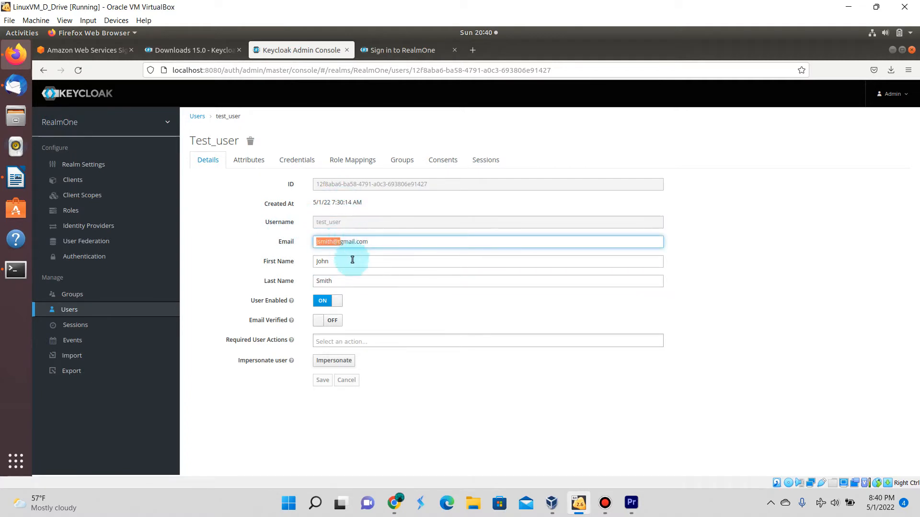
Step: Check test_user's email and John Smith name in Keycloak, then switch to the terminal
left_click(353, 280)
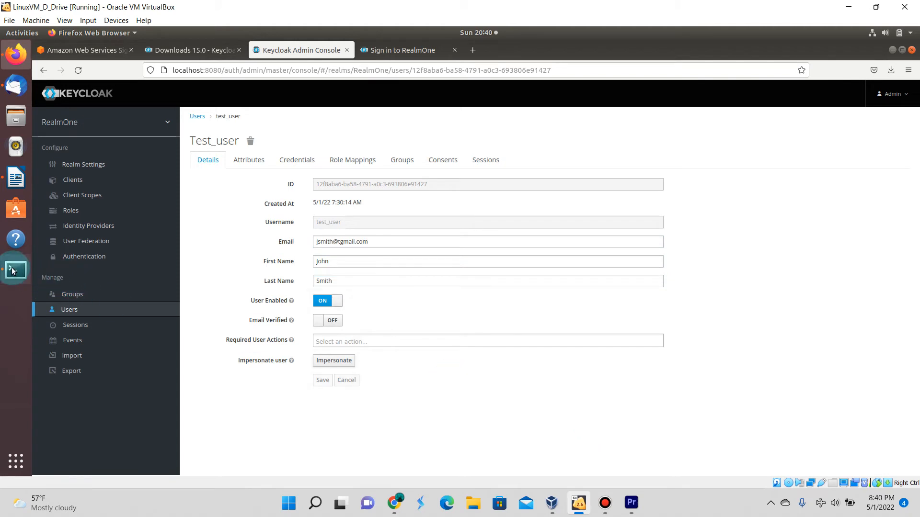
left_click(16, 269)
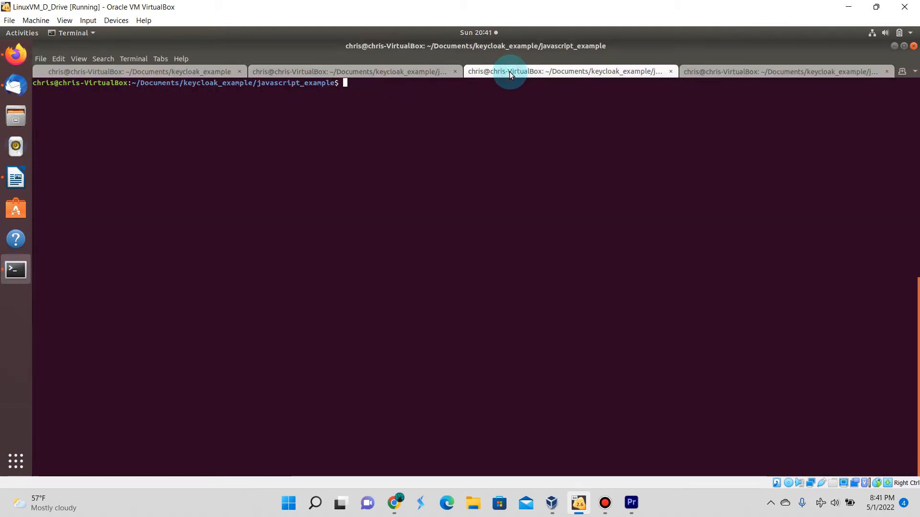
Step: Open index.html in nano and add comments about extracting user data from the keycloak object
type("nan")
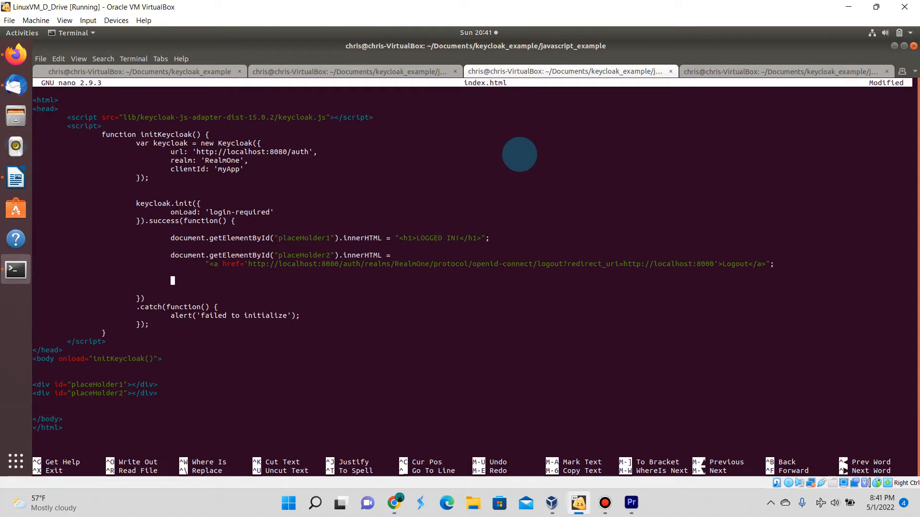
type("// Now lets e")
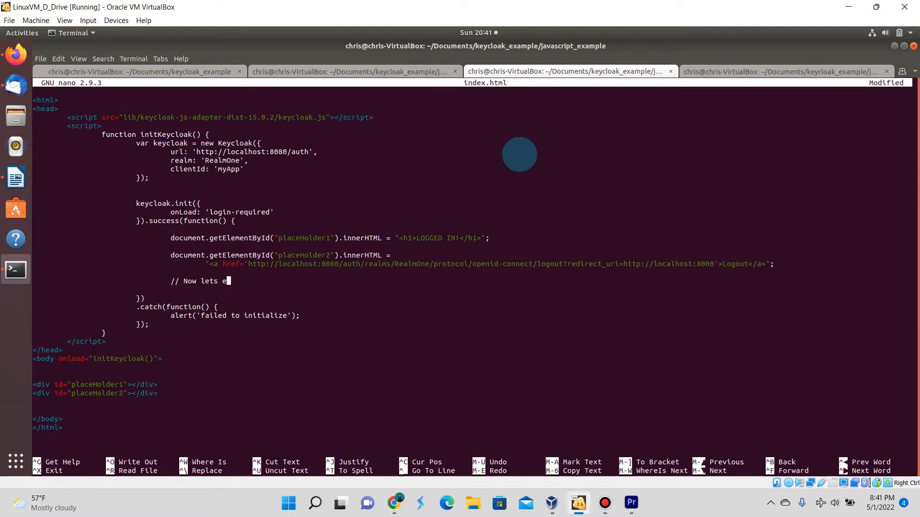
type("xtract some user data")
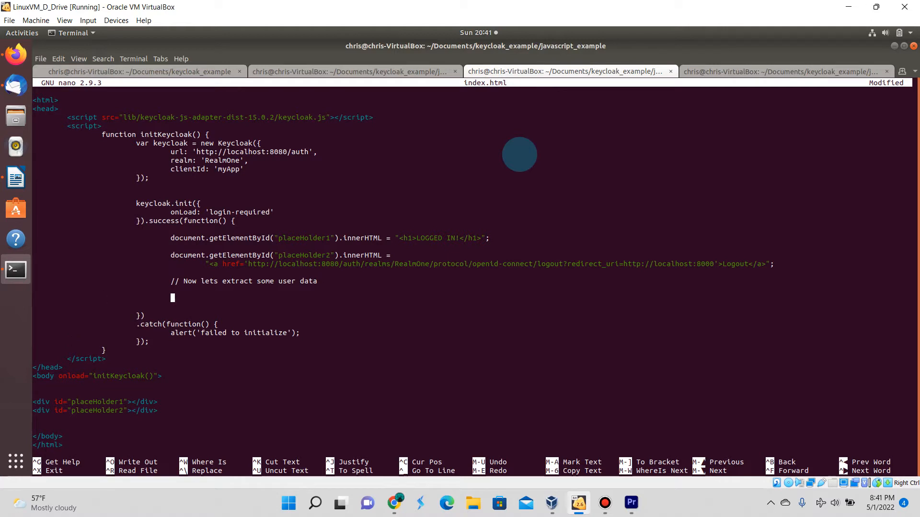
type("// First way is")
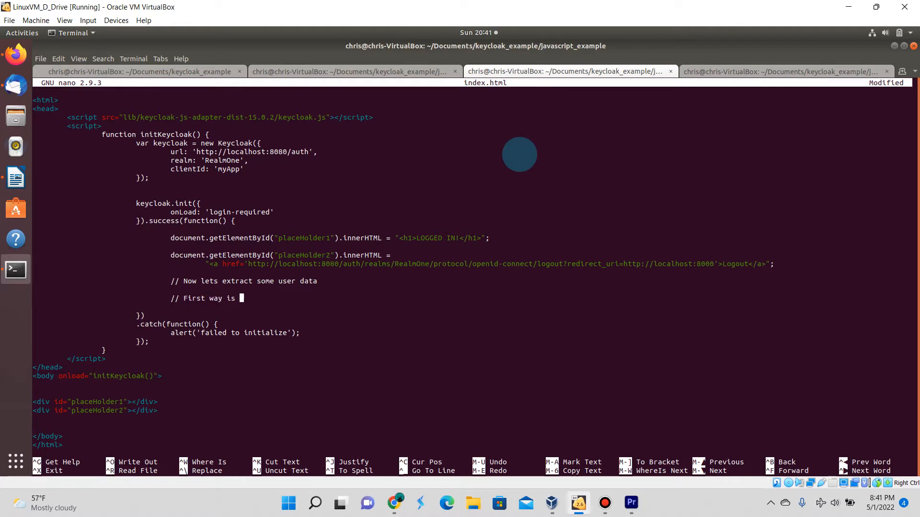
type("to use ht")
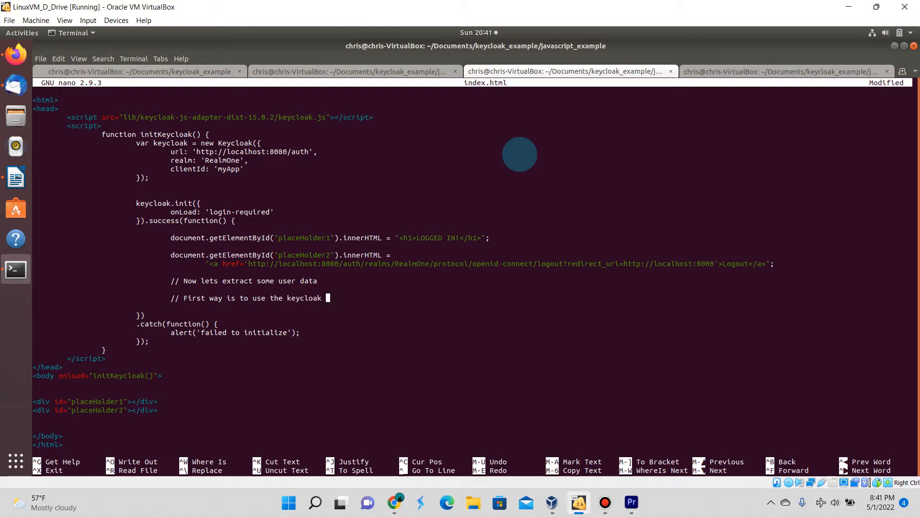
type("object")
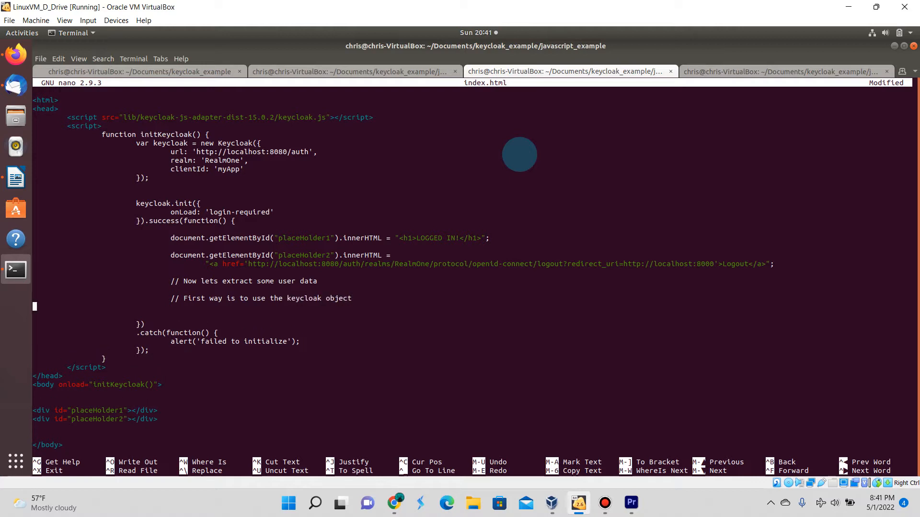
Step: Add var profileData = keycloak.loadUserProfile() with a then(function(userProfile){}) callback
type("var")
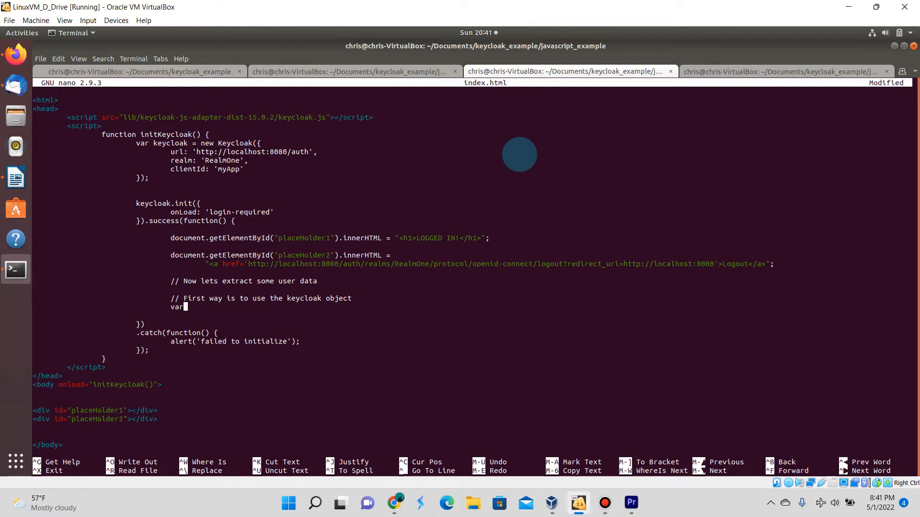
type("profileData")
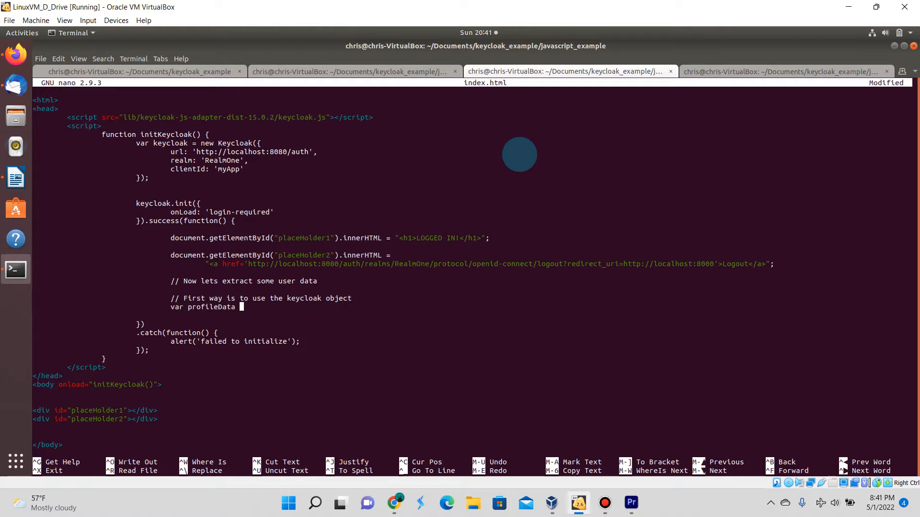
type("= keycloak.loadU")
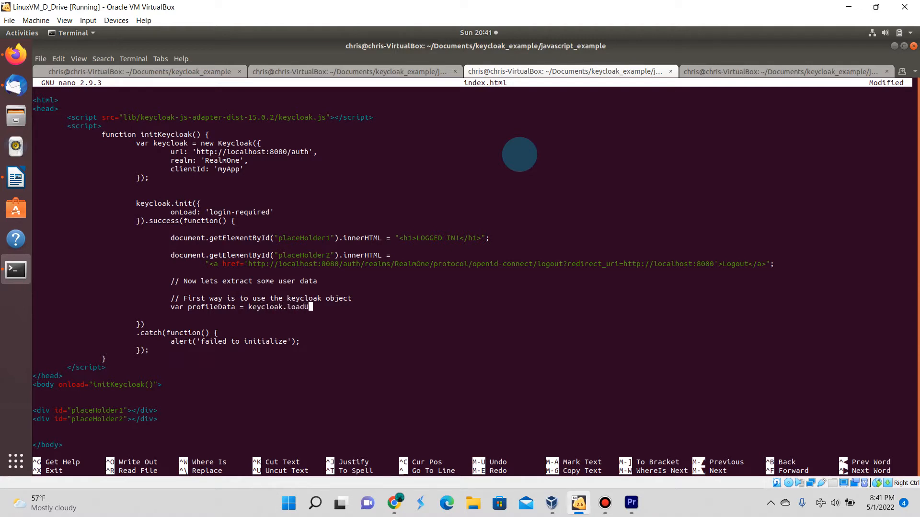
type("serProfile();")
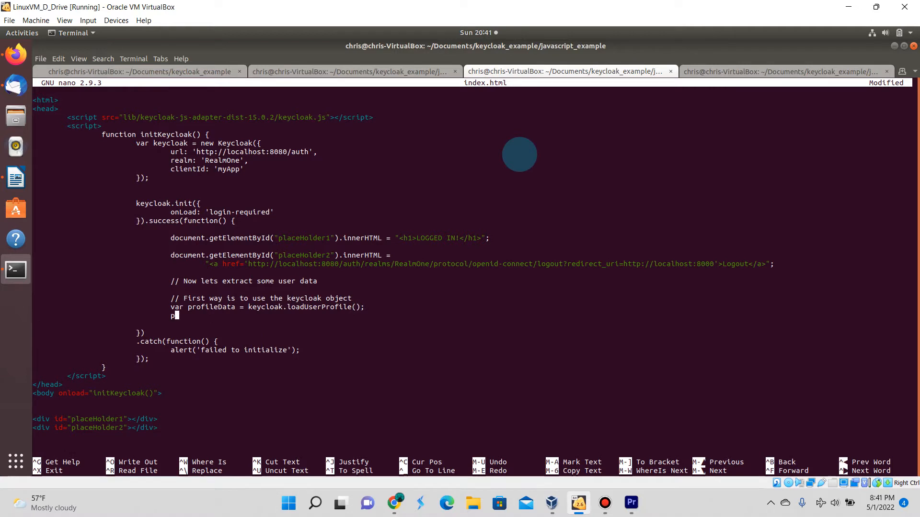
type("rofileData.the")
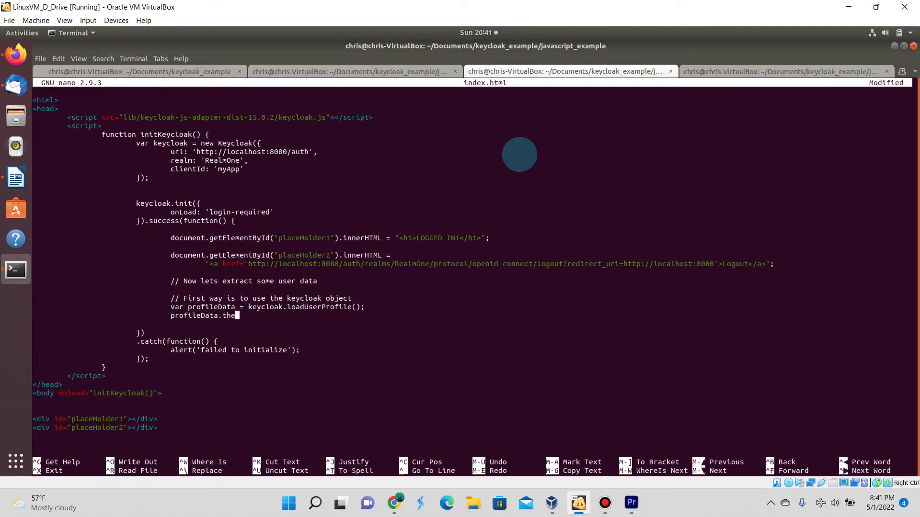
type("n(funct")
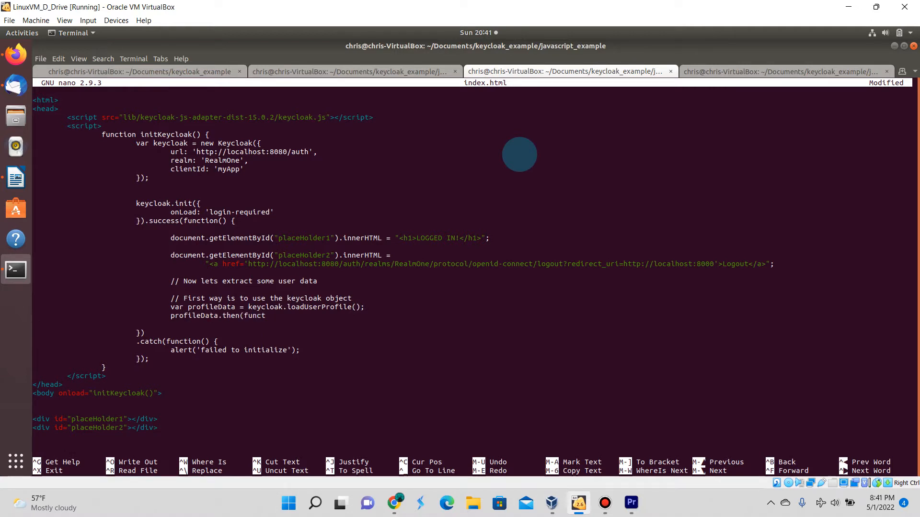
type("userProfi")
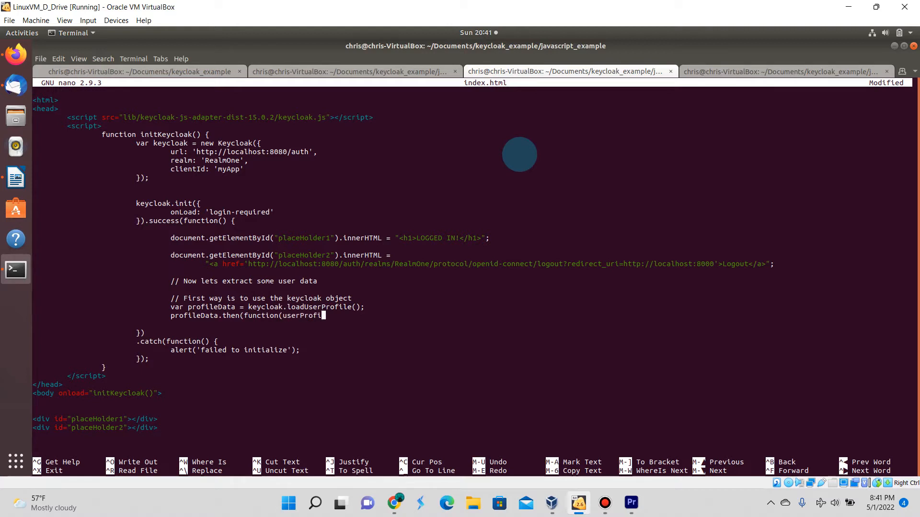
type("le){}")
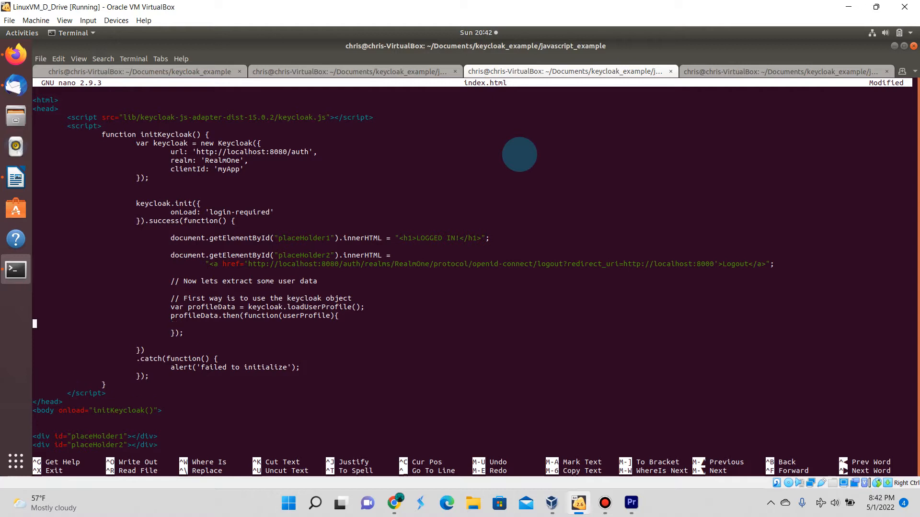
Step: Log 'profile data: ' + JSON.stringify(userProfile) to the console inside the callback
type("\" \"")
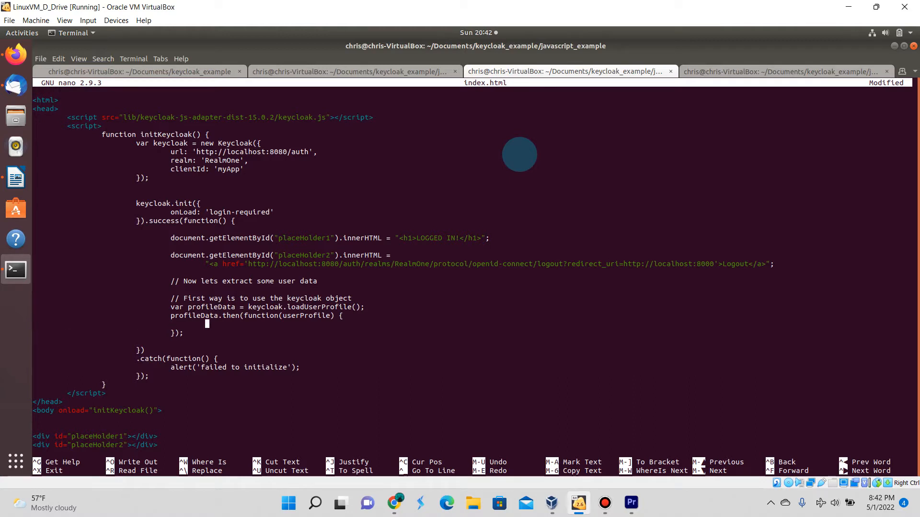
type("console.lo")
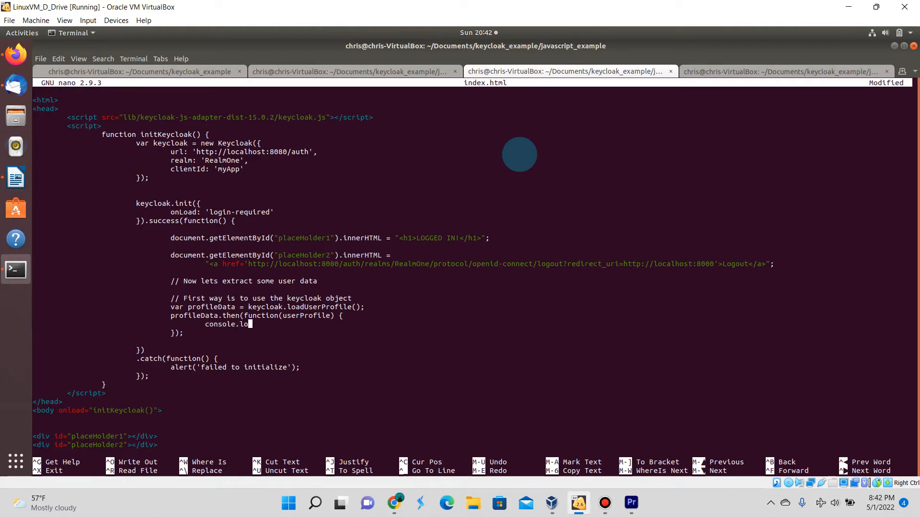
type("g('profile dat")
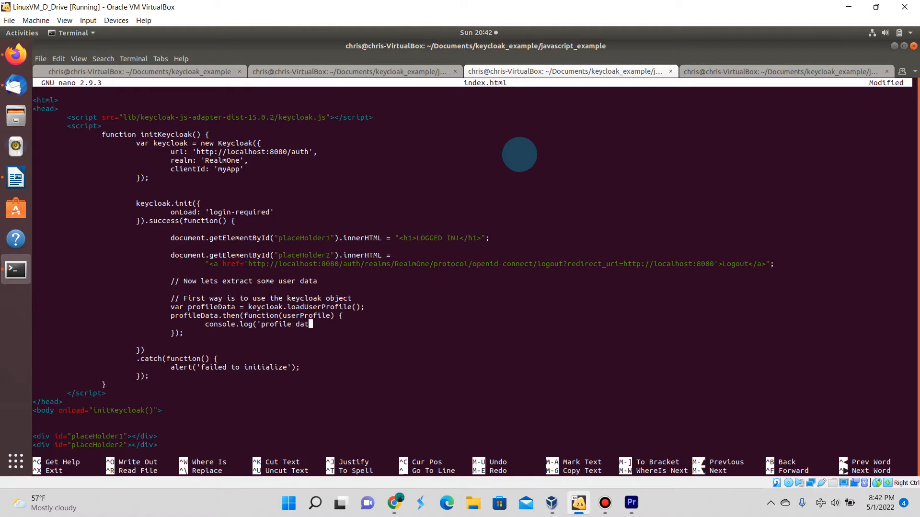
type("a: ' +")
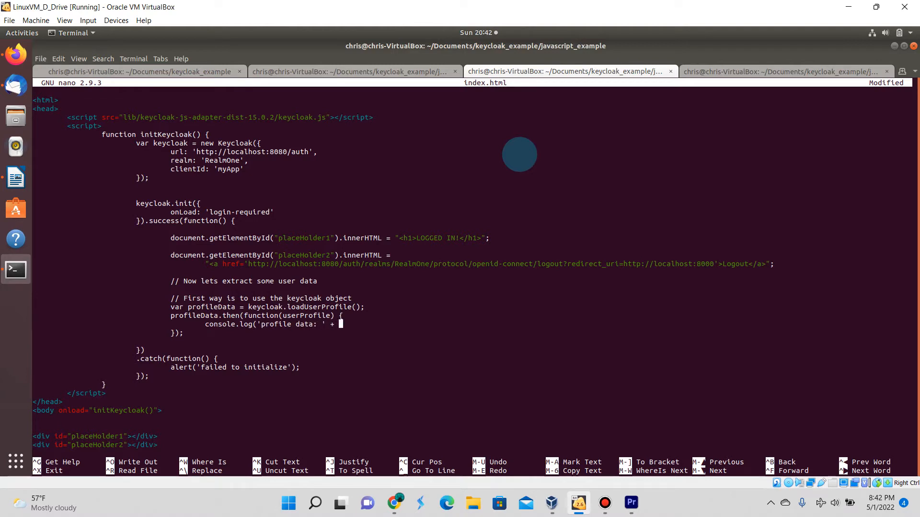
type("JSON.")
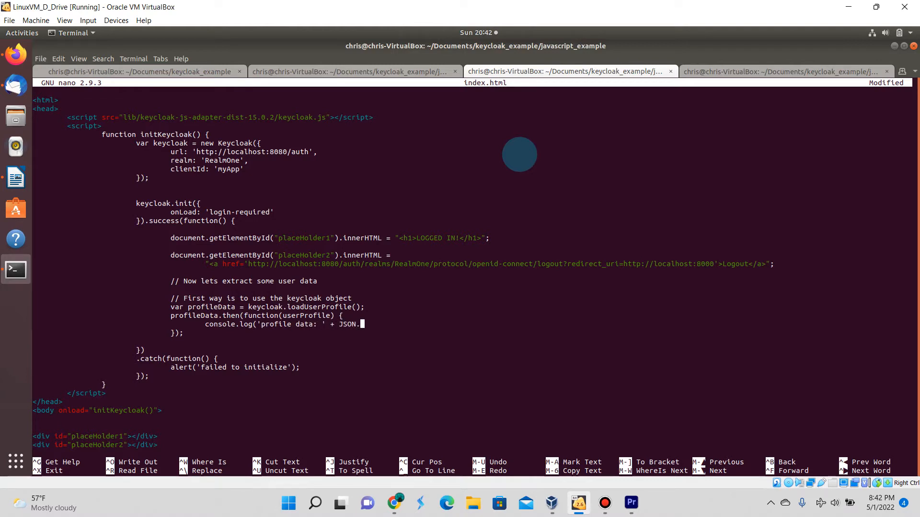
type("stringify")
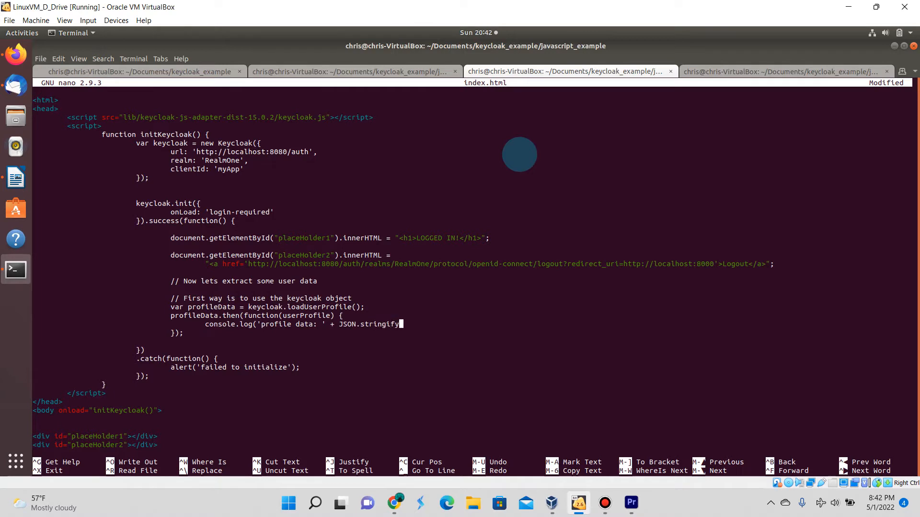
type("(use")
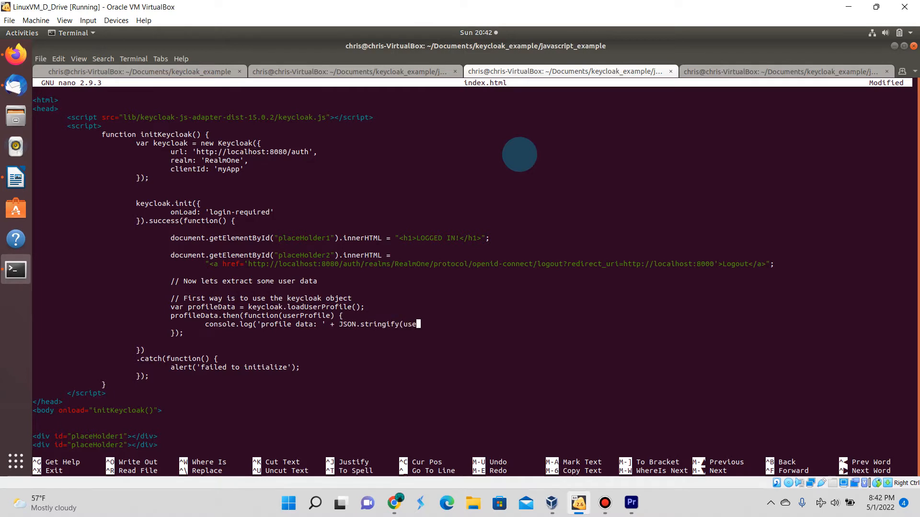
type("rProfile));")
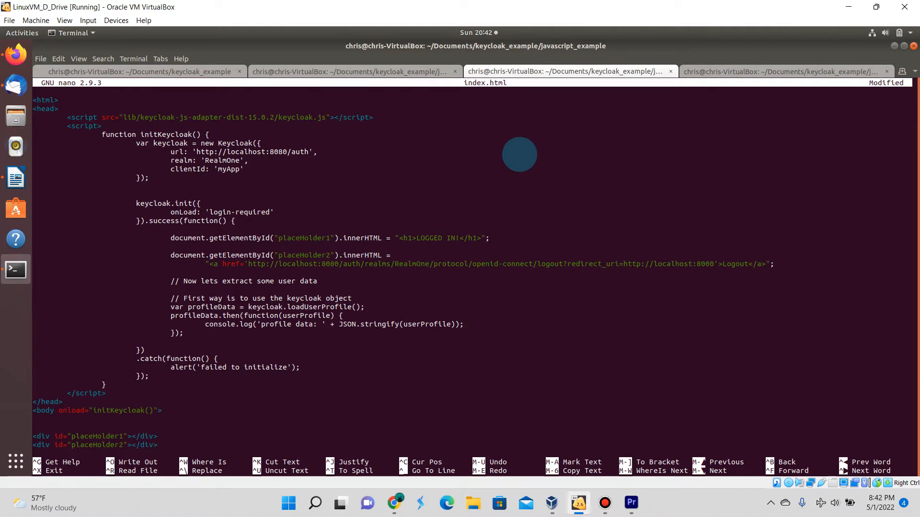
Step: Add var userInfo = keycloak.loadUserInfo() with a then(function(userData){}) callback
key("ctrl+o")
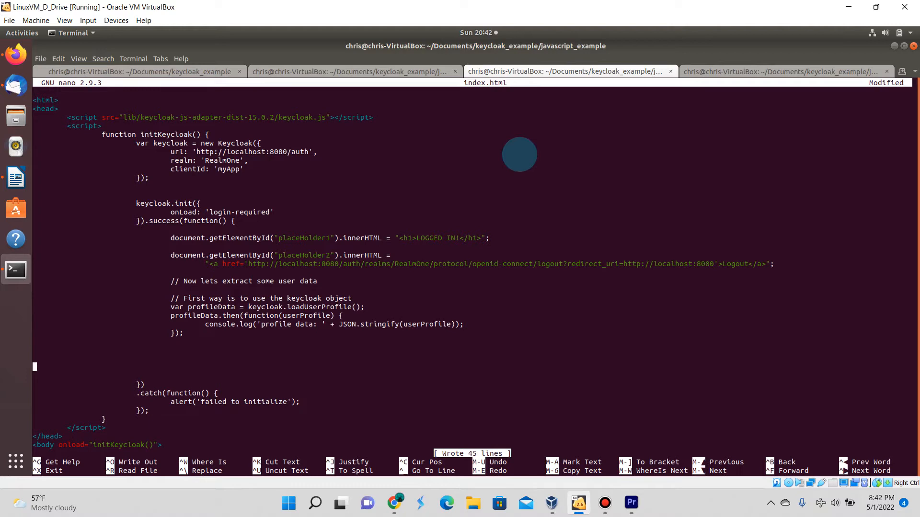
type("var user")
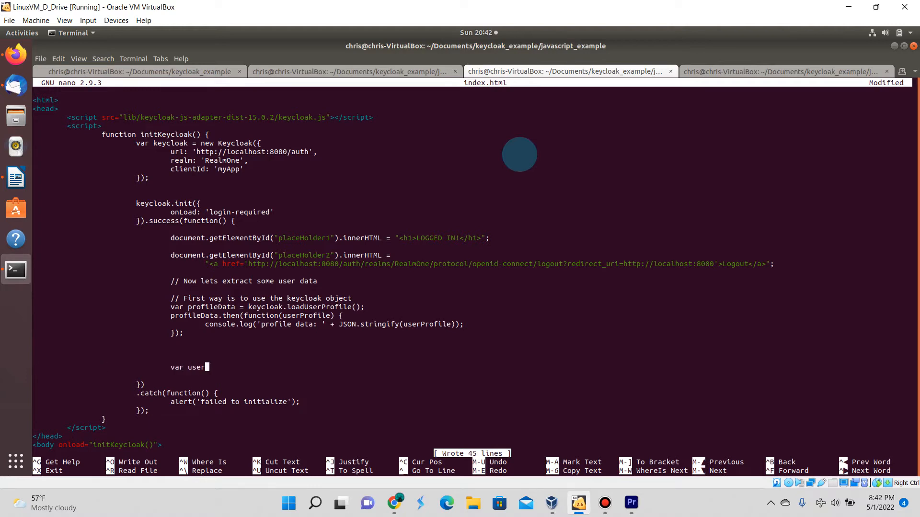
type("Info =")
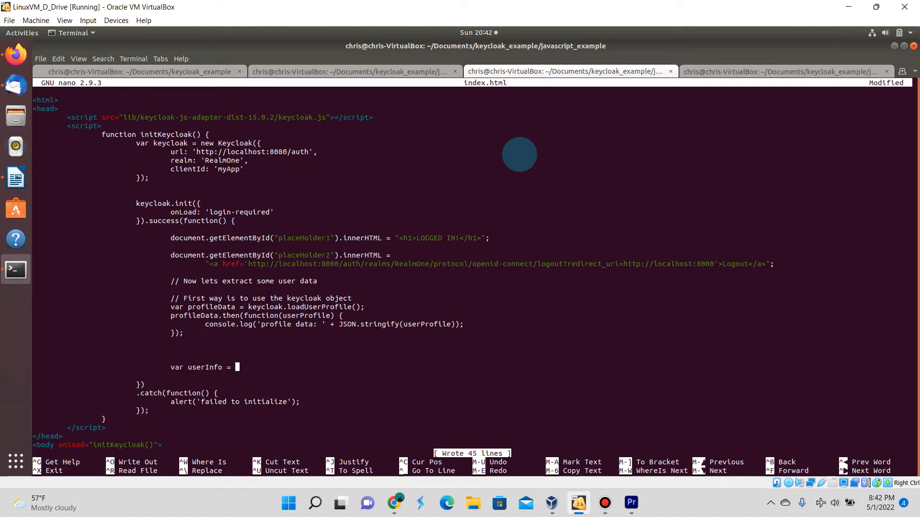
type("keycloak")
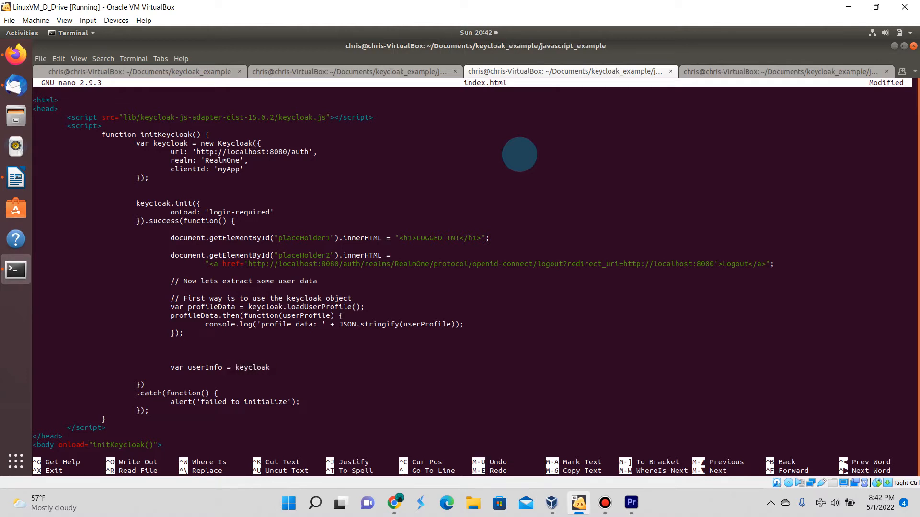
type(".loadUserInf")
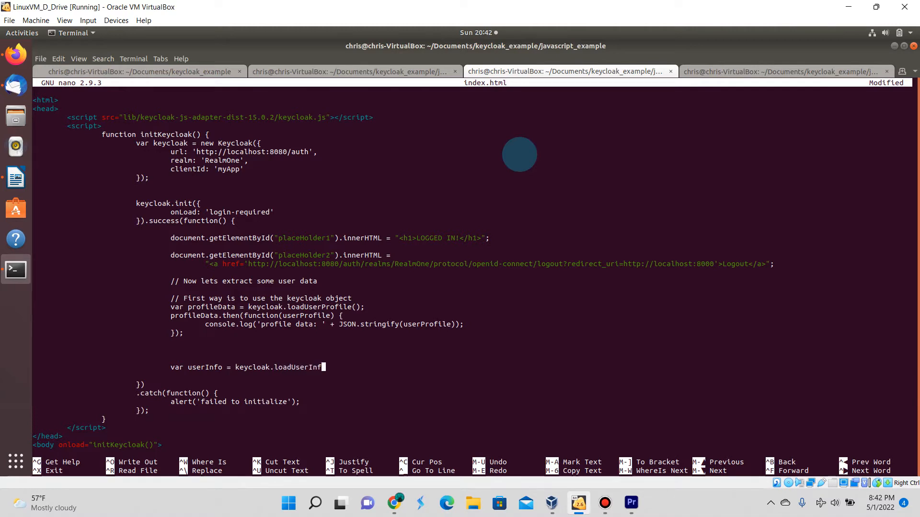
type("o();")
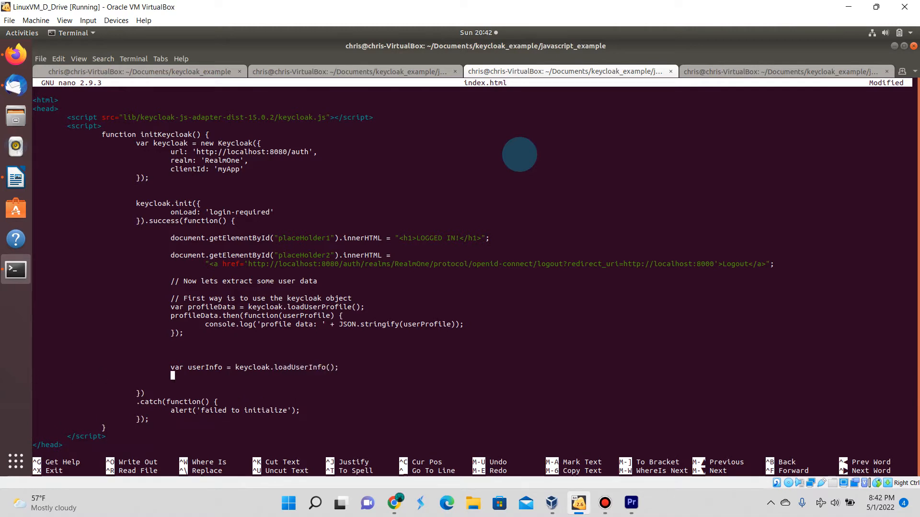
type("userInfo.")
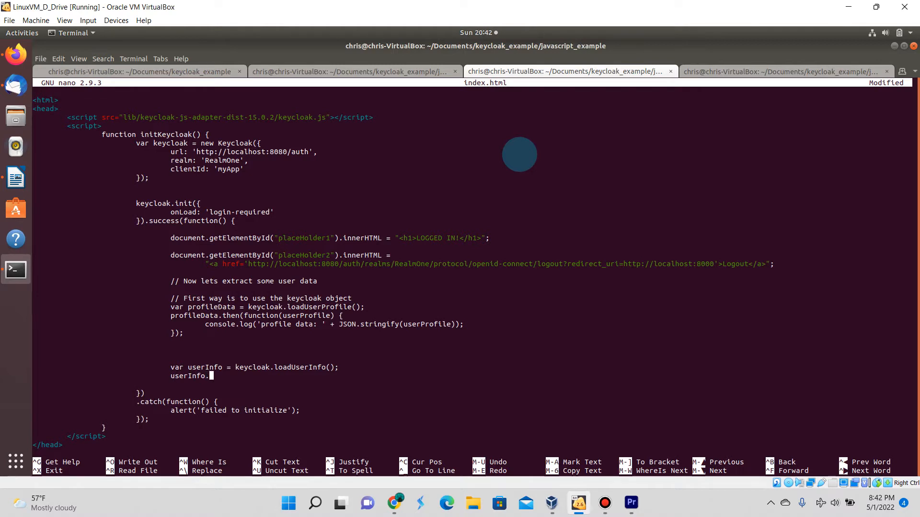
type("then(fu")
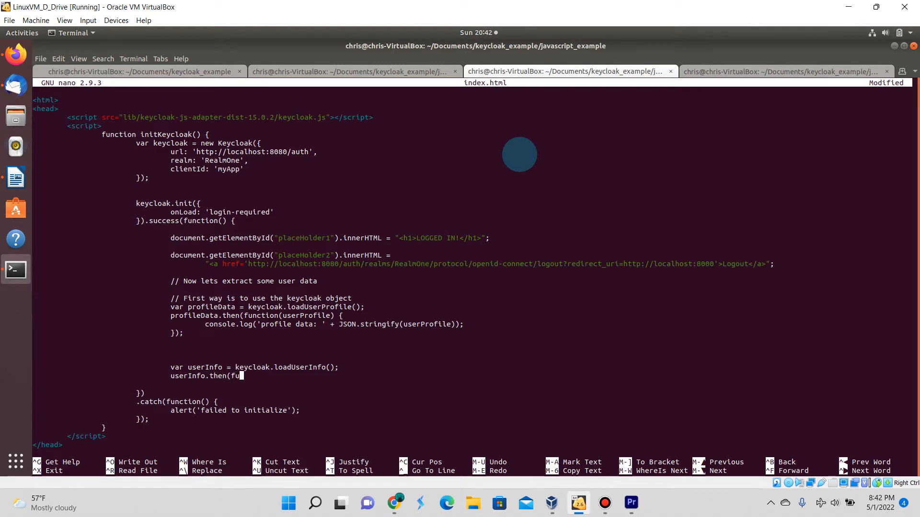
type("nction(")
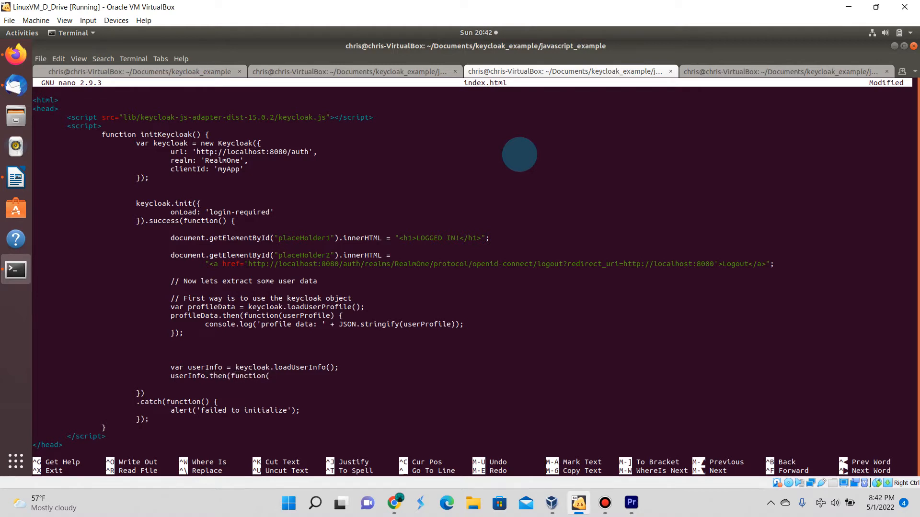
type("userData)")
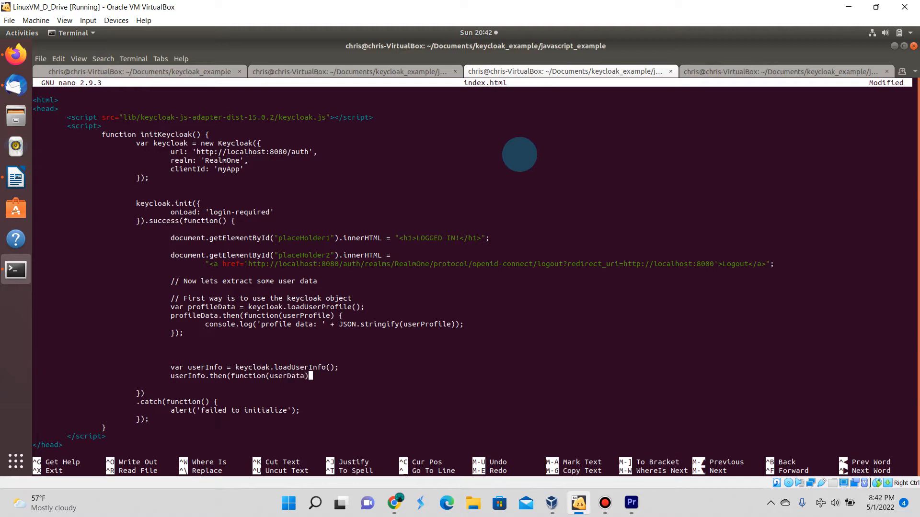
type("{}")
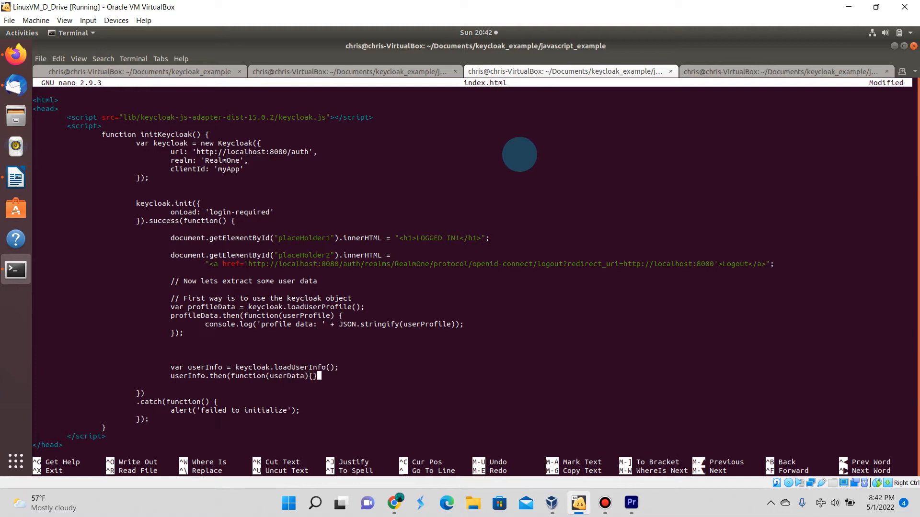
Step: Log the user info as JSON.stringify(userData) inside the callback
key("Enter")
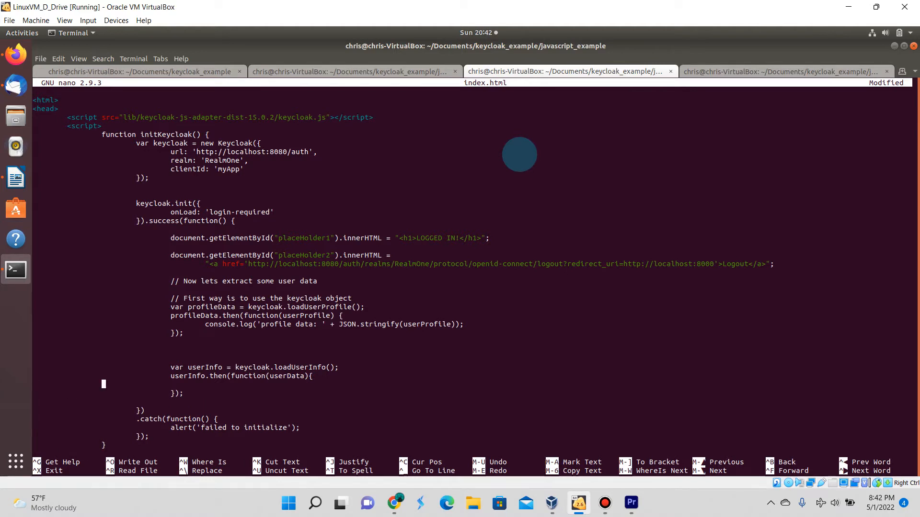
type("console.log('user in")
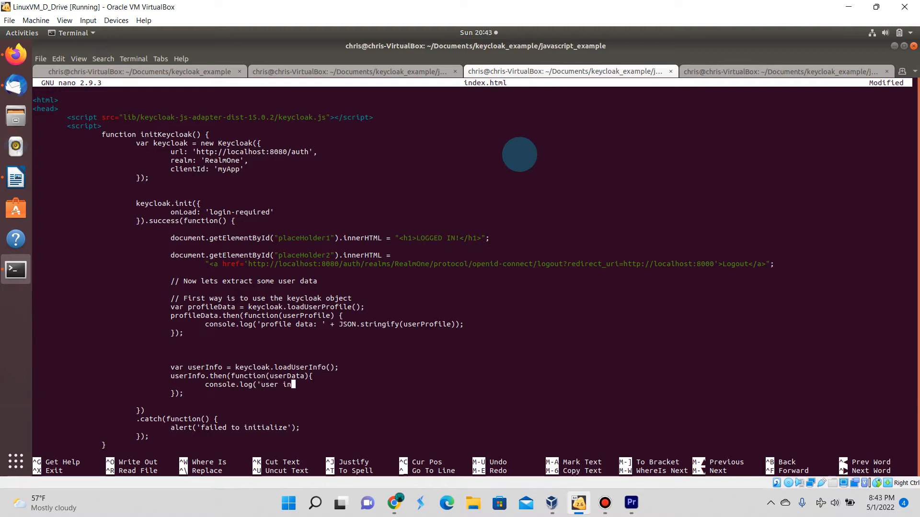
type("fo: ' +")
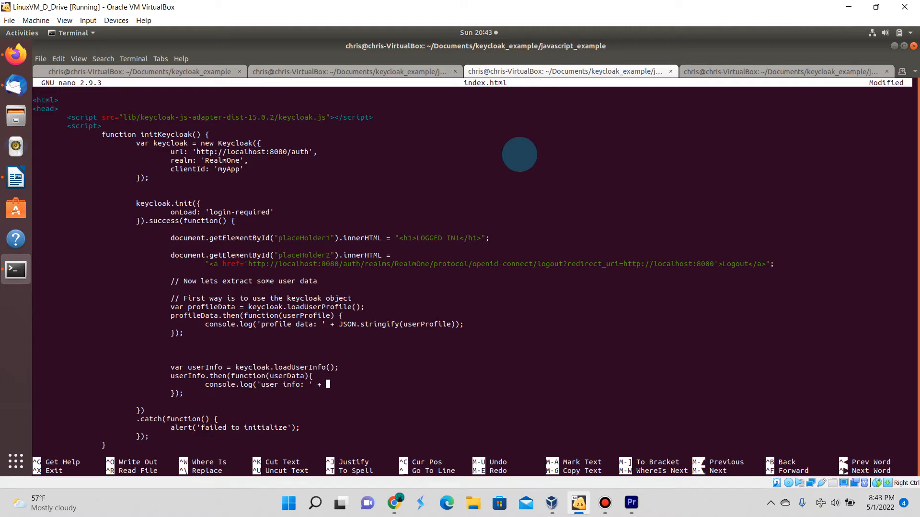
type("JSON.strinf")
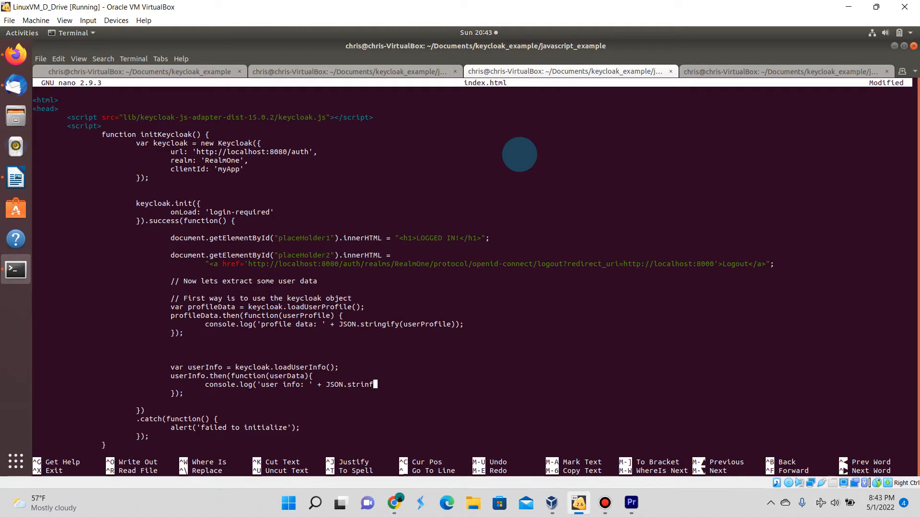
type("gify(u")
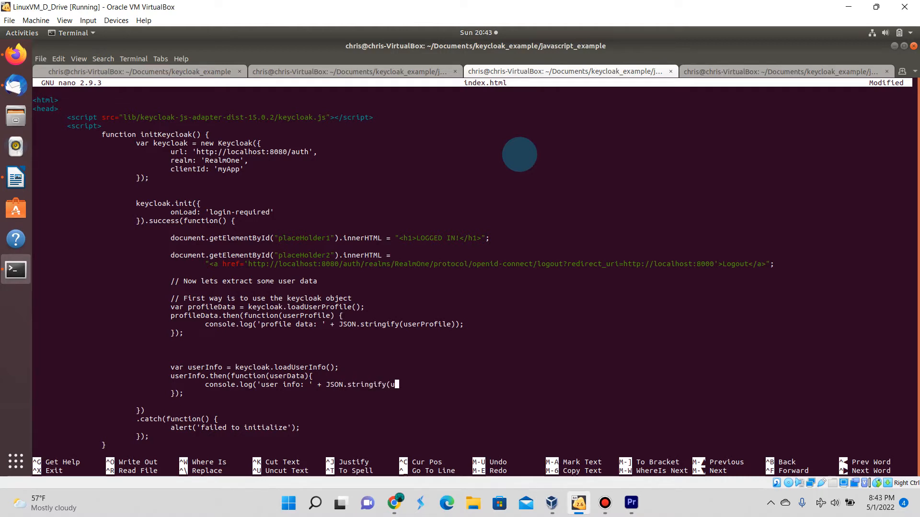
type("serData));")
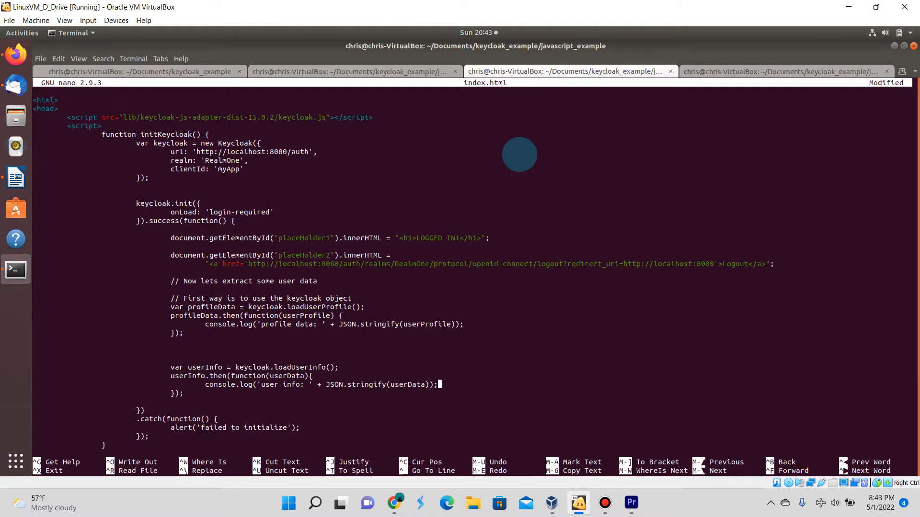
key("ctrl+o")
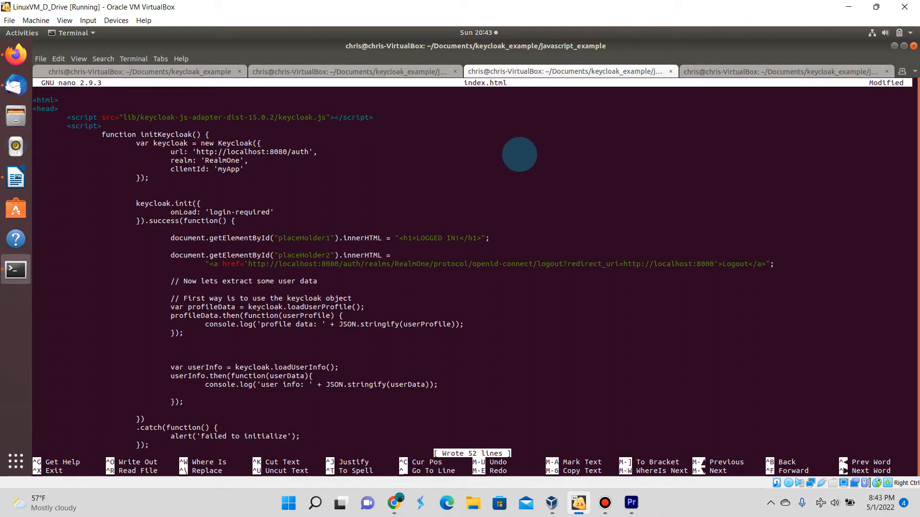
Step: Set placeHolder1a's innerHTML to an h1 'Welcome ' + userData.name heading
type("document.")
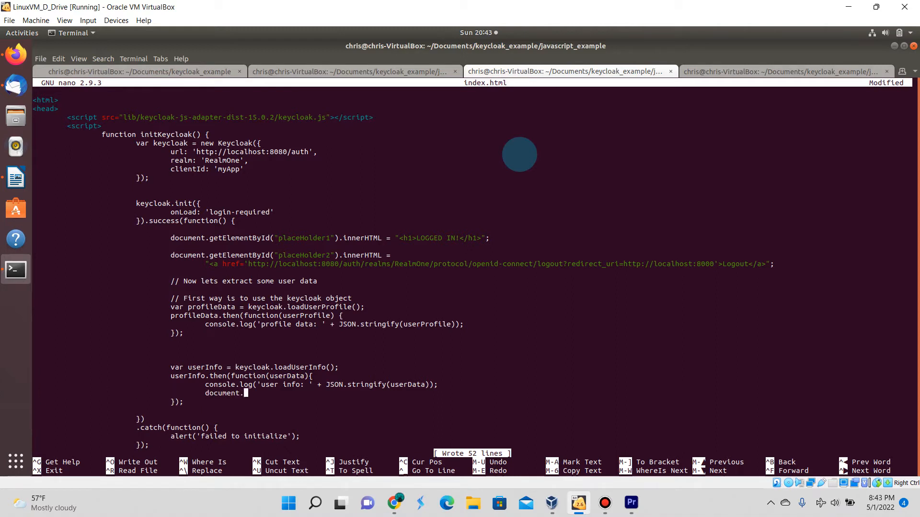
type("getElementBy")
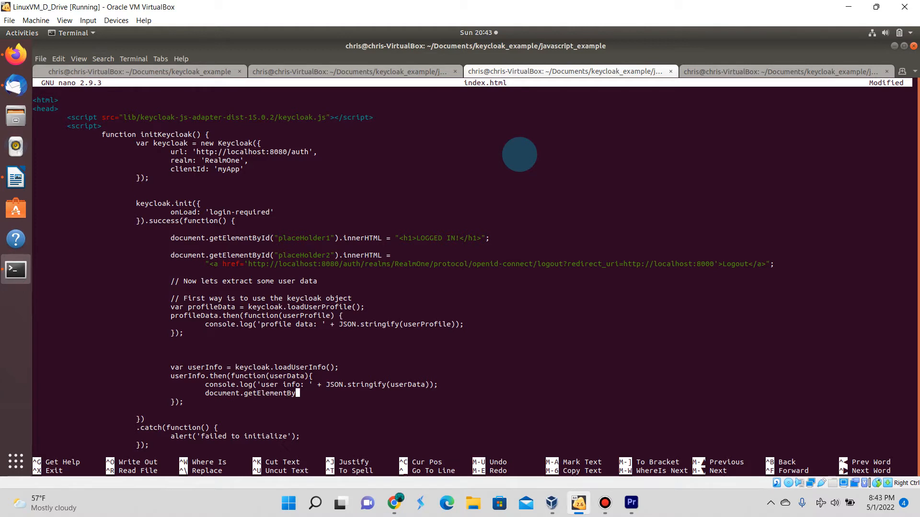
type("(\"")
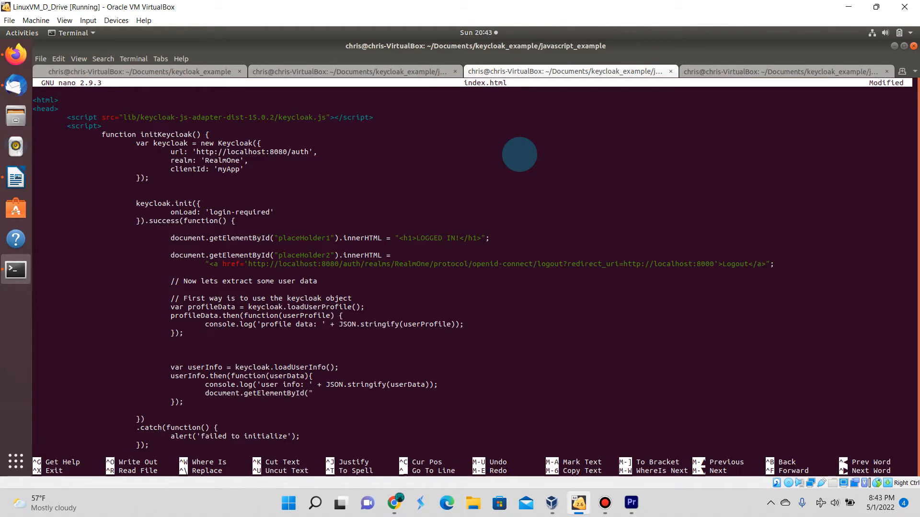
type("placeHolder")
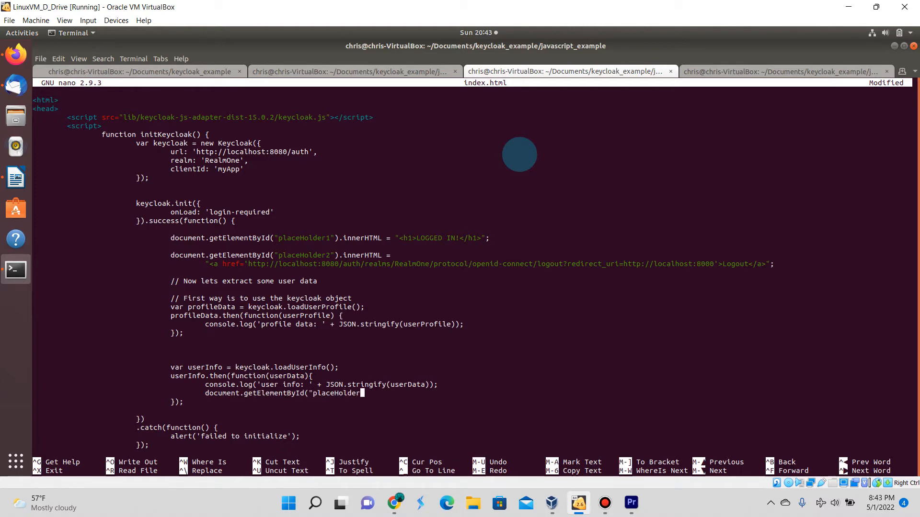
type("1a")
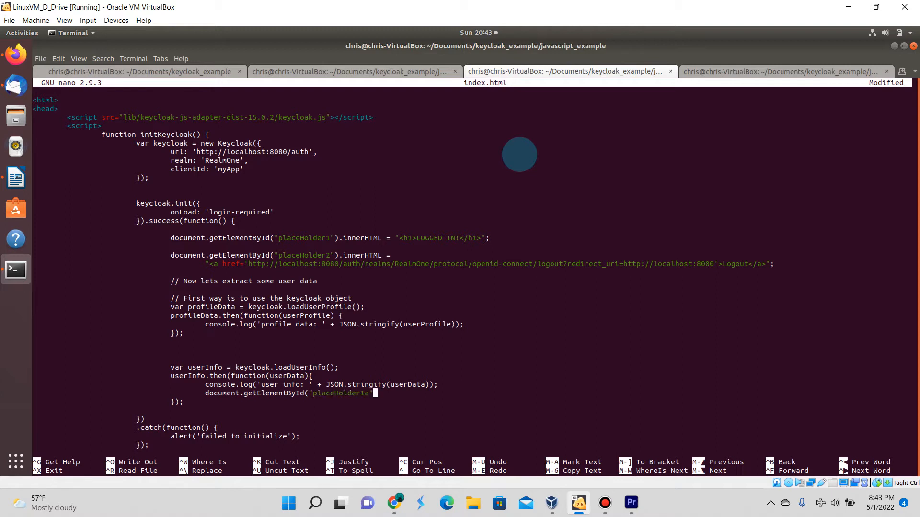
type("\").inner")
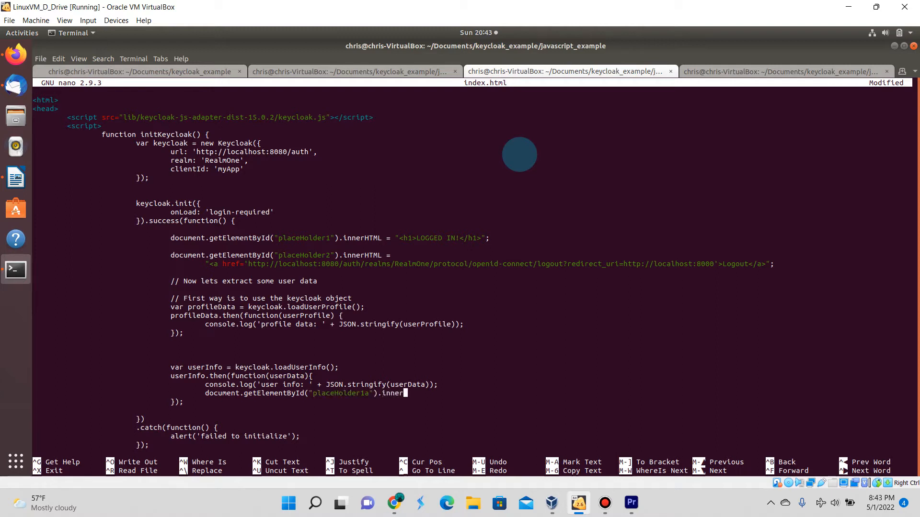
type("HTML =")
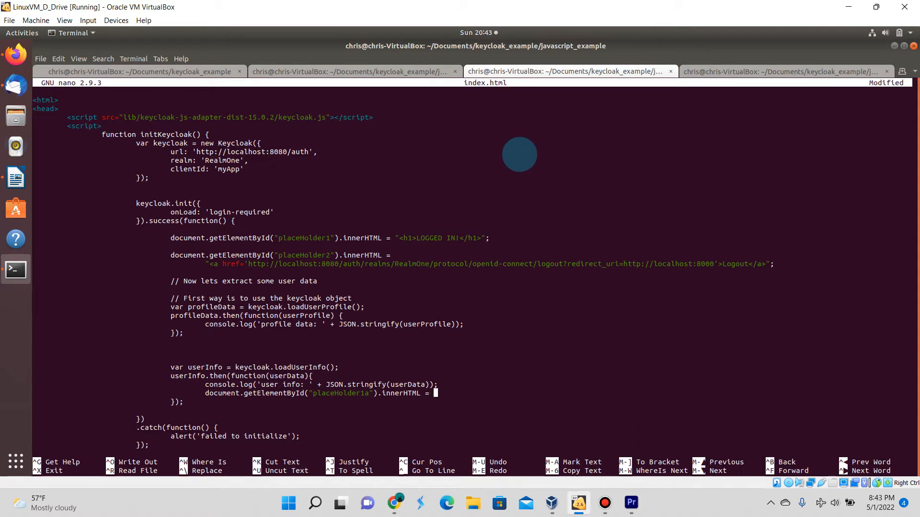
type("\"<h1>")
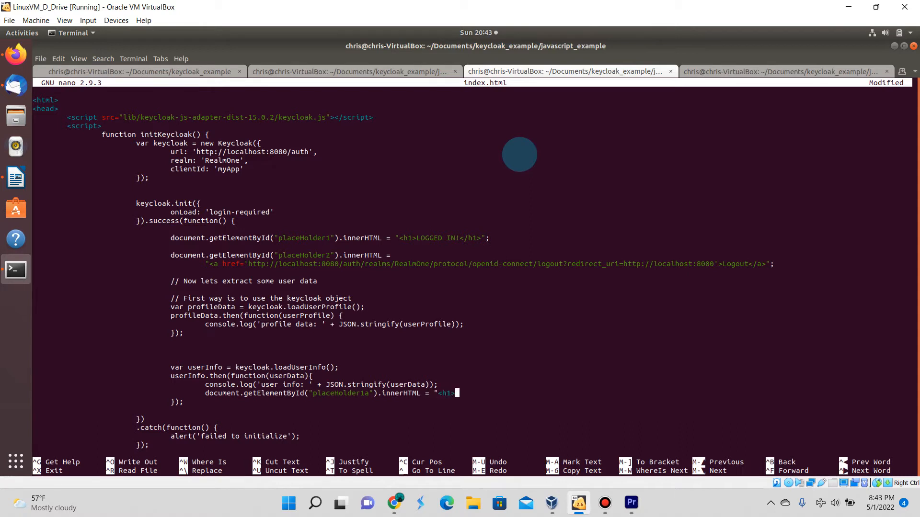
type("W")
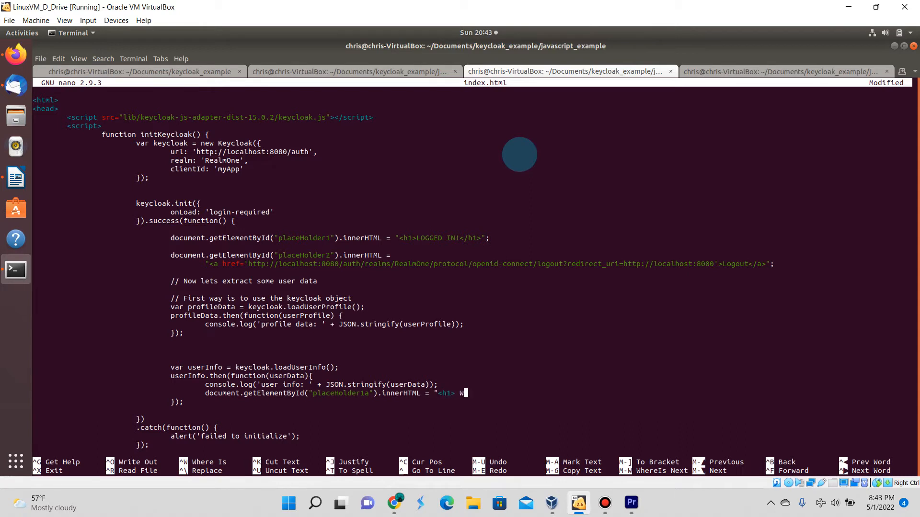
type("elcome,")
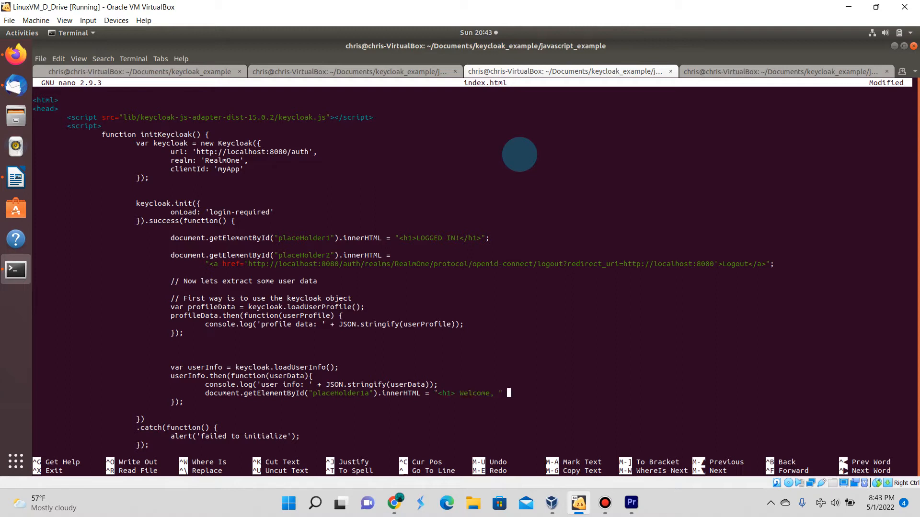
type("+ userData")
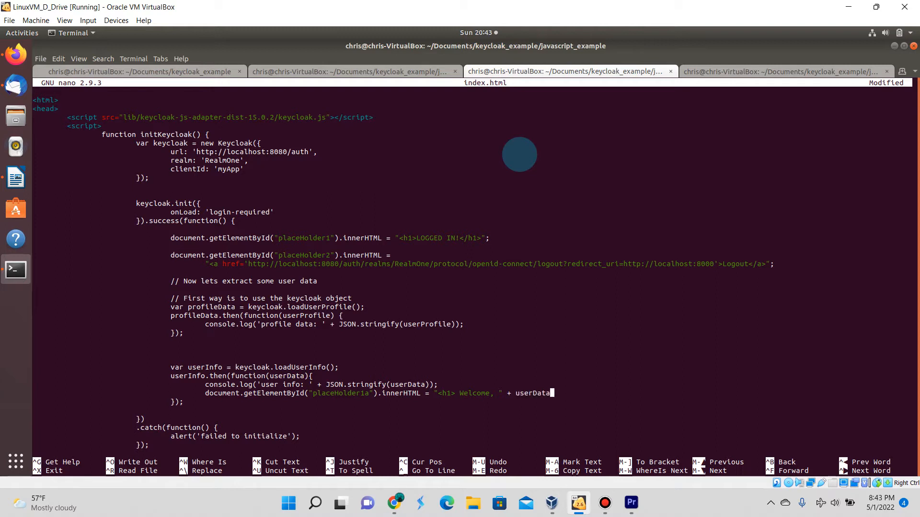
type(".name + \"")
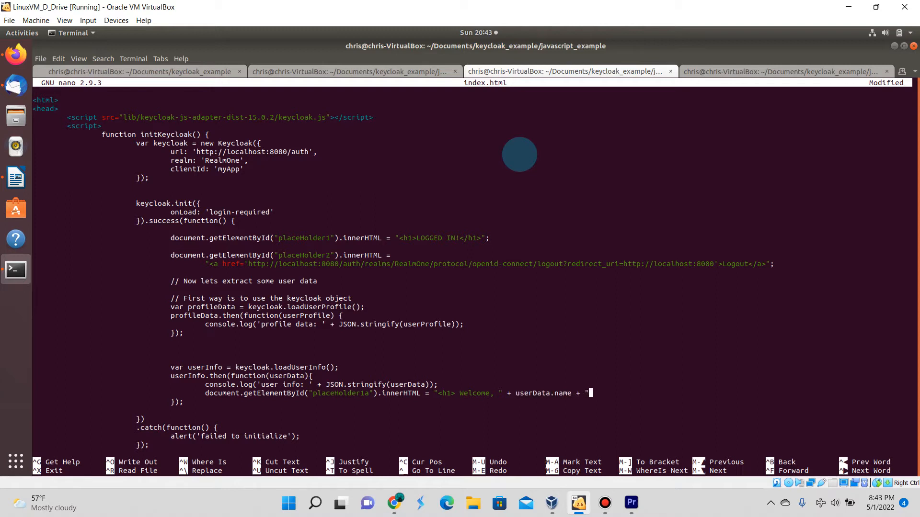
type("</h1>\"")
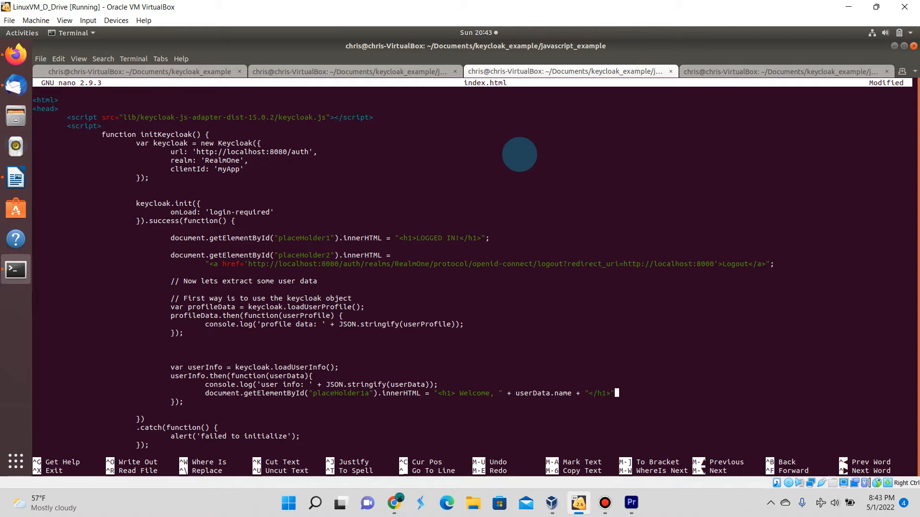
key("ctrl+x")
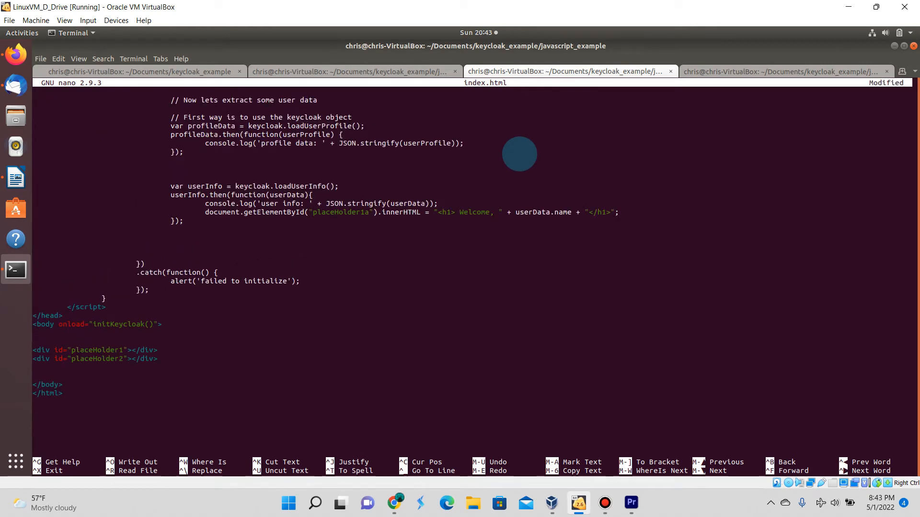
Step: Add a comment that the second way to get user data is an HTTP request
key("ctrl+k")
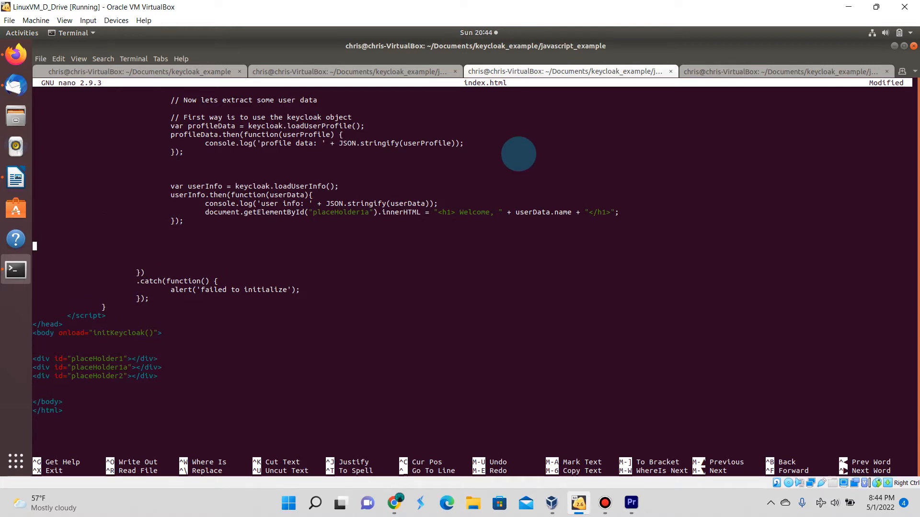
type("// se")
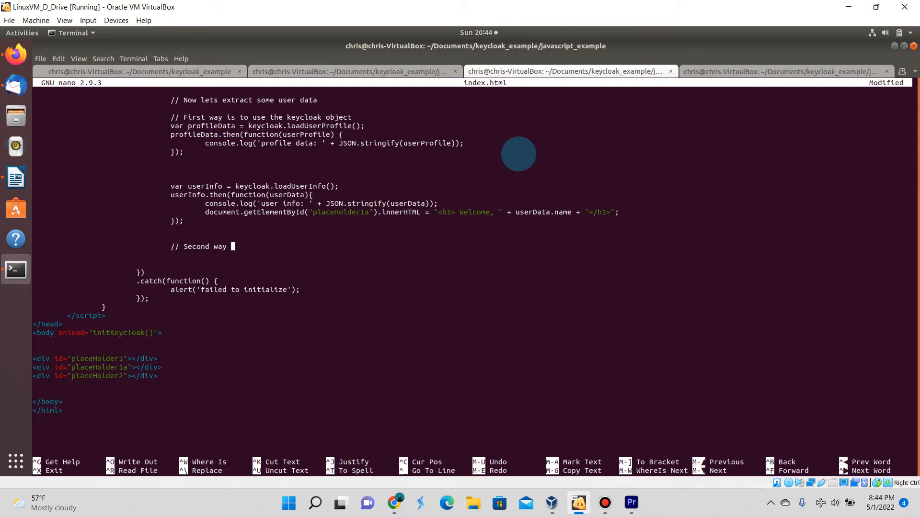
type("to get user")
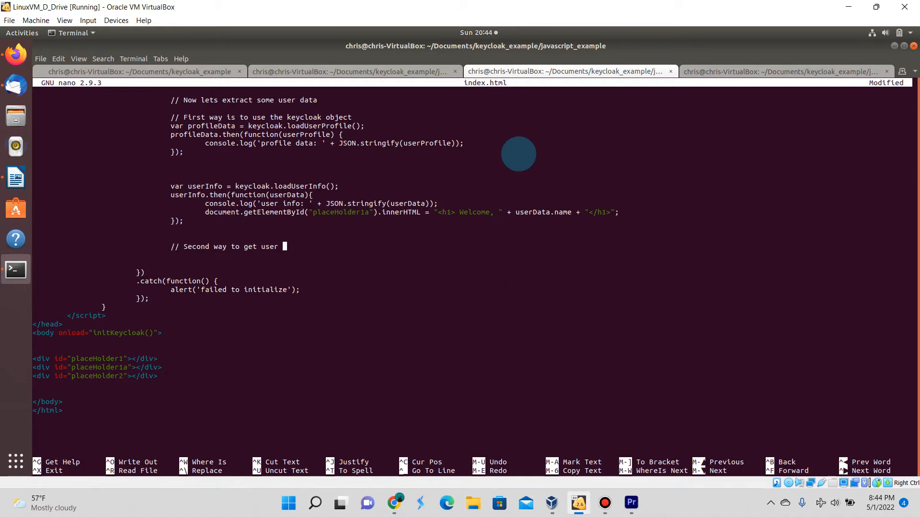
type("data is to")
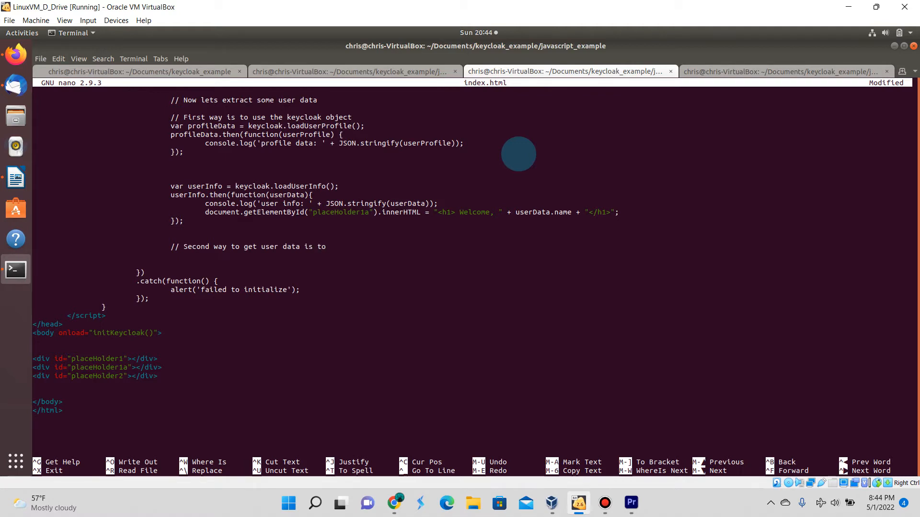
type("make http request to keycloak")
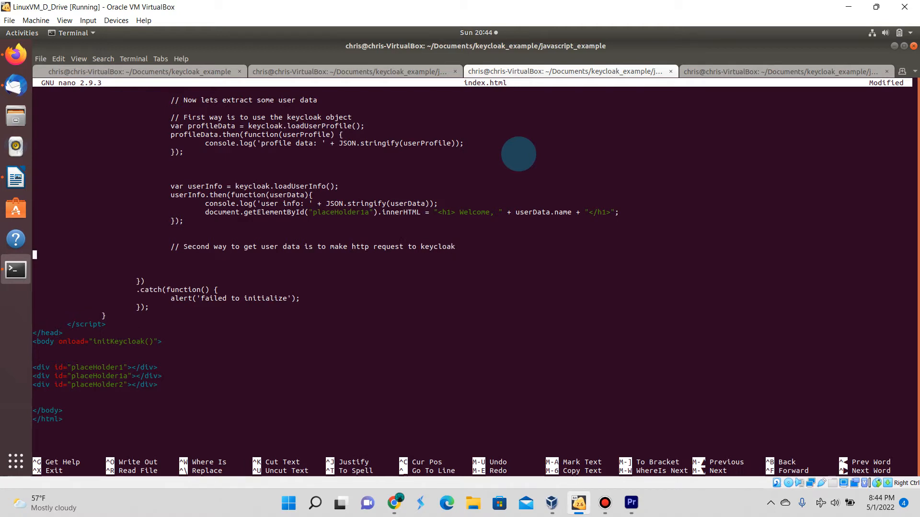
Step: Write the changes to index.html
key("ctrl+o")
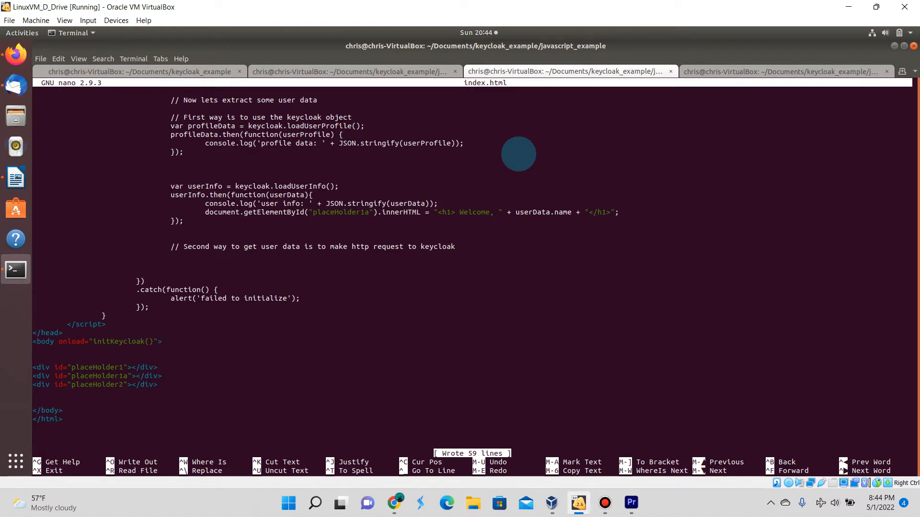
key("ctrl+o")
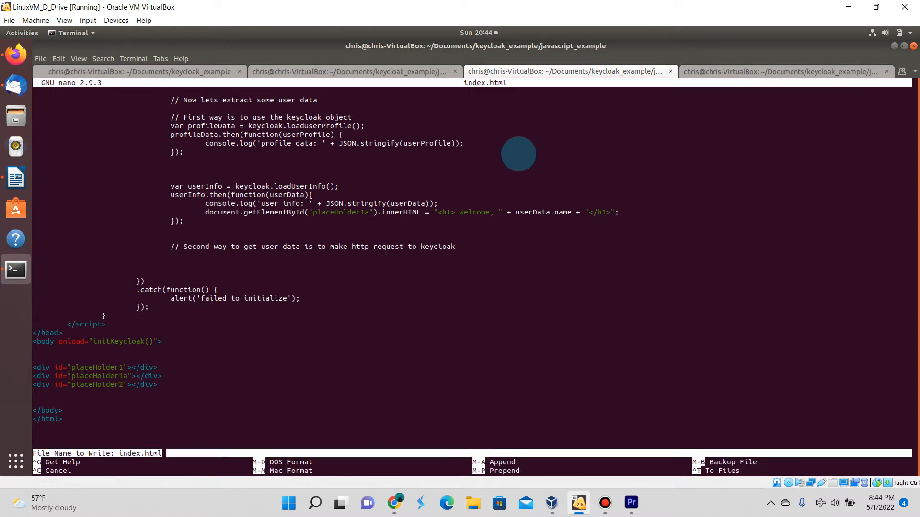
key("Enter")
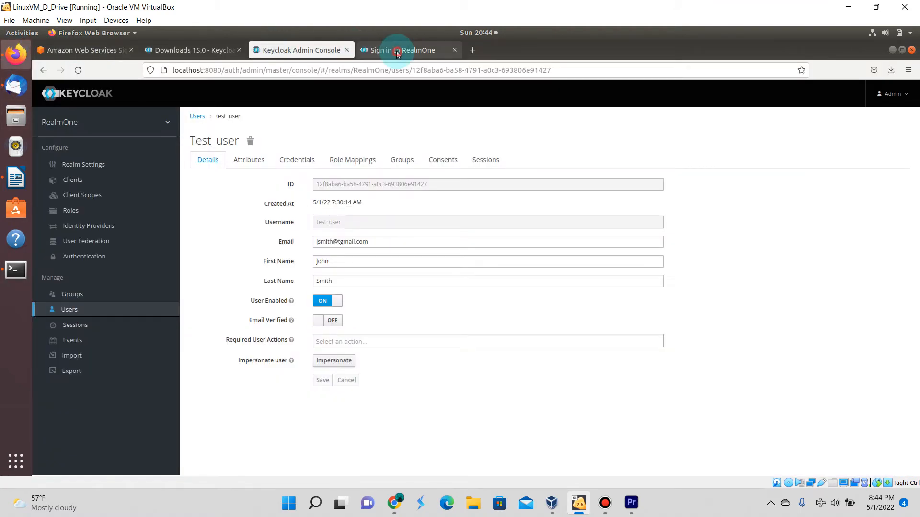
Step: Sign in to RealmOne as test_user with the password, declining to save the login
left_click(400, 50)
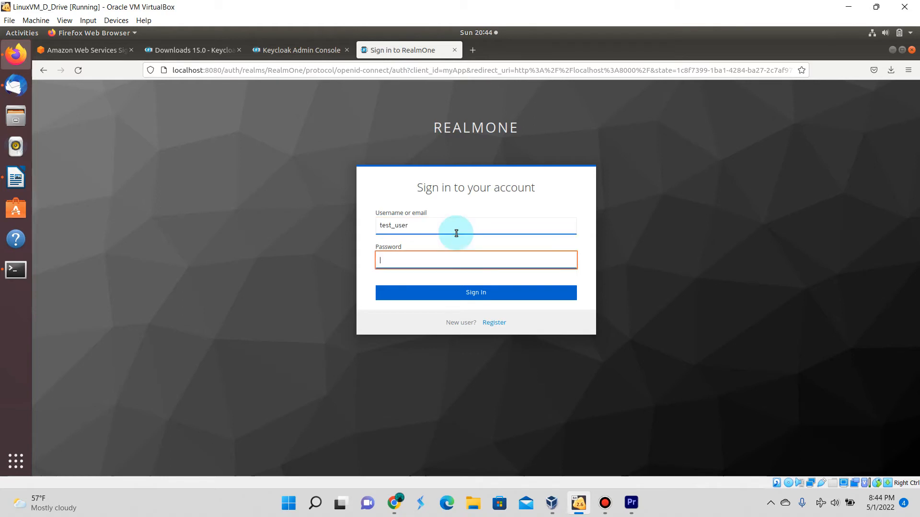
type("password")
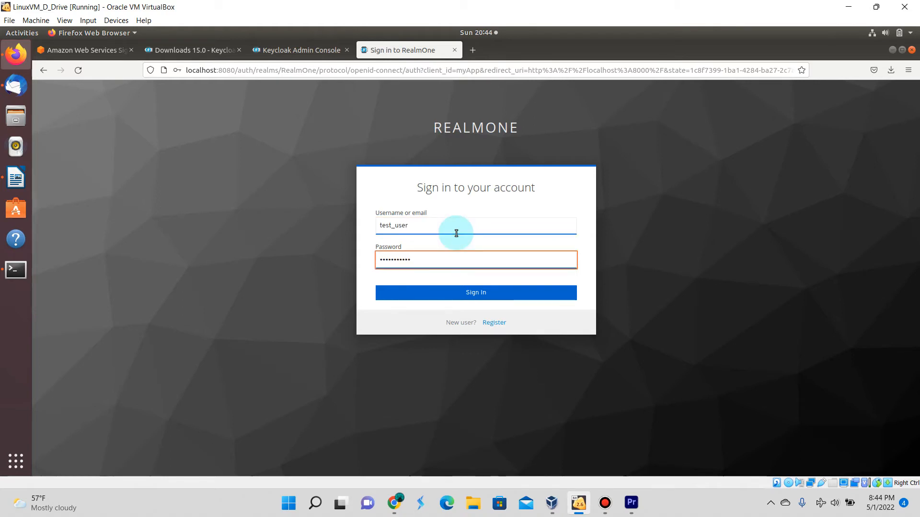
left_click(475, 292)
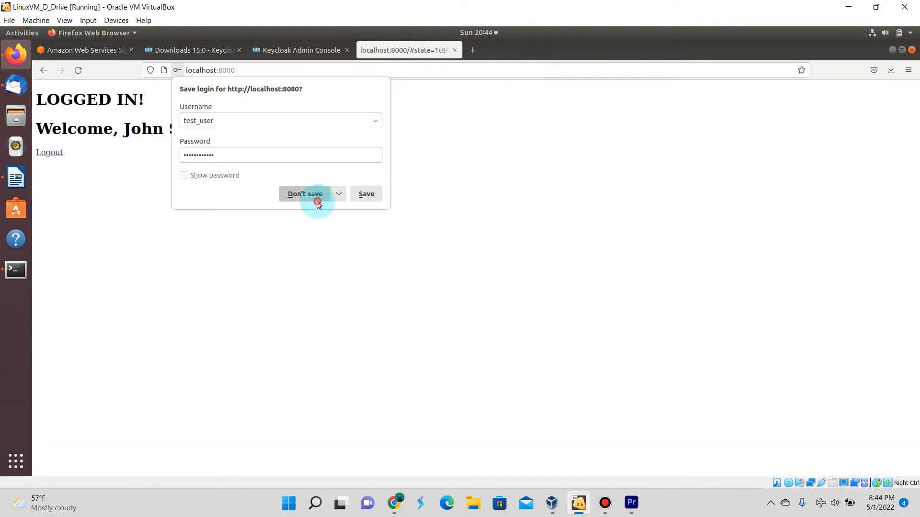
left_click(305, 194)
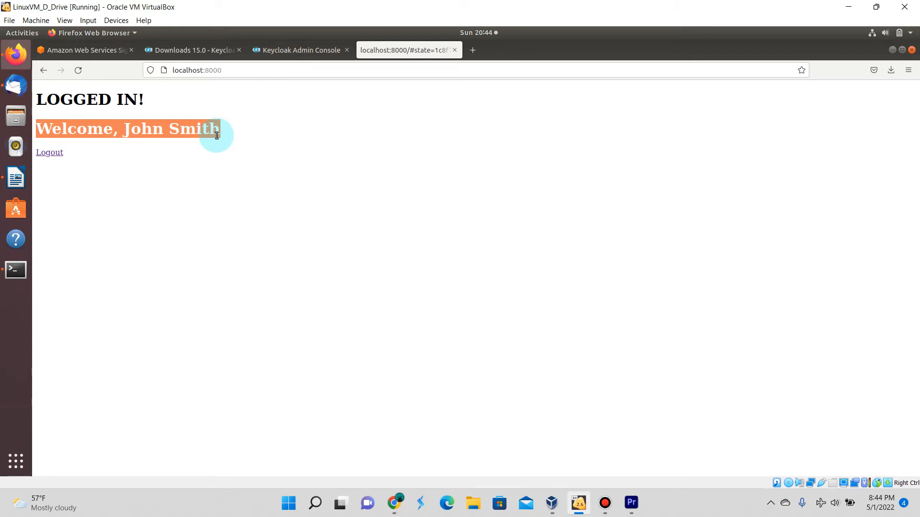
Step: Inspect the page's Console to see the logged profile and user info, then return to the terminal
right_click(308, 272)
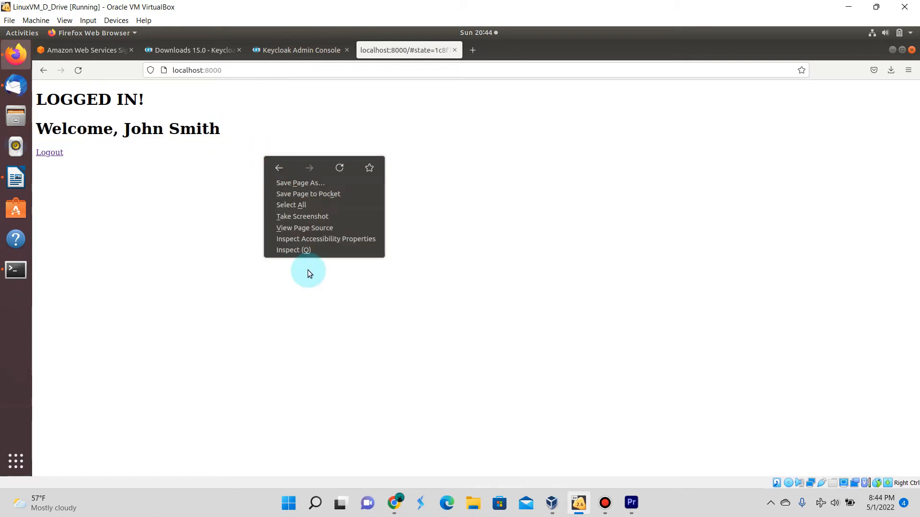
left_click(292, 250)
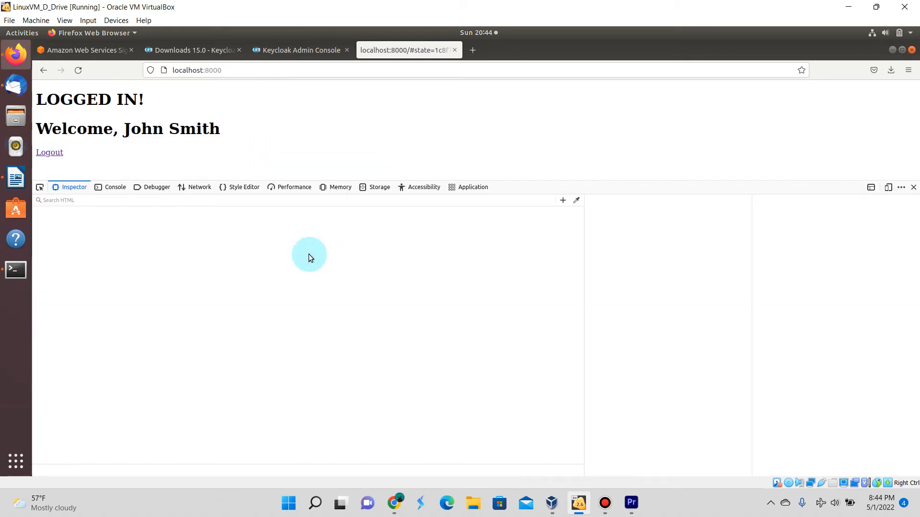
left_click(115, 187)
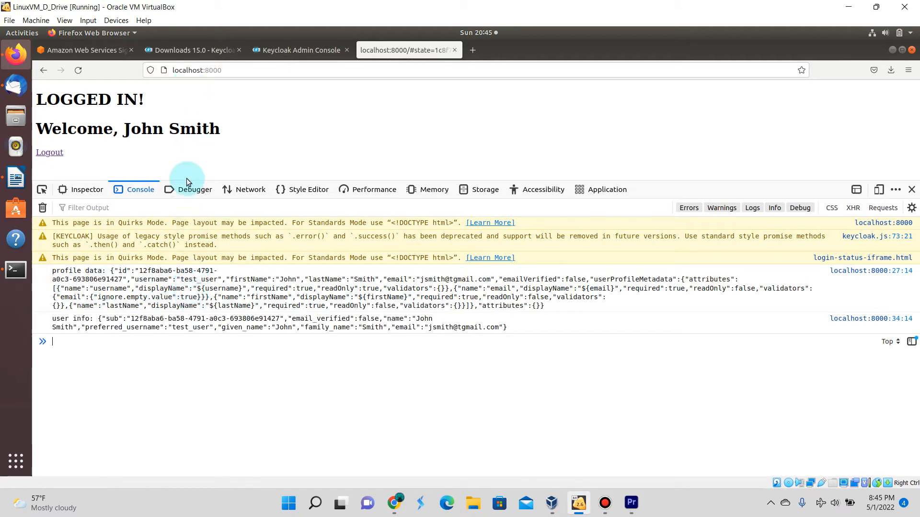
left_click(15, 270)
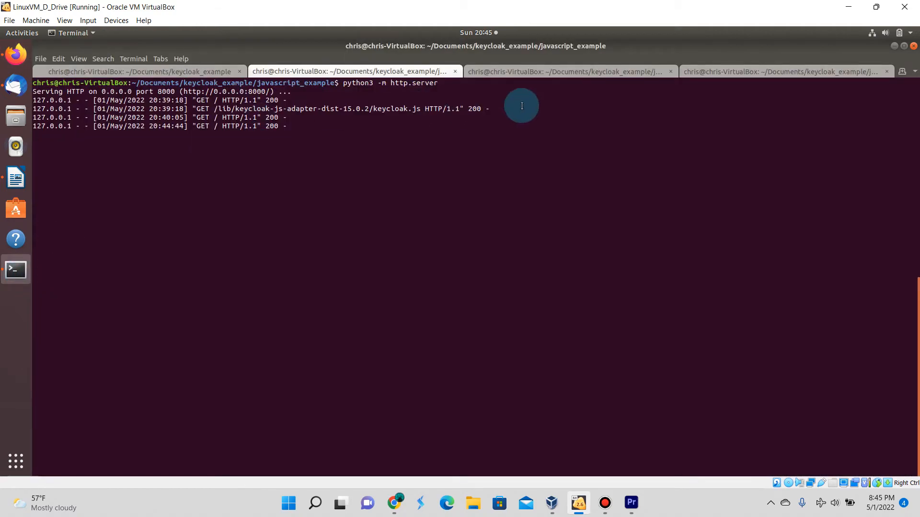
Step: Switch to the nano session and highlight the profileData and userInfo console.log lines
left_click(556, 72)
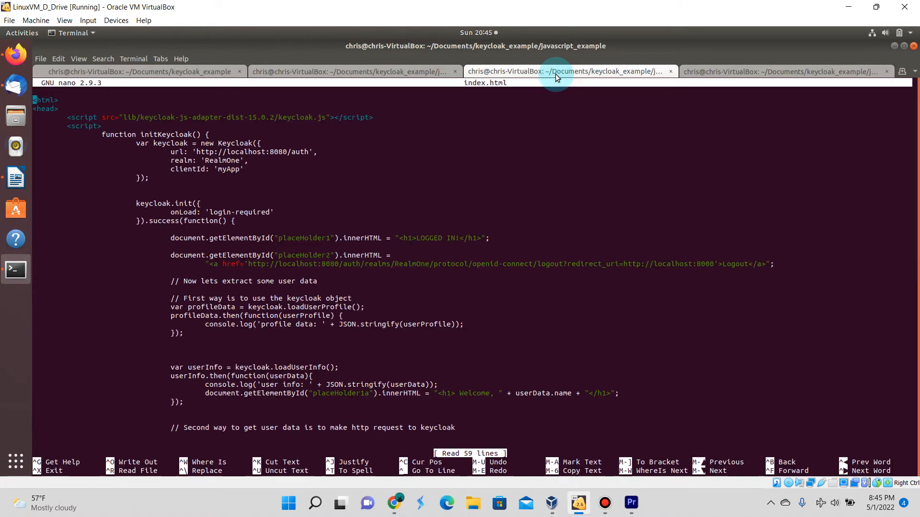
mouse_move(190, 316)
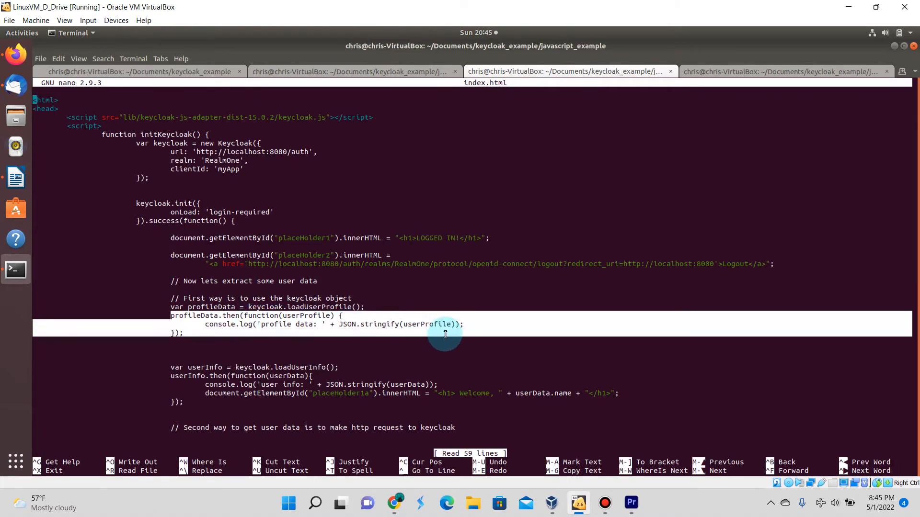
double_click(427, 325)
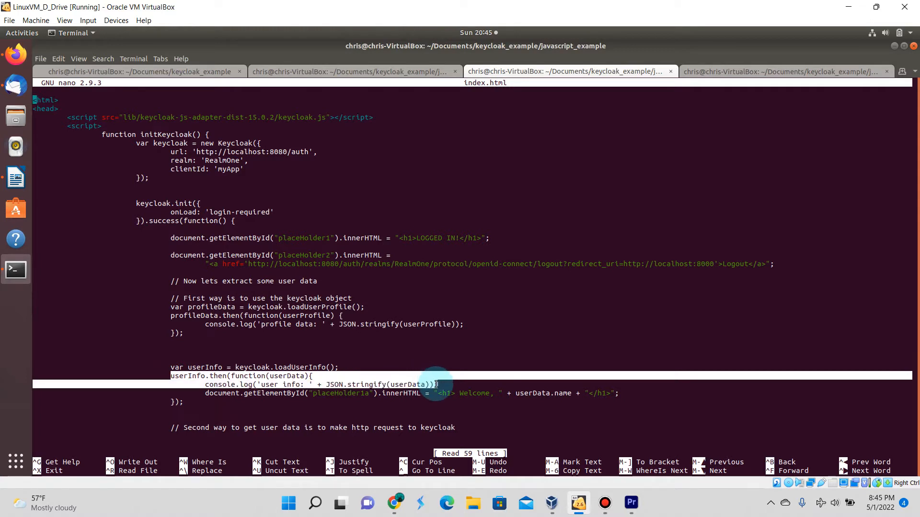
double_click(543, 394)
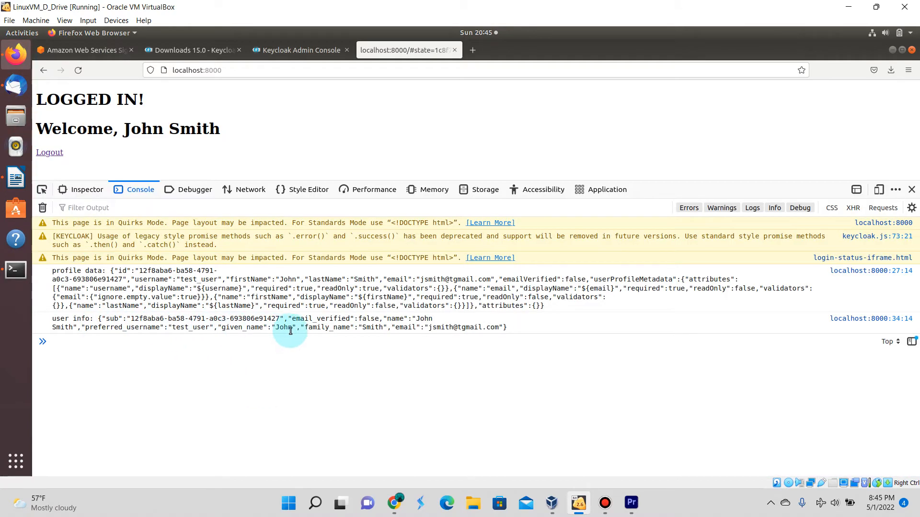
Step: Highlight the given name 'John' in the user info log, then go back to the terminal
double_click(394, 318)
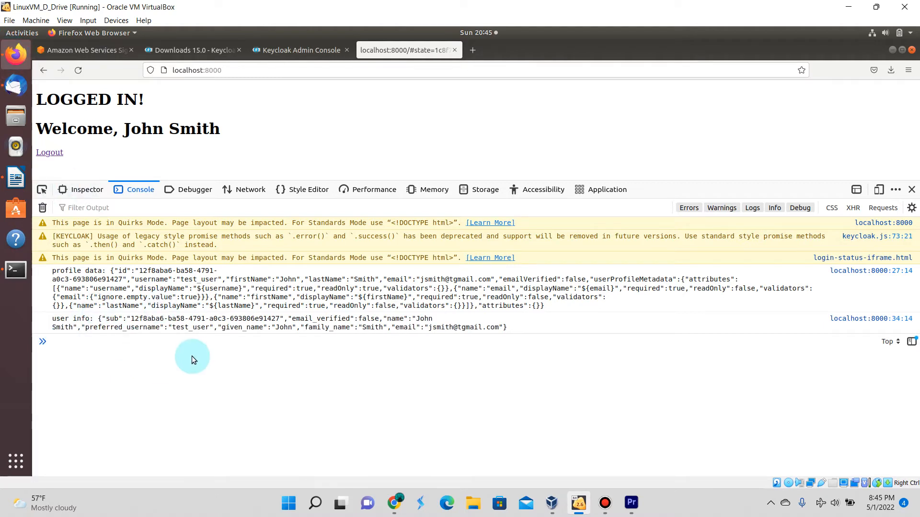
left_click(16, 269)
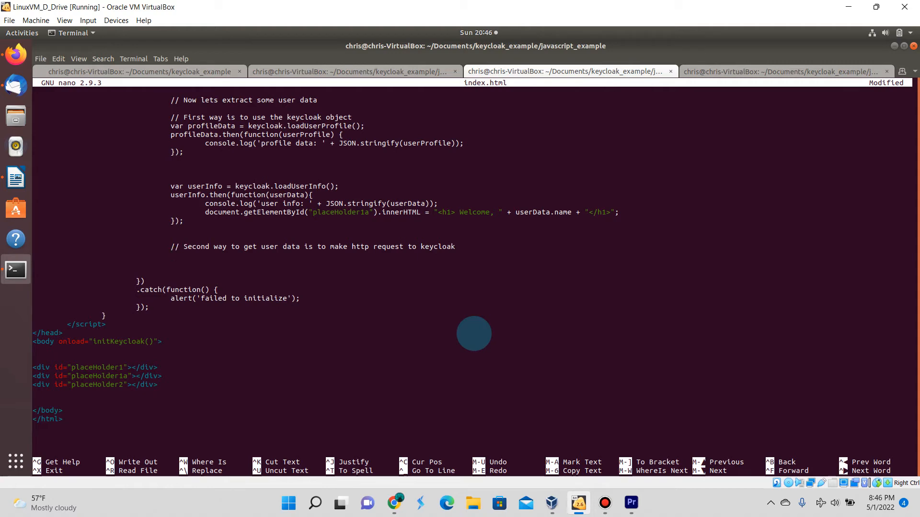
Step: Define var url as the RealmOne openid-connect userinfo endpoint on localhost
type("var url =")
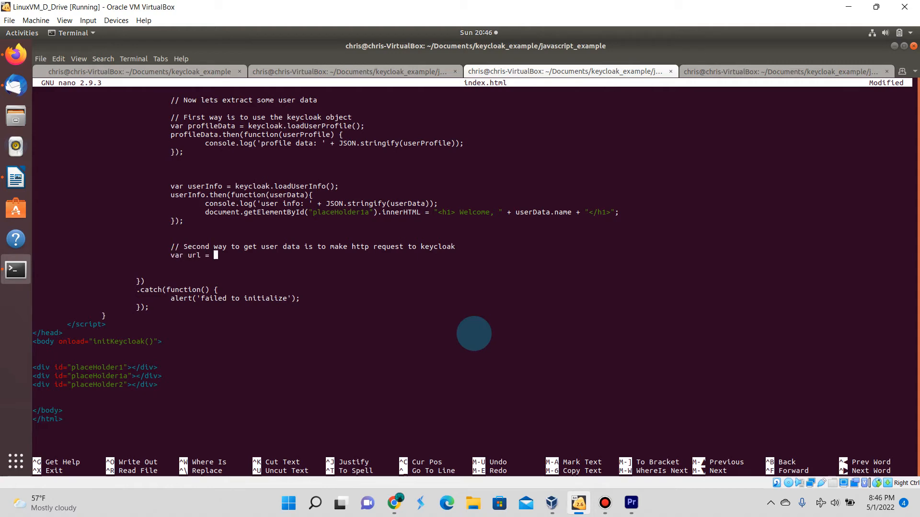
type("\"http://")
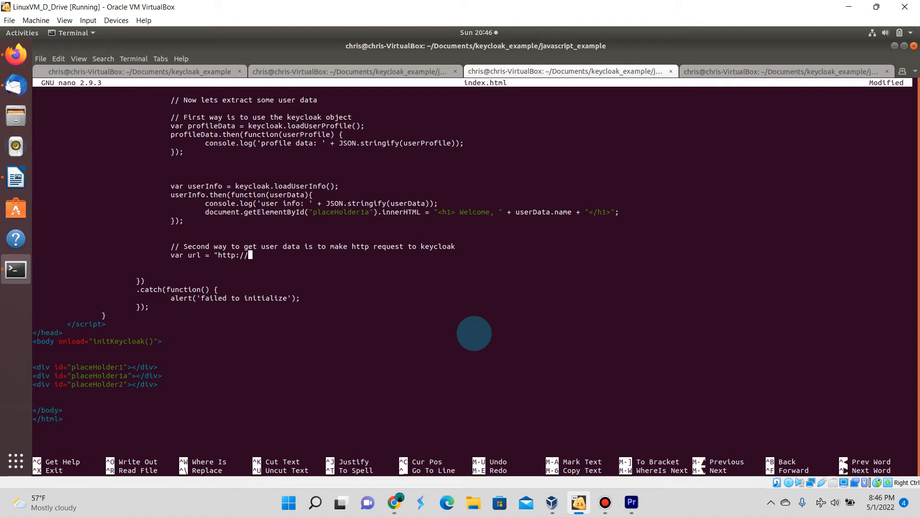
type("localhost:8080/auth/")
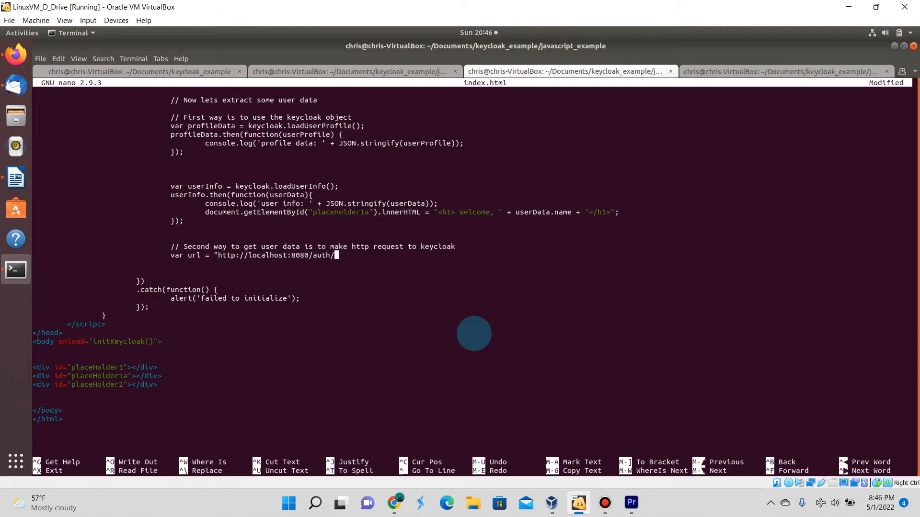
type("realms/RealmOn")
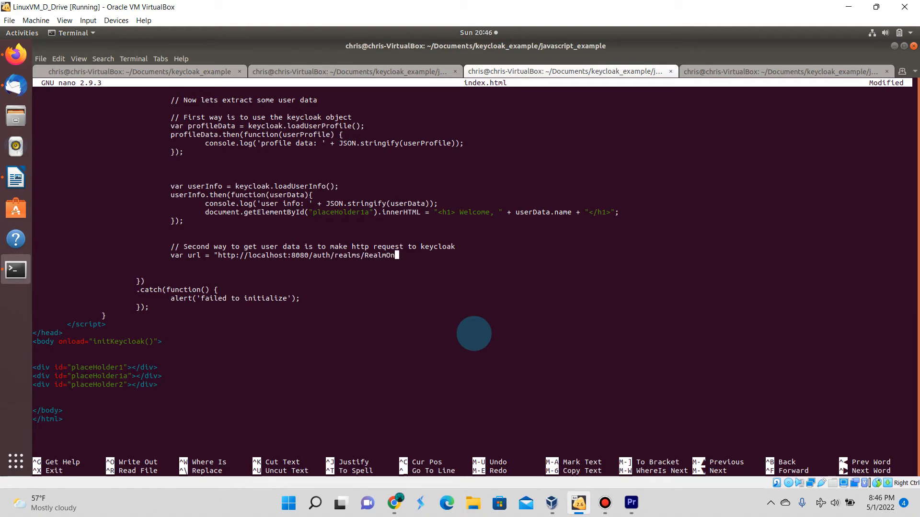
type("e/protocol/")
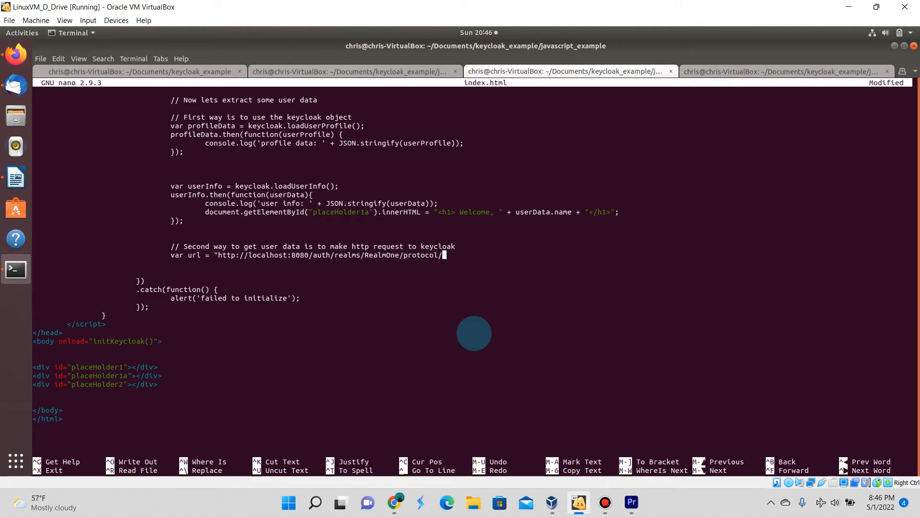
type("openid-")
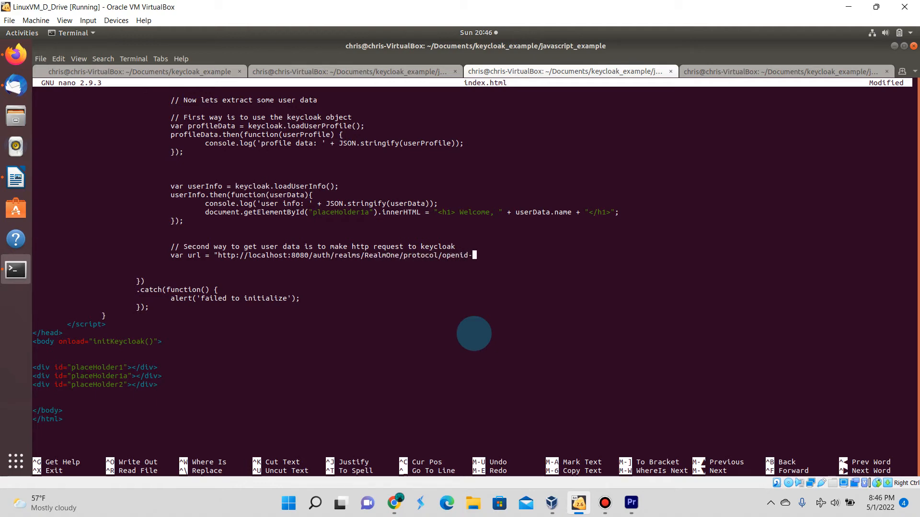
type("connect/")
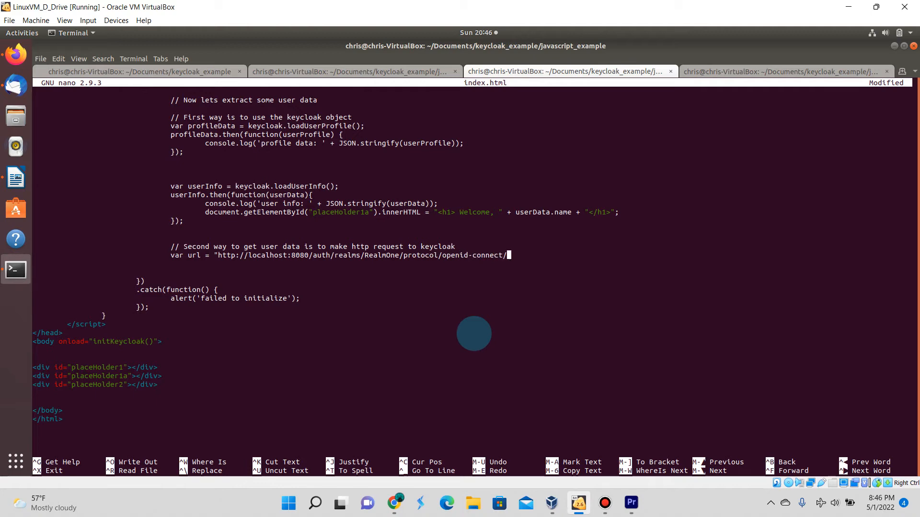
type("userinfo")
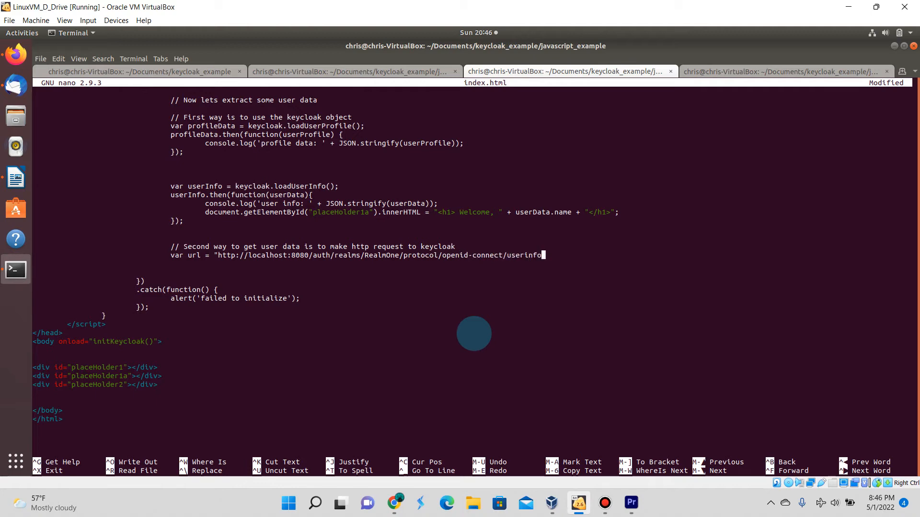
type("\";")
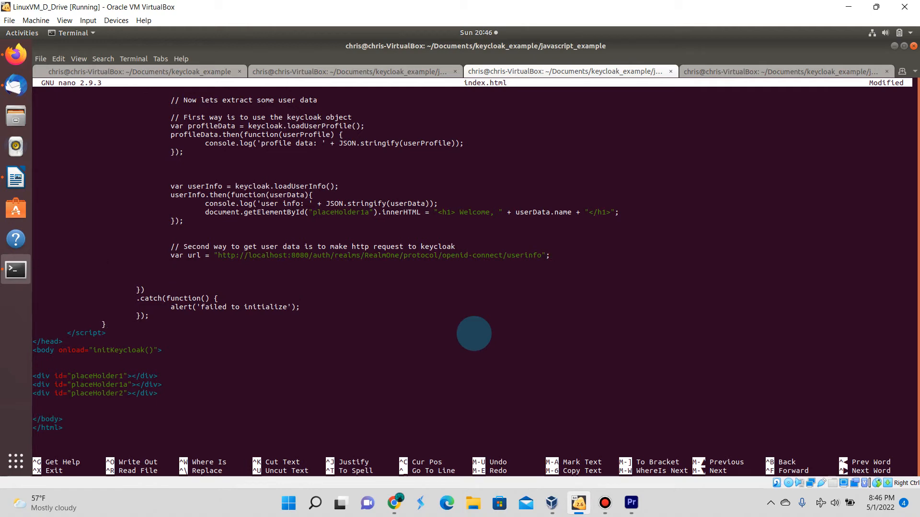
Step: Create var req = new XMLHttpRequest() and open an async GET to url
type("var req =")
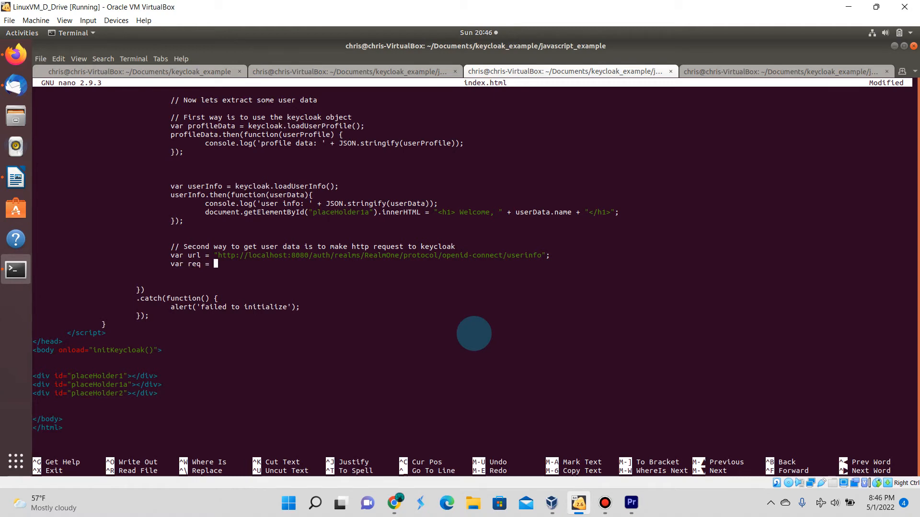
type("new XMLH")
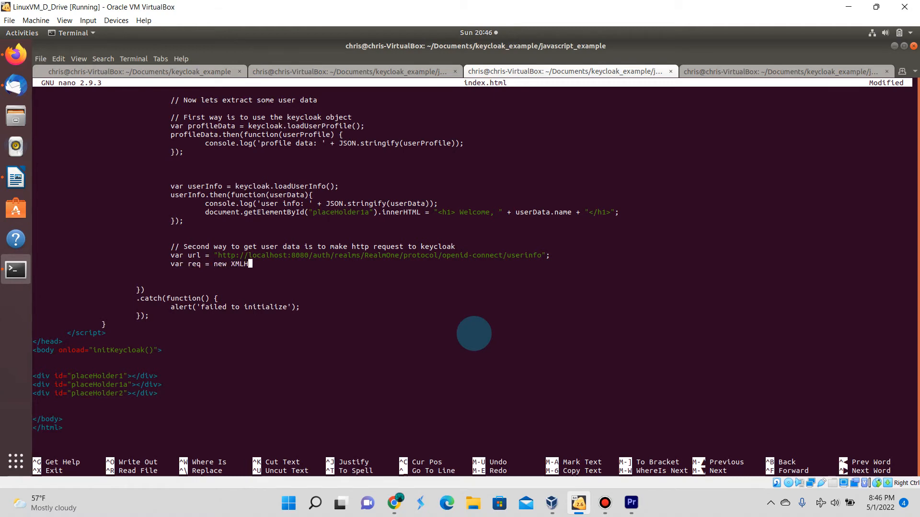
type("ttpRequest();")
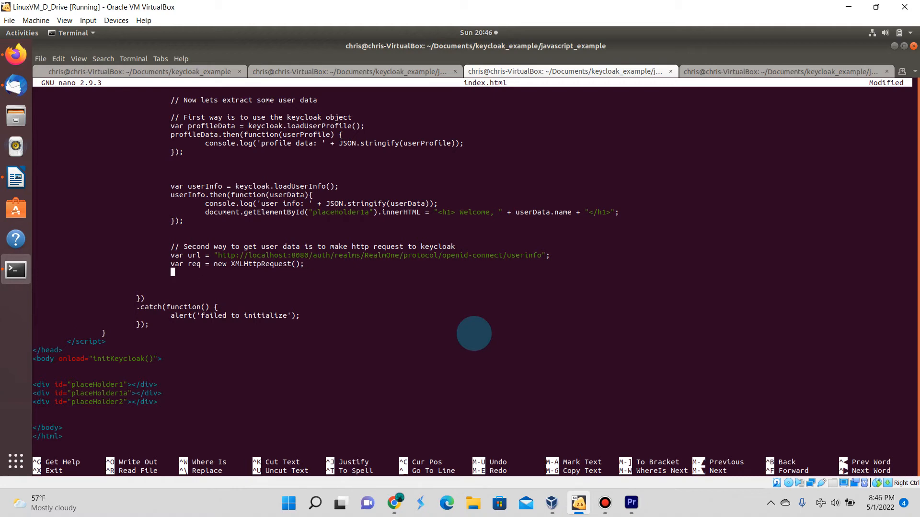
type("req.")
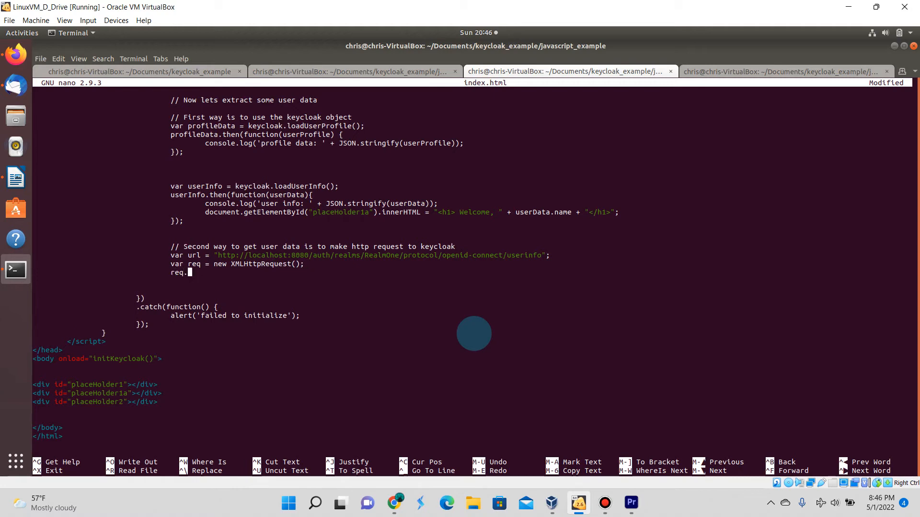
type("open('G")
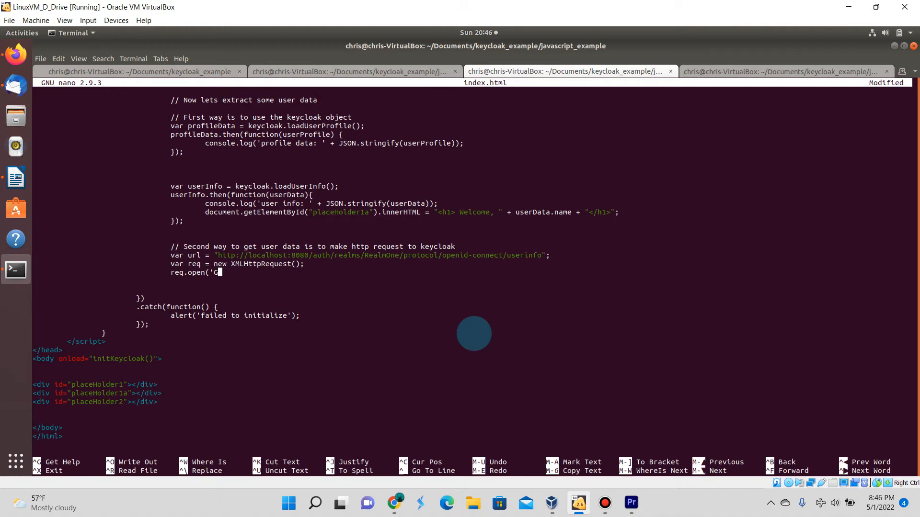
type("ET', url, t")
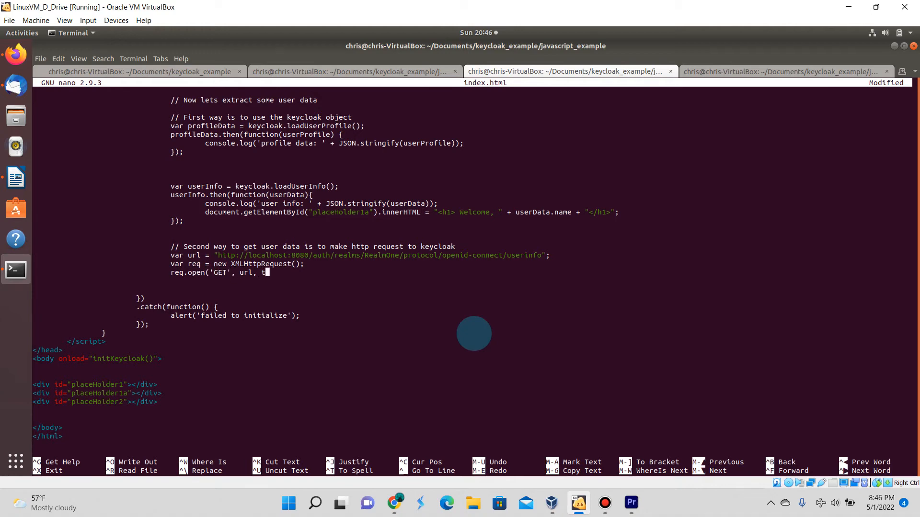
type("rue);")
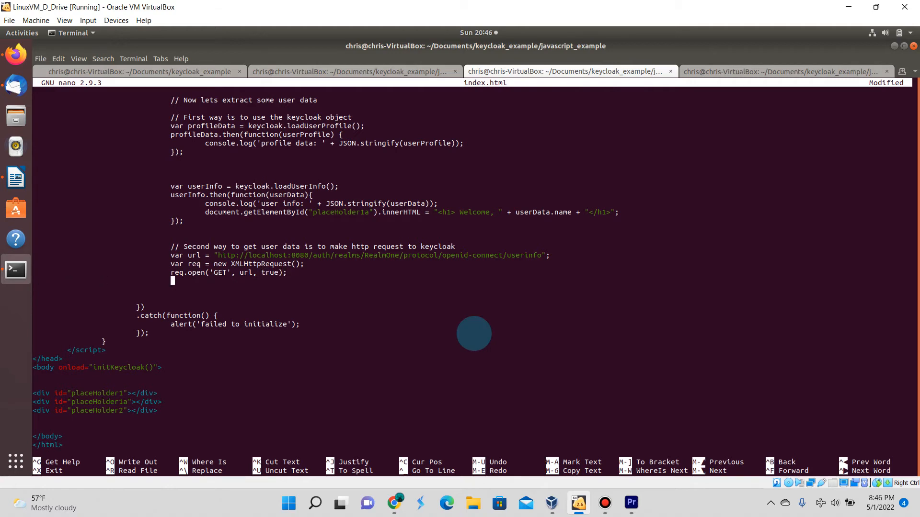
Step: Set the request's Accept header to 'application/json'
type("req.set")
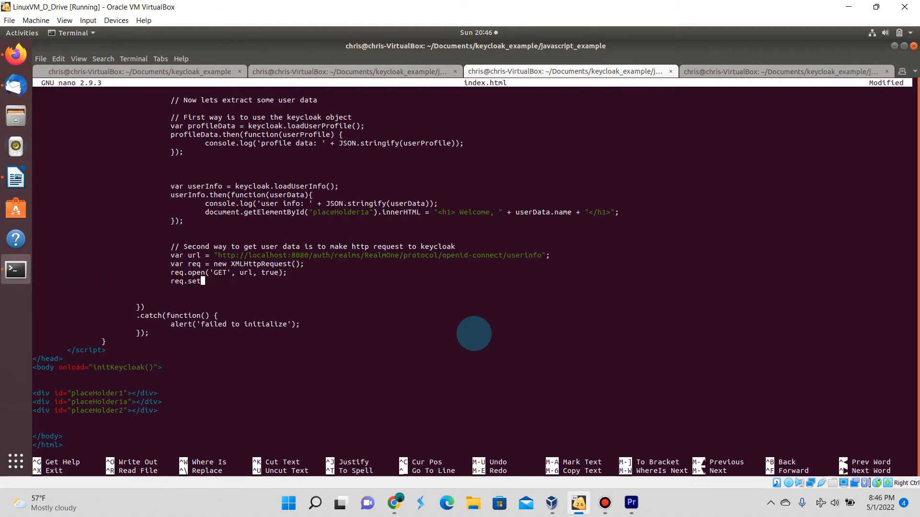
type("Req")
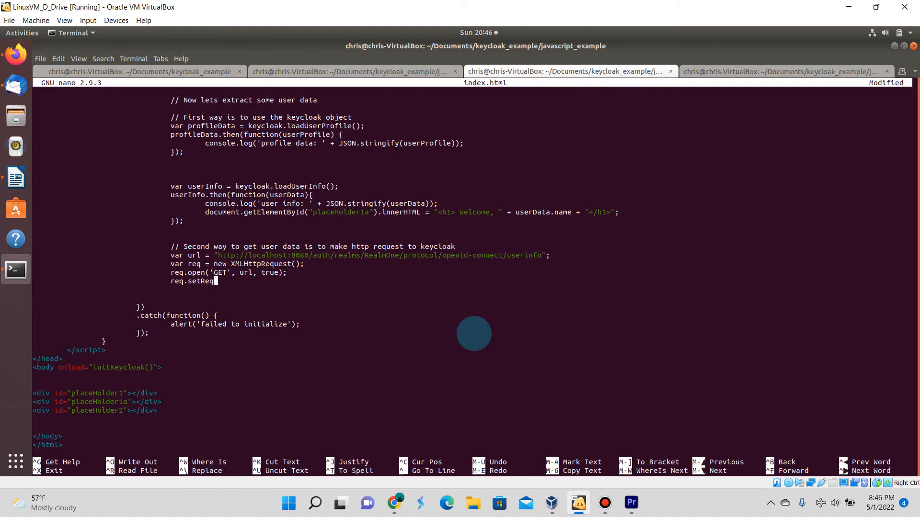
type("u")
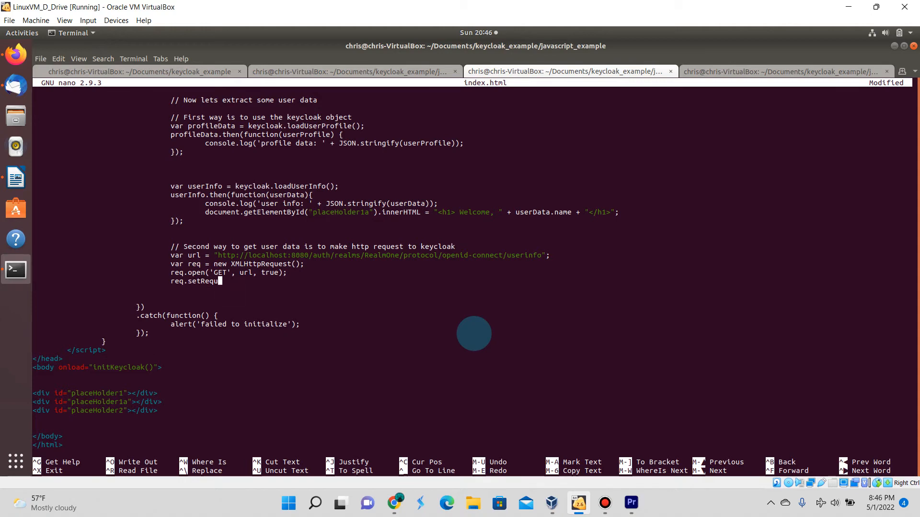
type("estHeader(")
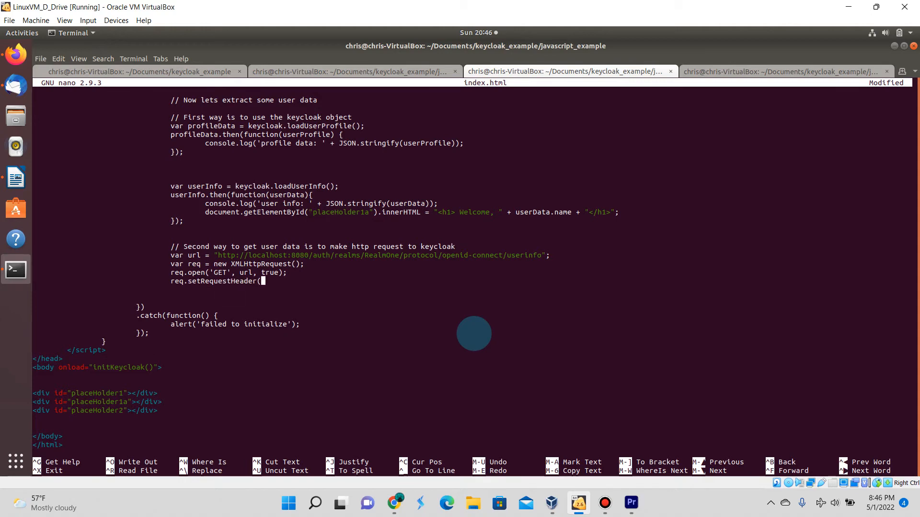
type("'Accept',")
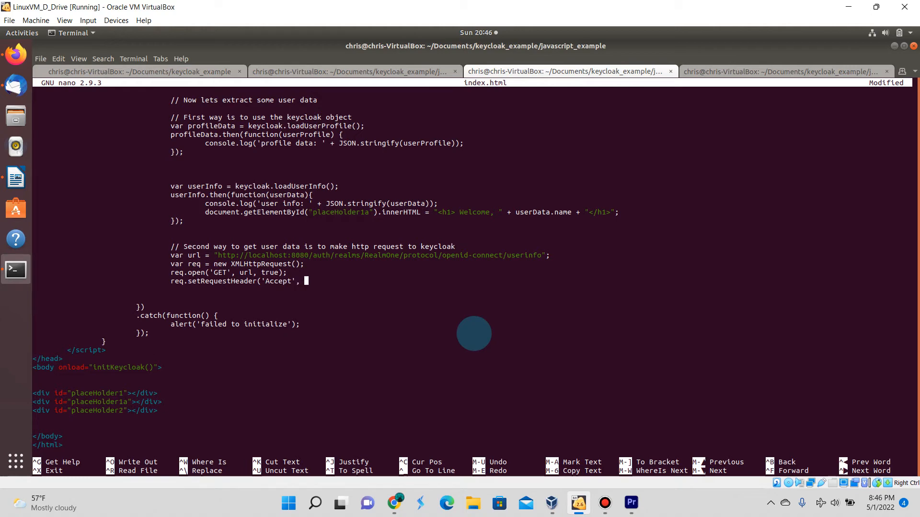
type("'applicatio")
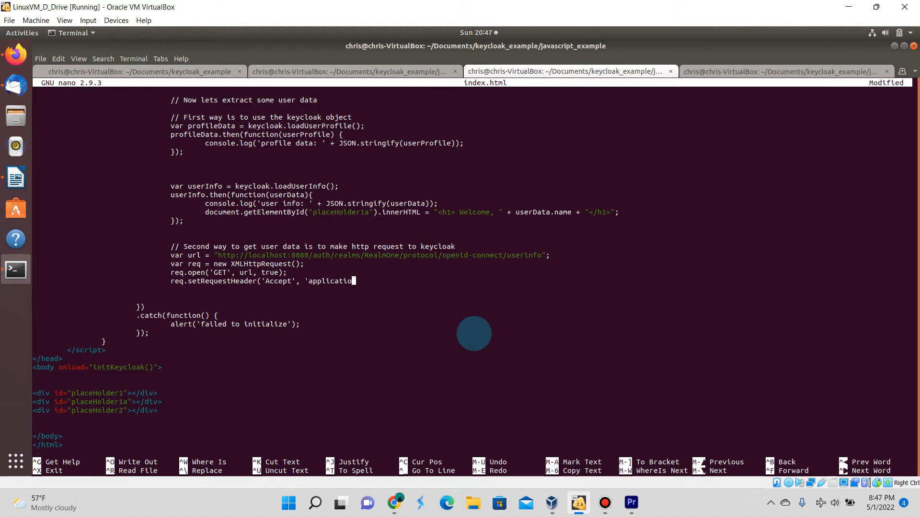
type("n/json');")
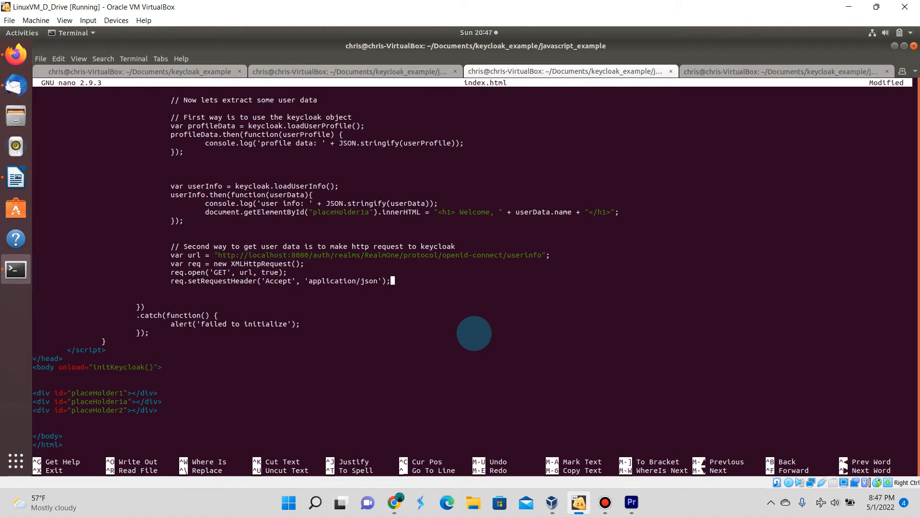
type("re")
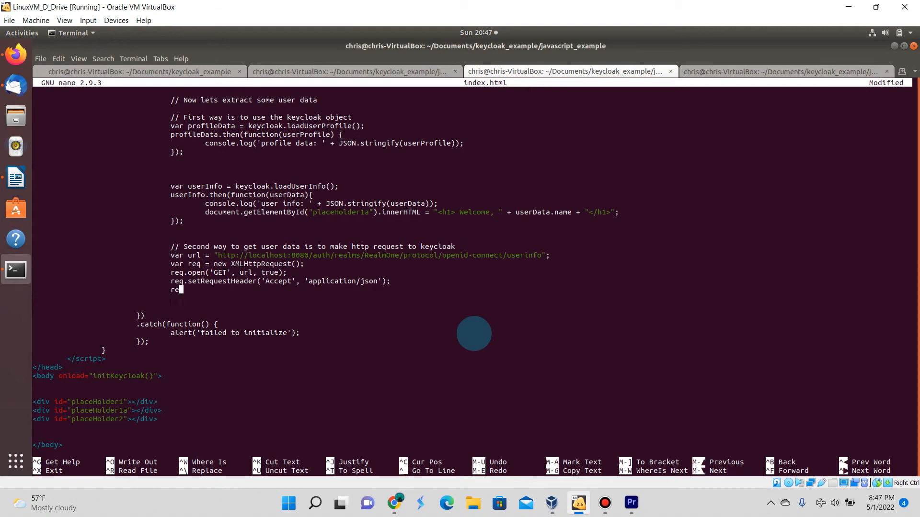
Step: Set the Authorization header to 'bearer ' + keycloak.token and begin a var data line
type("setReq")
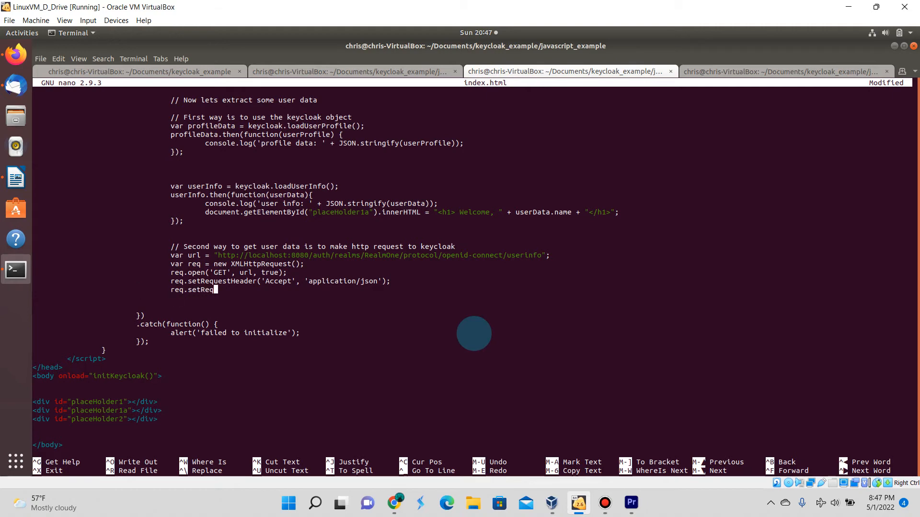
type("uestHeader(")
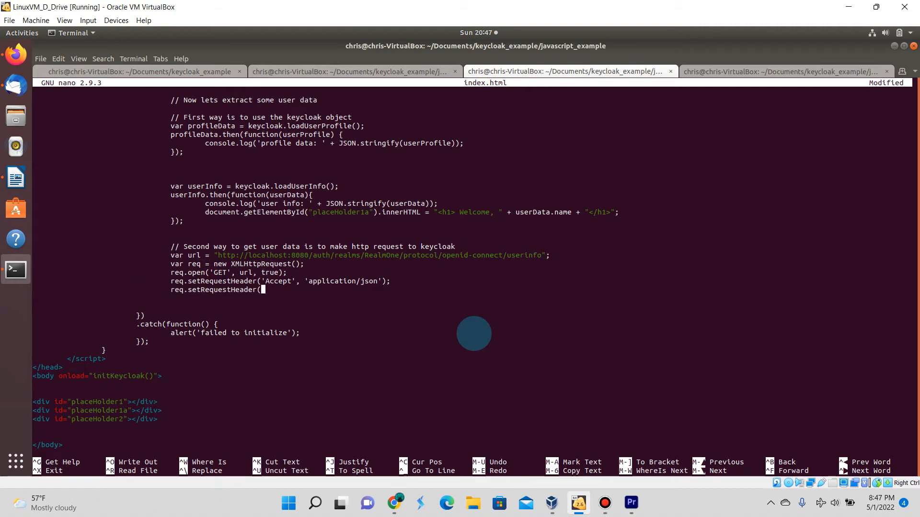
type("'Authorizat")
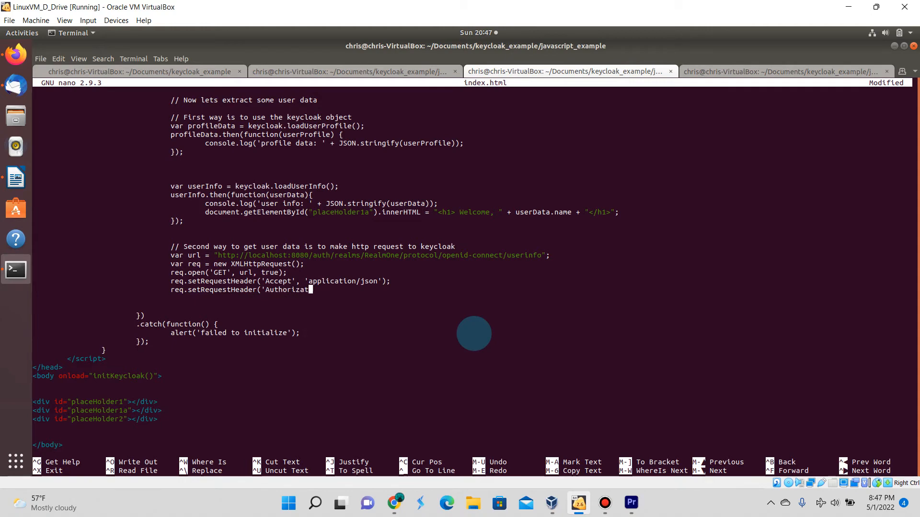
type("ion',")
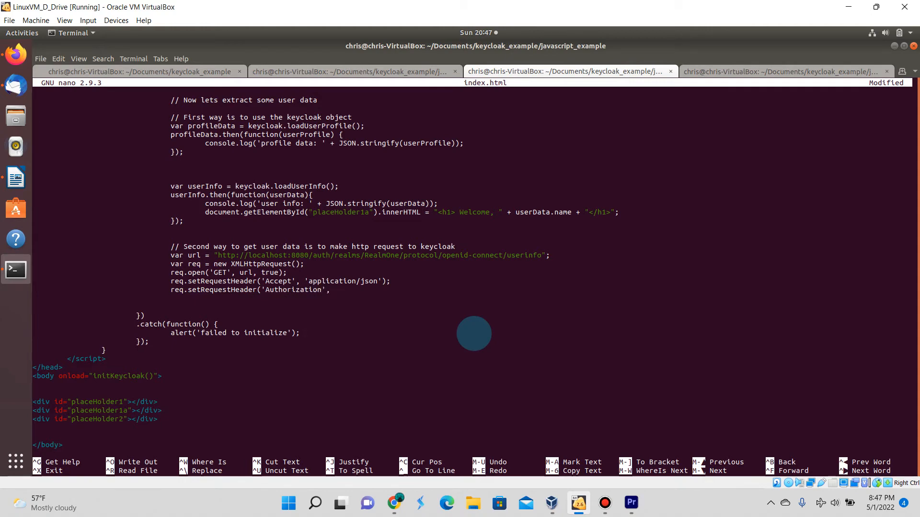
type("'bea")
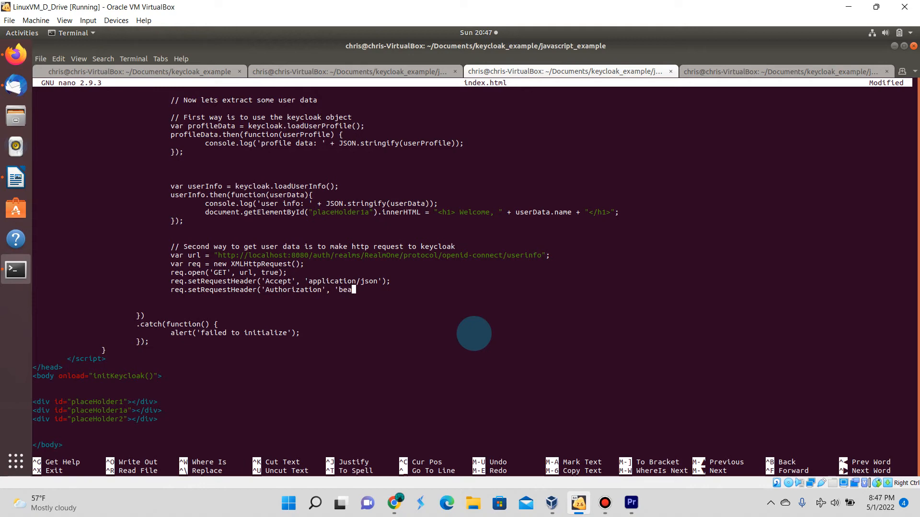
type("rer ' + ey")
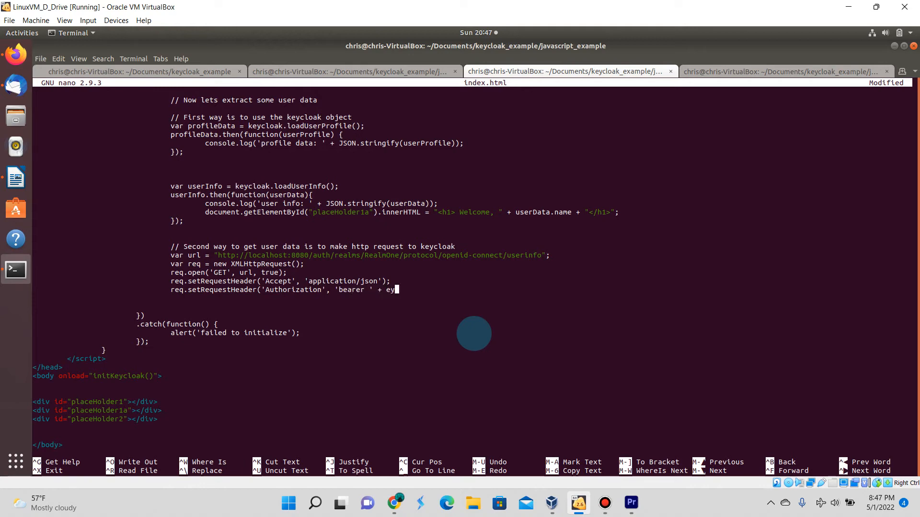
type("keycloak.")
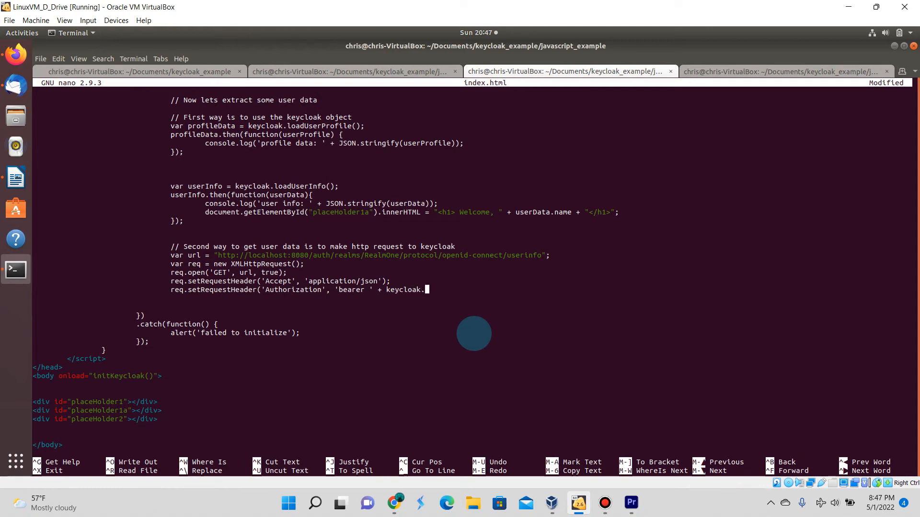
type("token);")
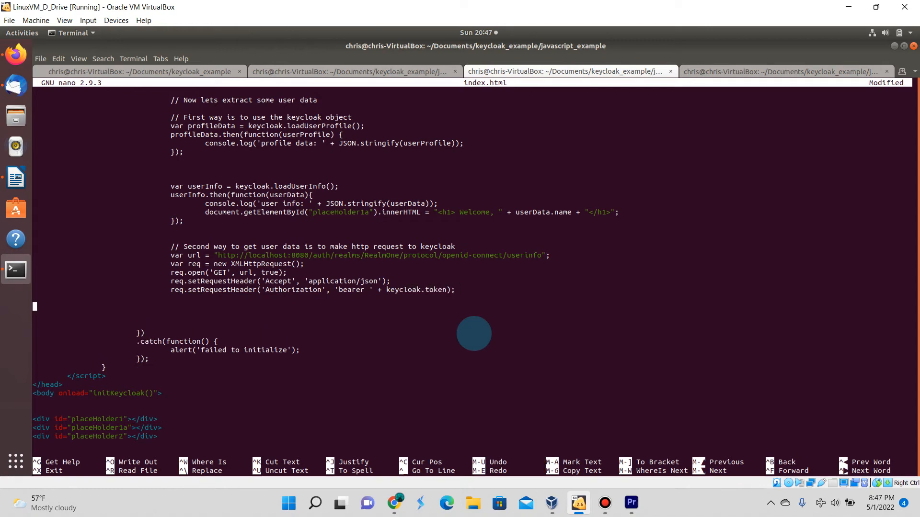
type("var data = \"\";")
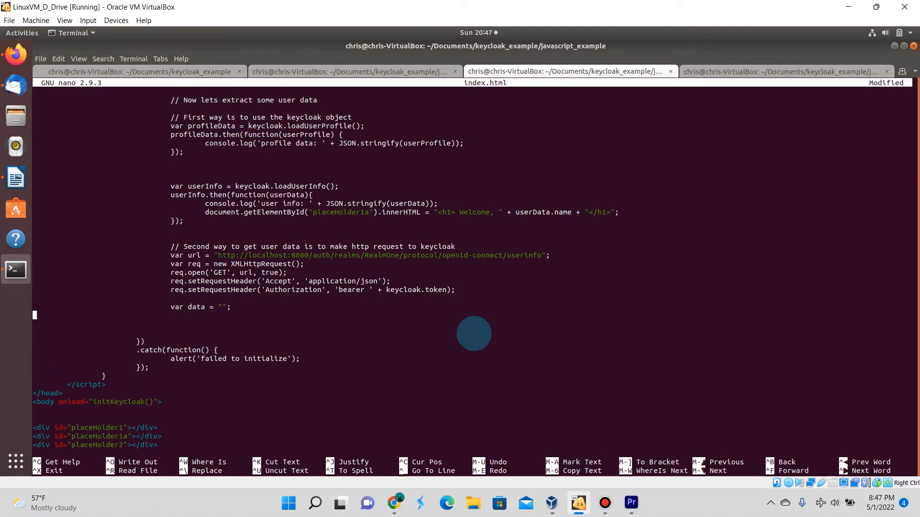
Step: Begin the req.onreadystatechange handler function
type("r")
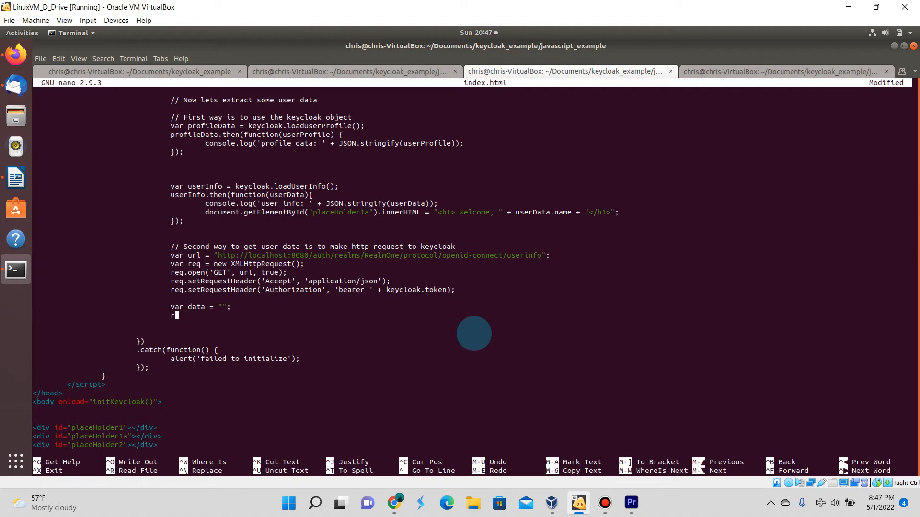
type("eq.on")
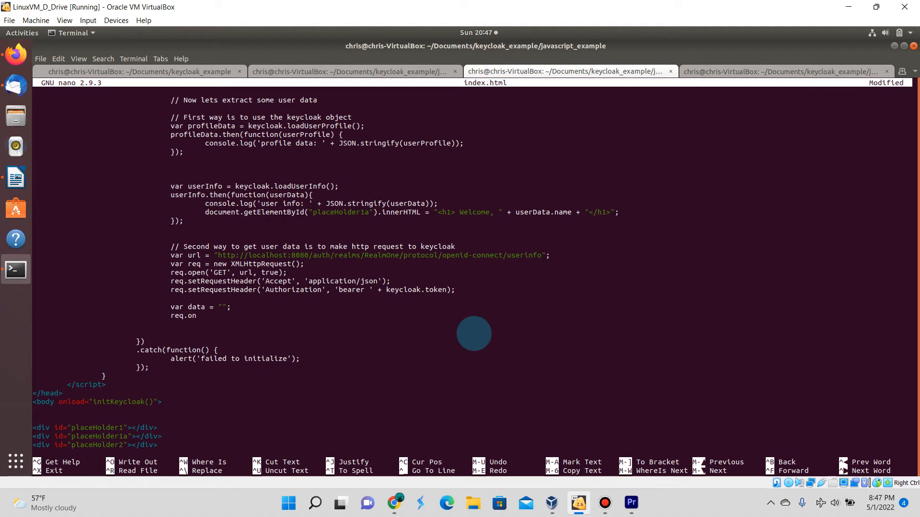
type("ready")
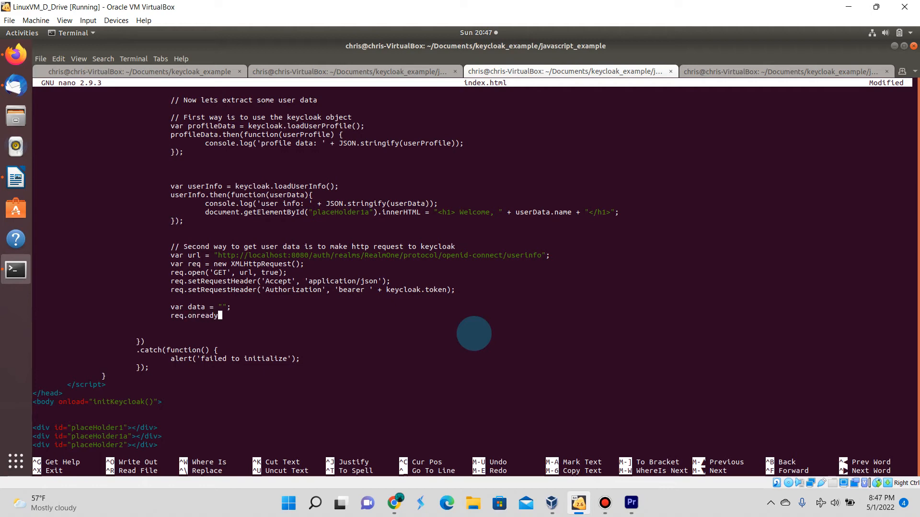
type("statechange = function")
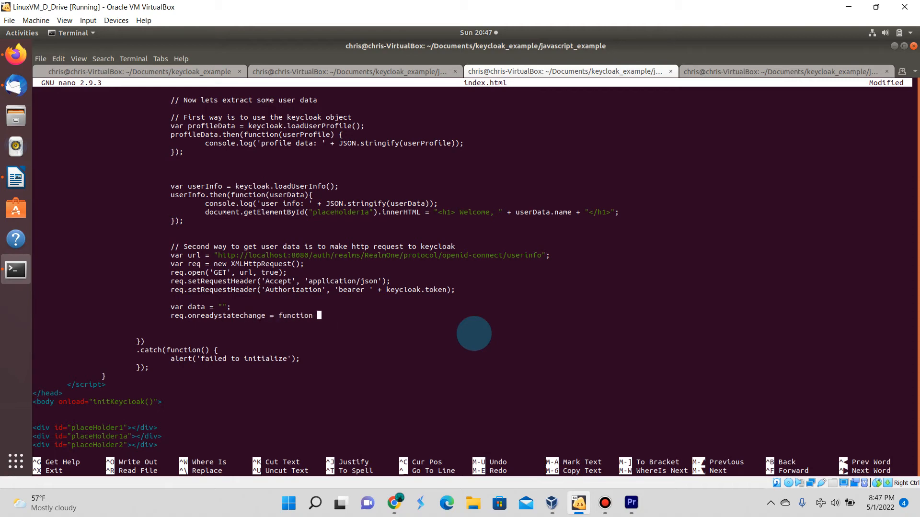
type("() {")
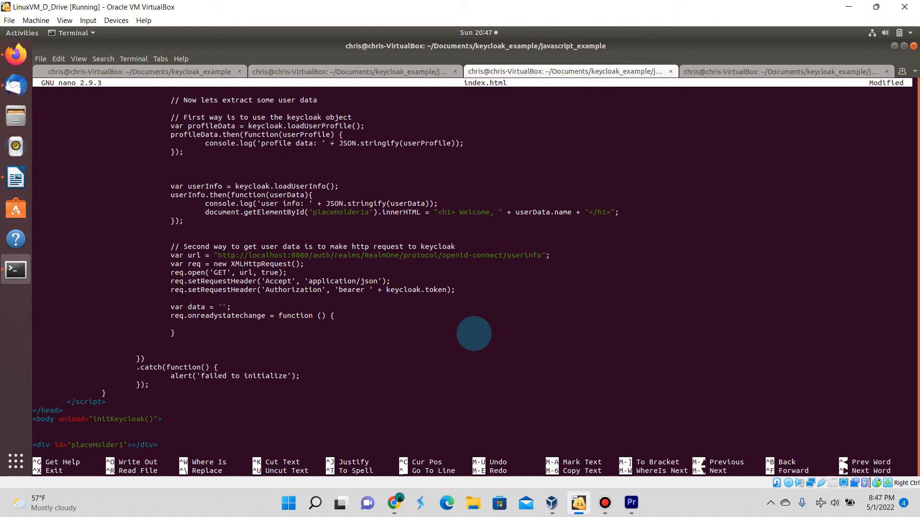
Step: Add a readyState == 4 check with a nested status == 200 check
type("if (req")
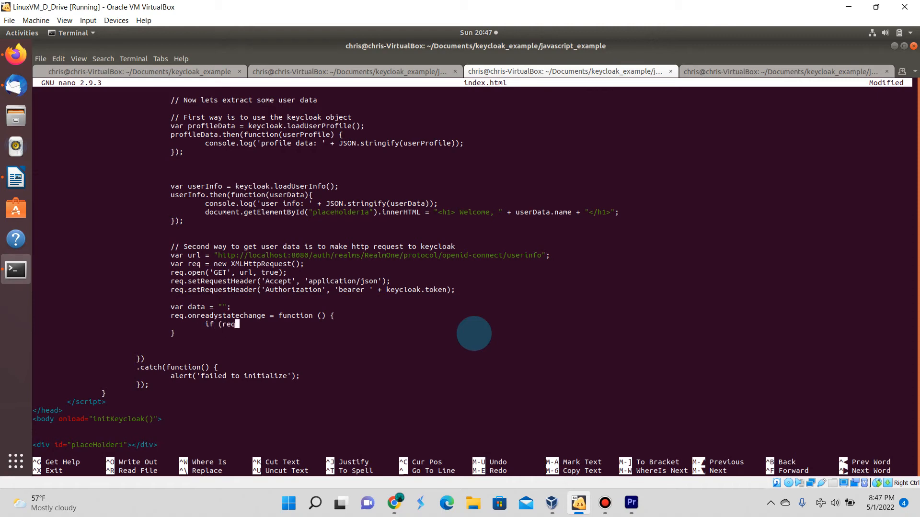
type(".readyStat")
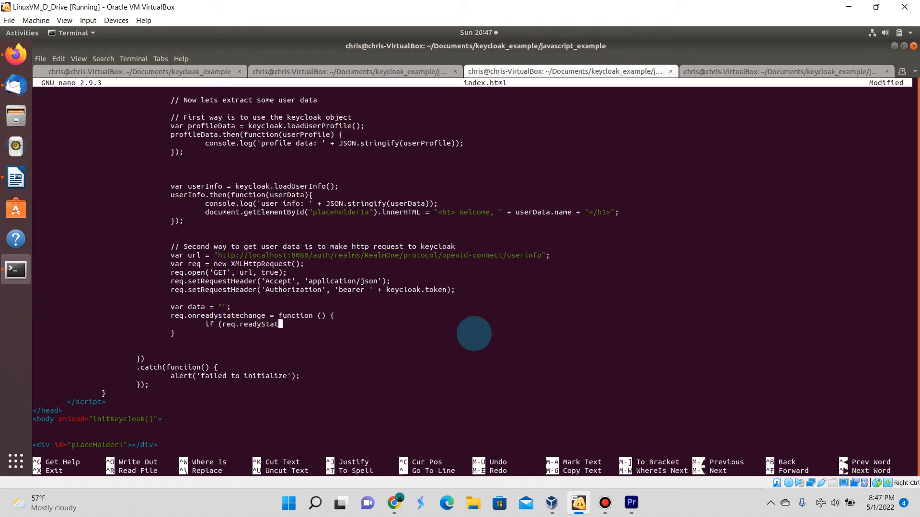
type("== 4) {")
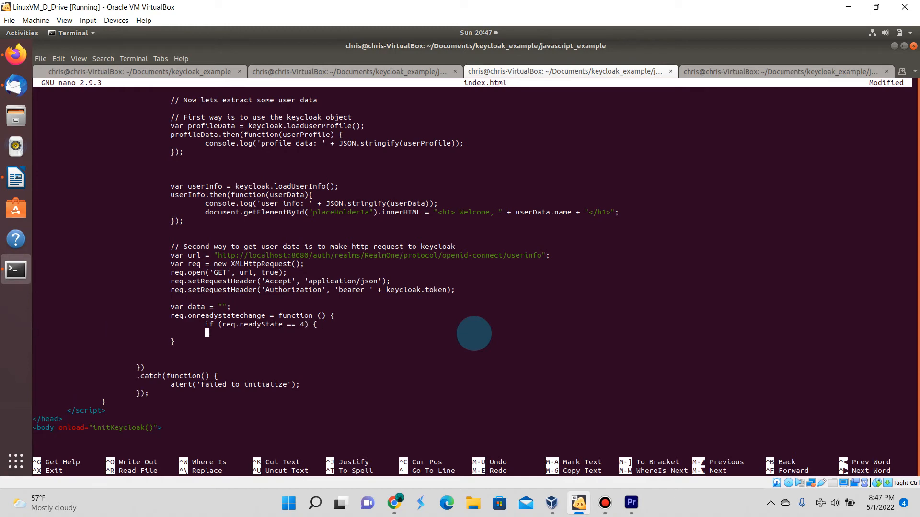
type("if (req")
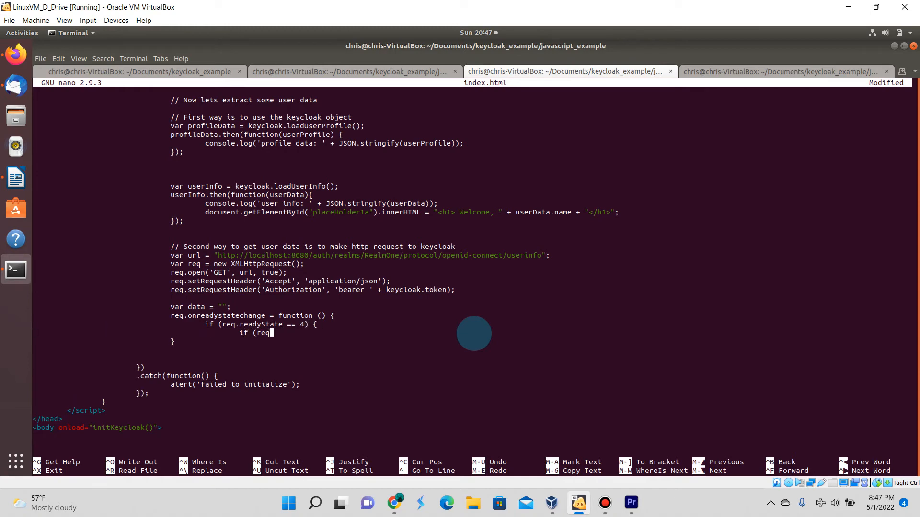
type(".status == 200) {")
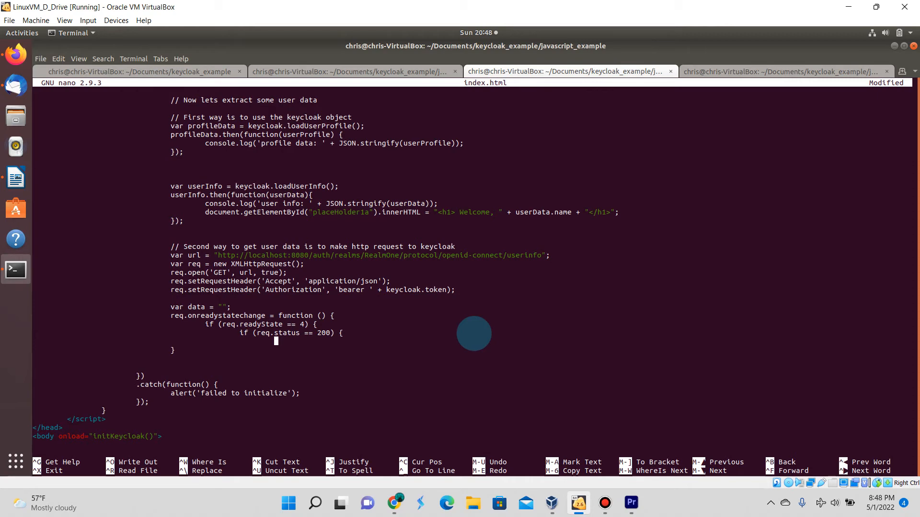
Step: Parse the response text into data with JSON.parse
type("data")
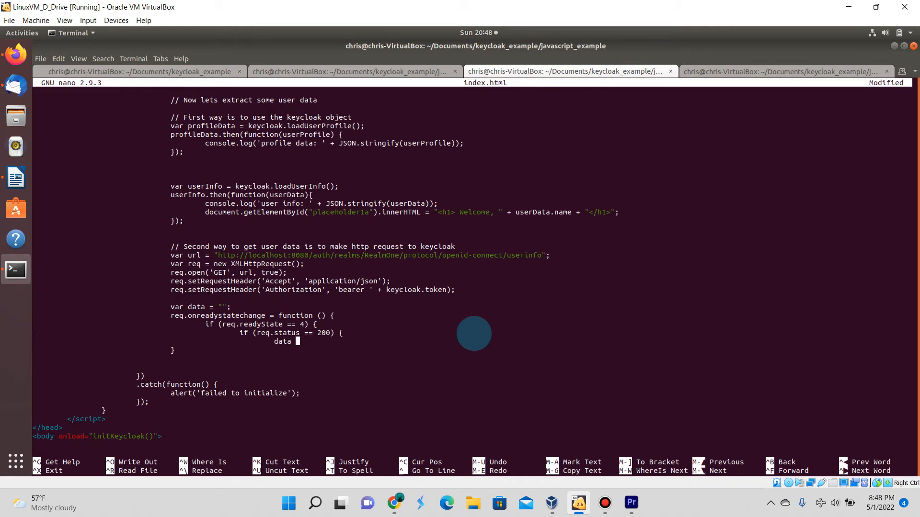
type("= JSON.")
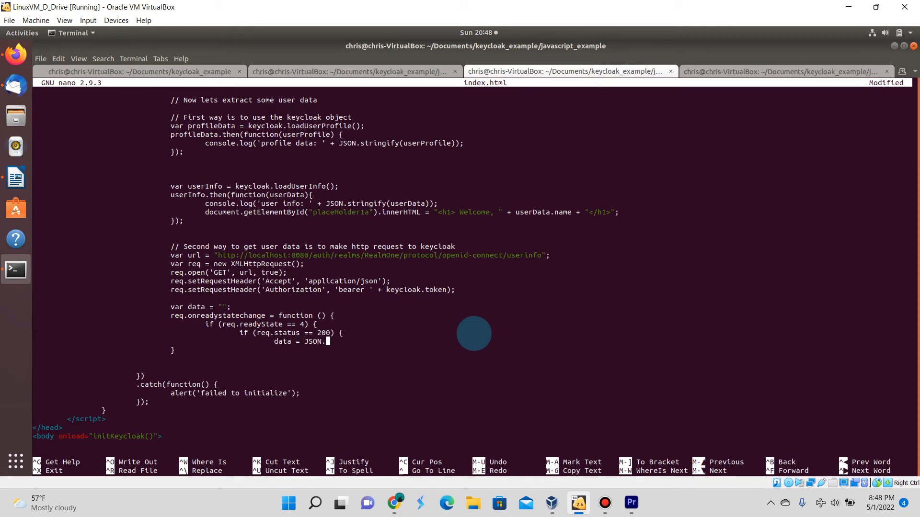
type("parse(req.responseT")
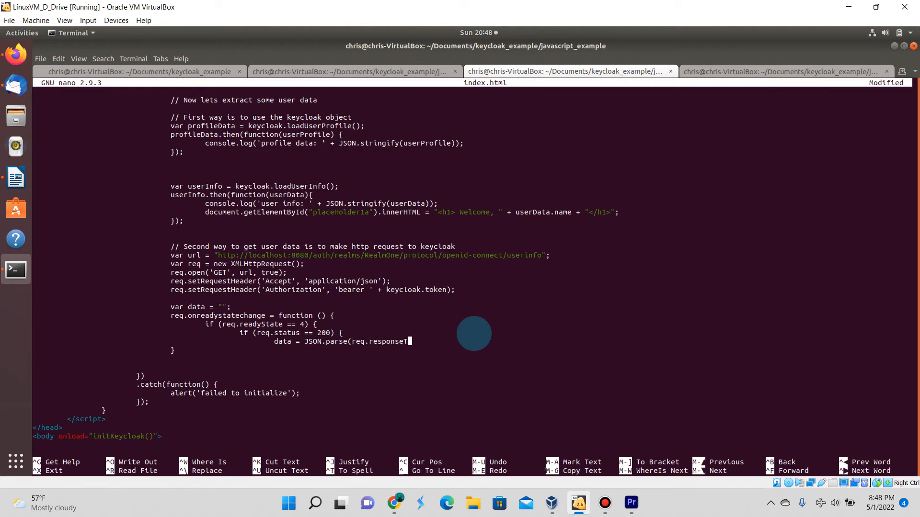
type("ext);")
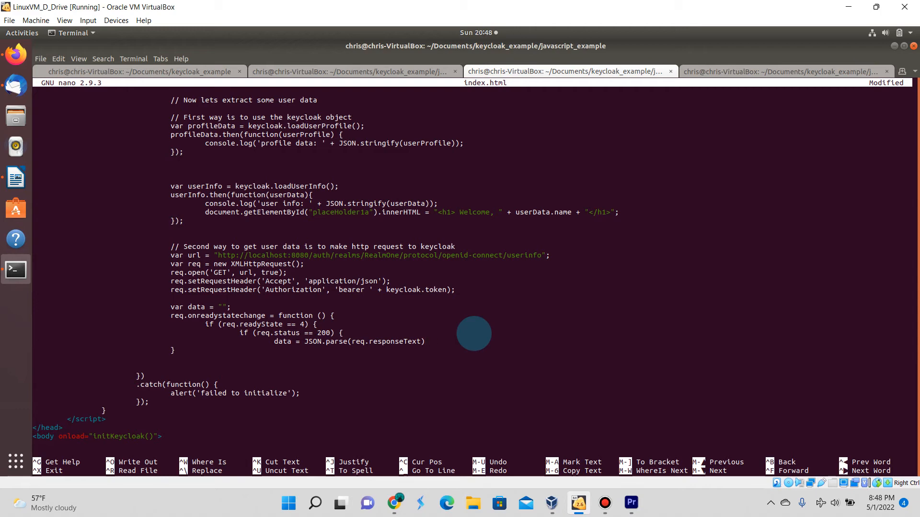
type(";")
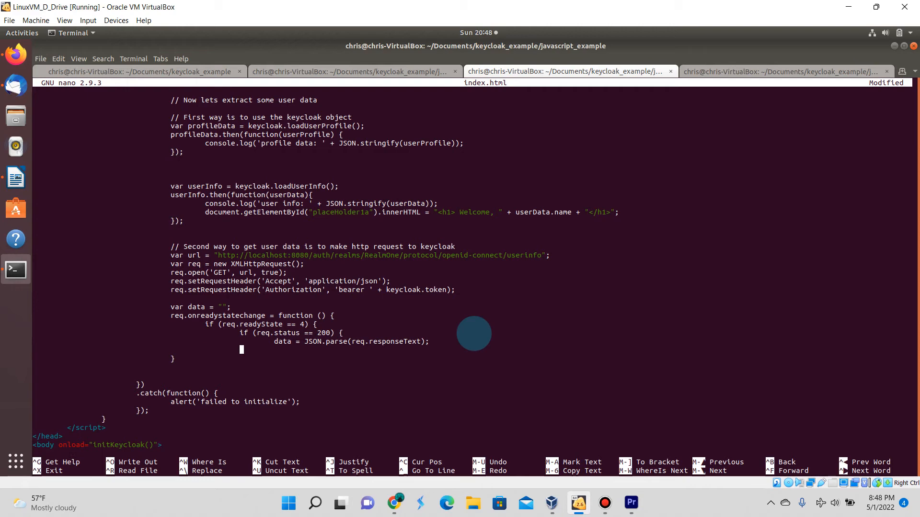
Step: Log 'data: ' plus JSON.stringify(data) to the console
type("console.lo")
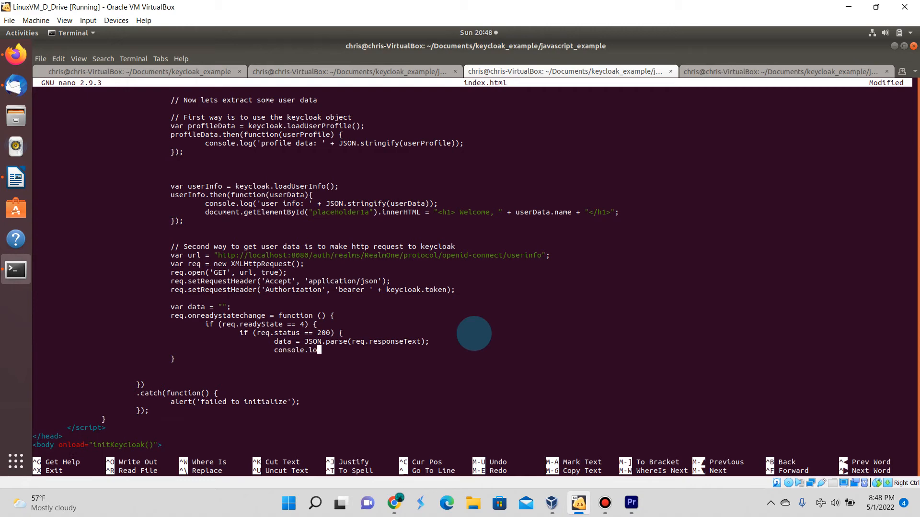
type("g('data: '")
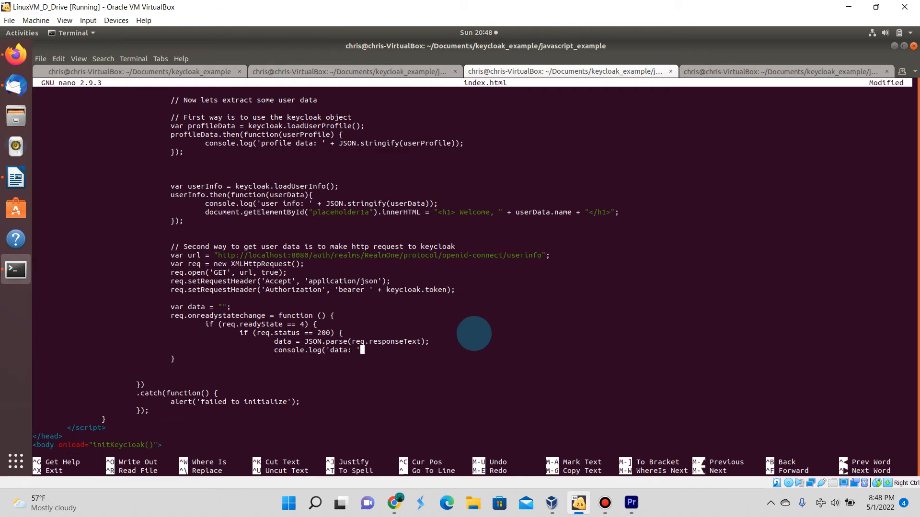
type("+ JSON.st")
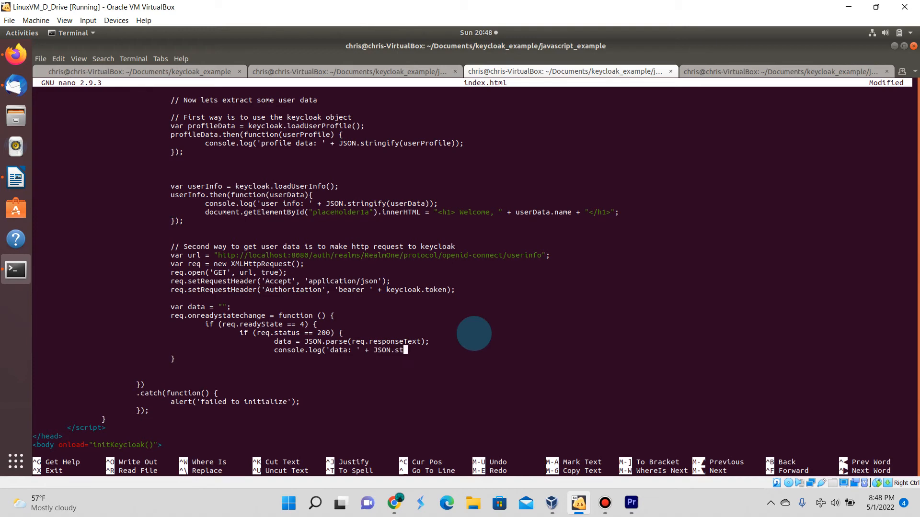
type("ingify(")
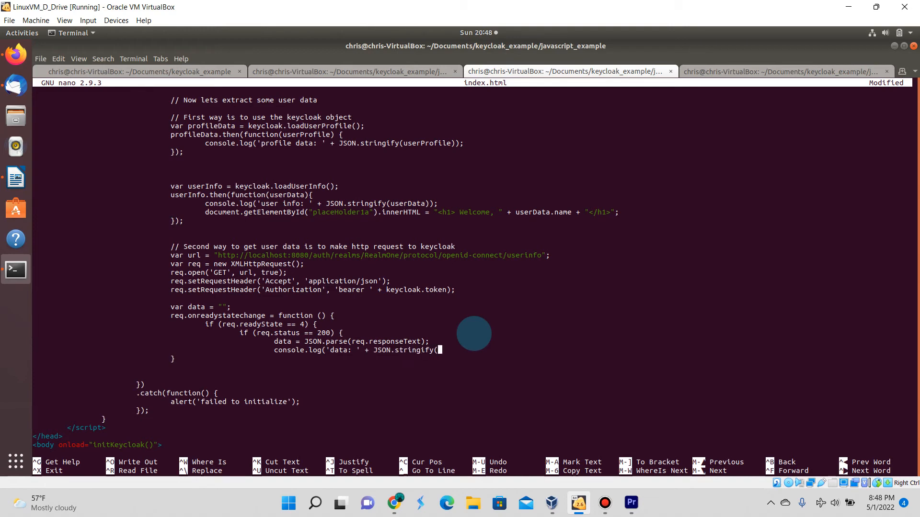
type("data))")
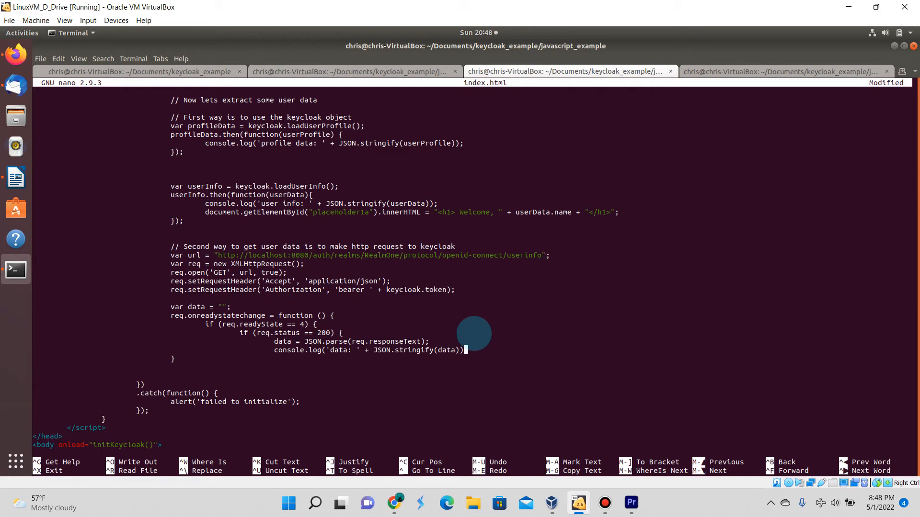
type(";")
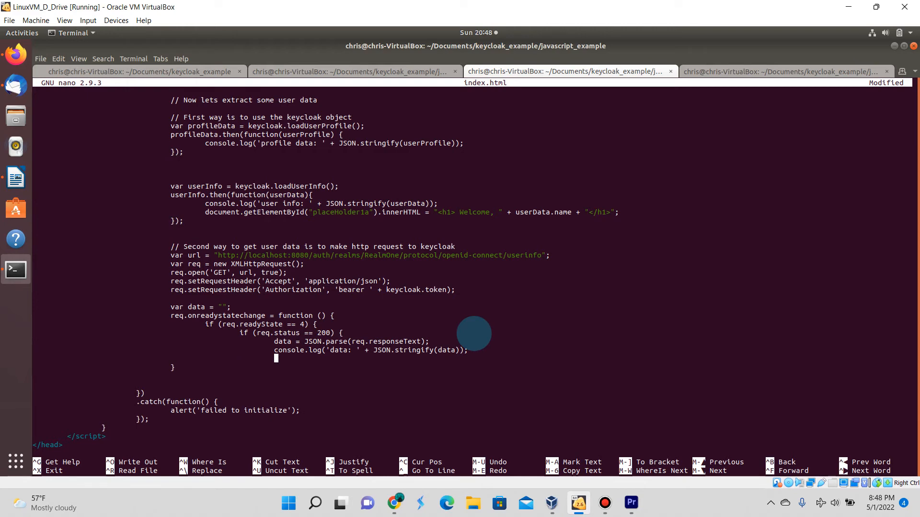
Step: Write a paragraph containing data.email into the placeHolder1b element's innerHTML
type("document.ge")
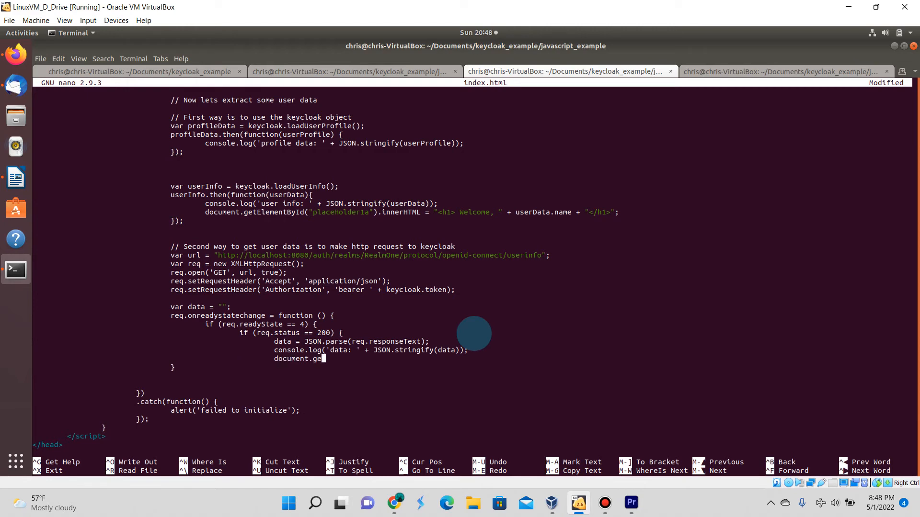
type("tElementBy")
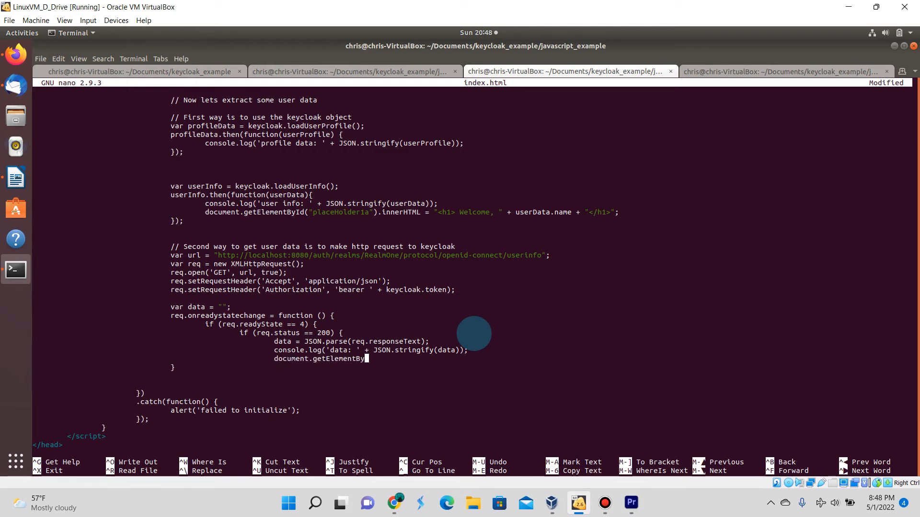
type("('")
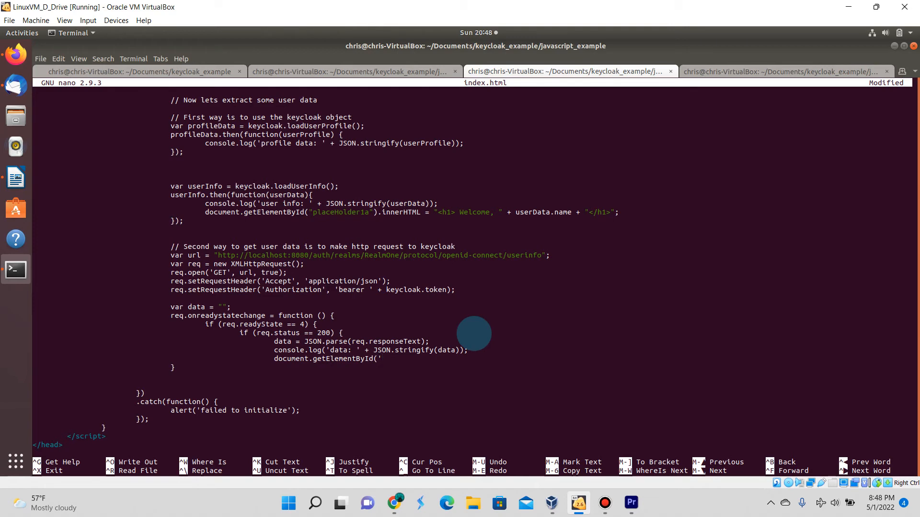
type("\"plac")
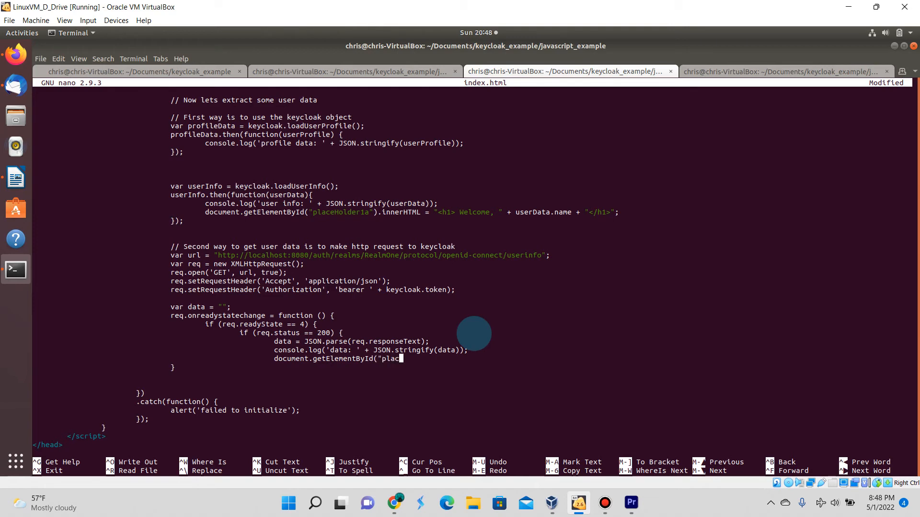
type("eHolder1")
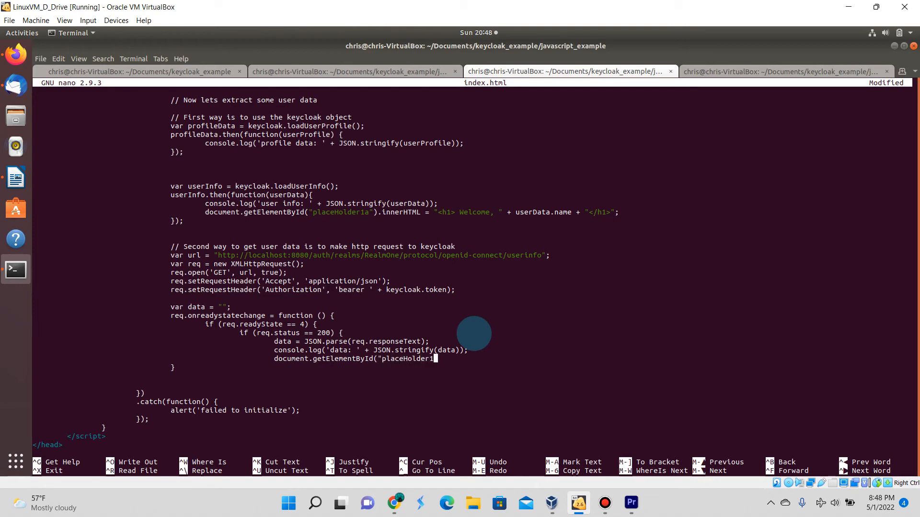
type("b\").in")
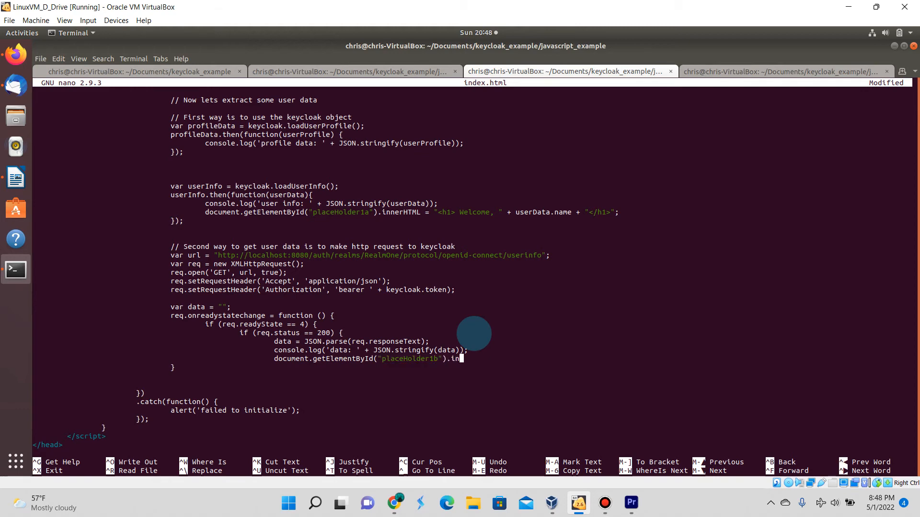
type("nerHTML =")
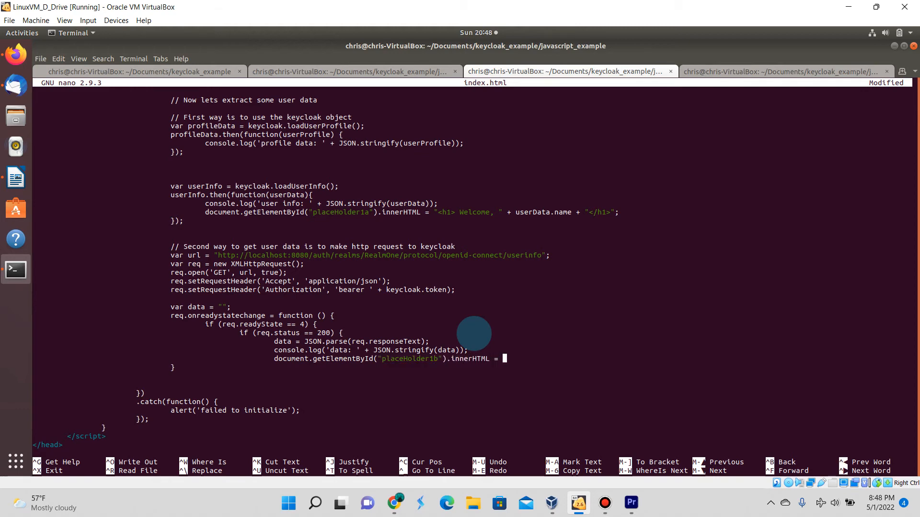
type("\"")
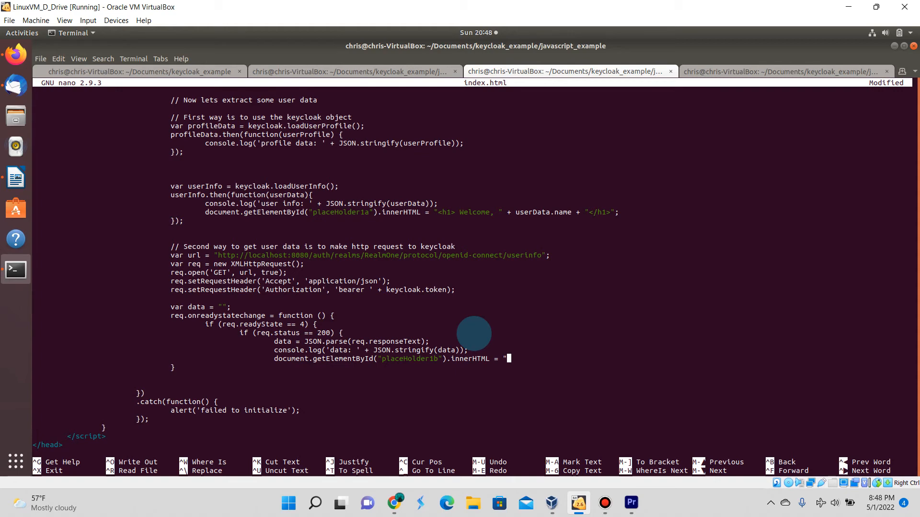
type("<")
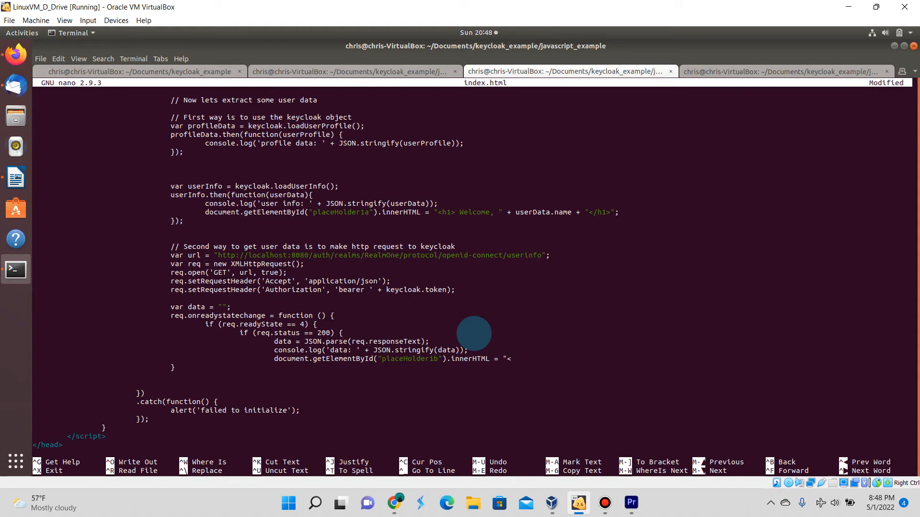
type("<p>Your email is:")
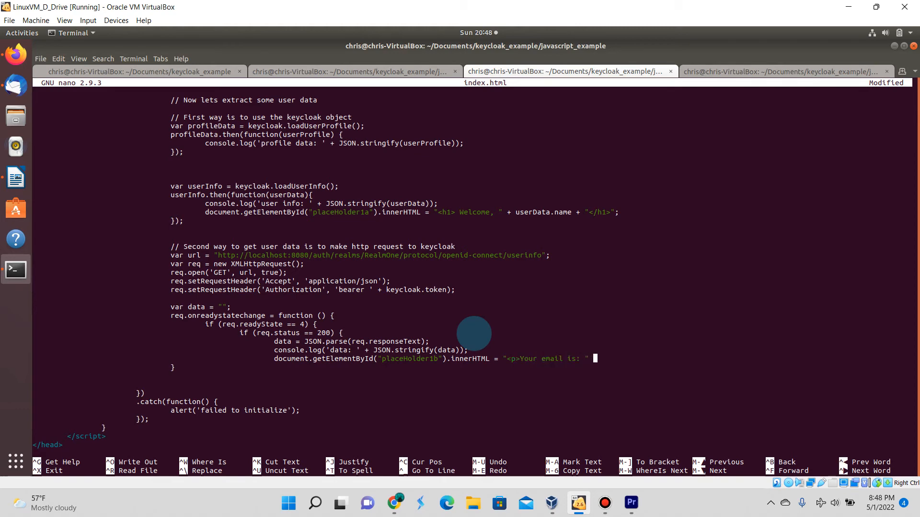
type("+ data.email")
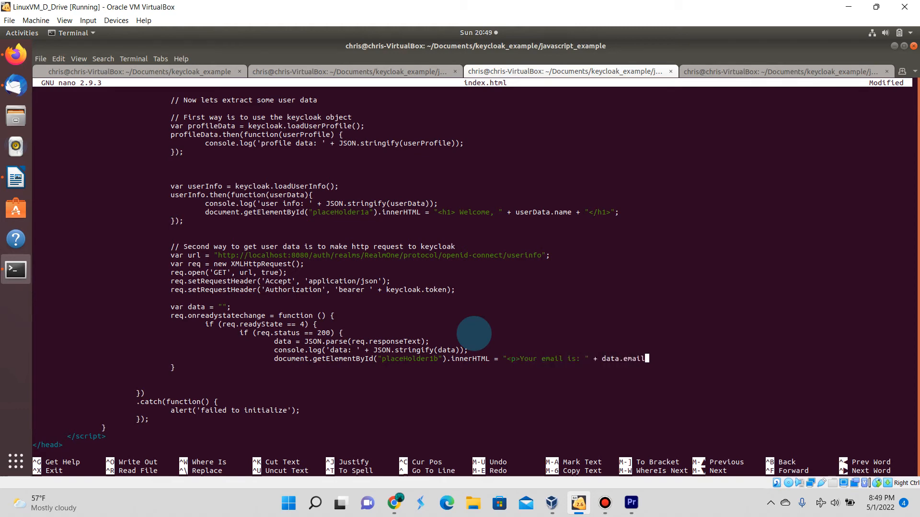
type("+ \"</")
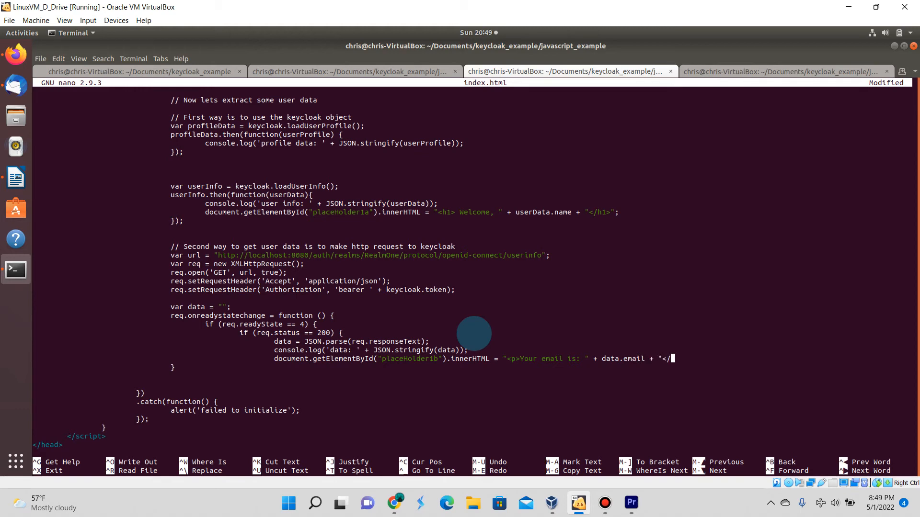
type("p>\";")
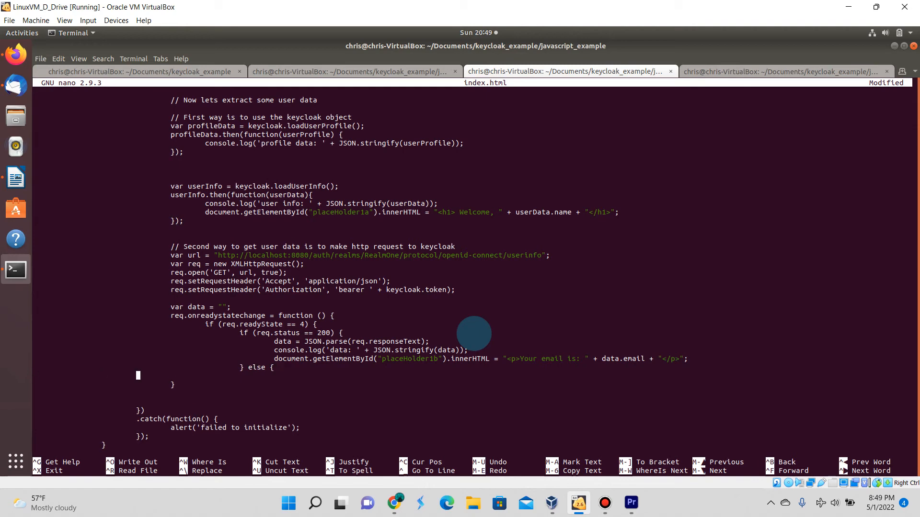
Step: Log 'error' in the else branch and add req.send() after the handler
type("co")
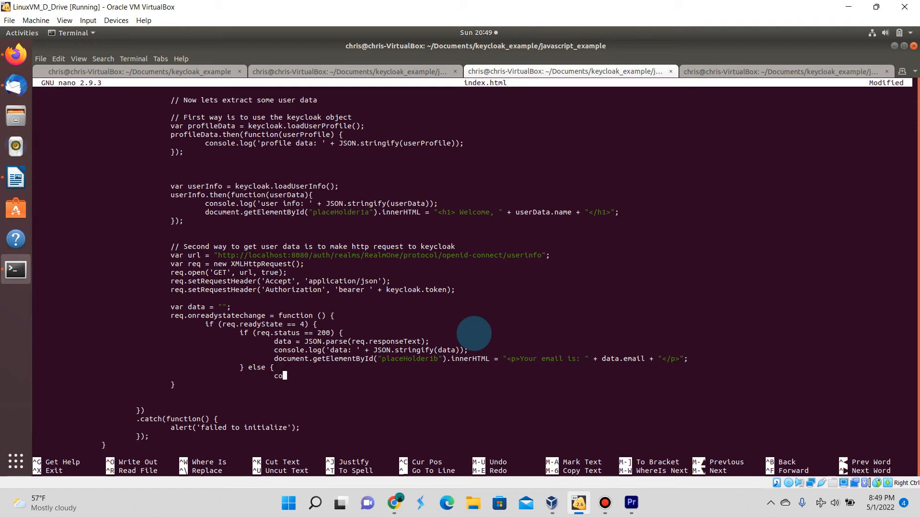
type("nsole.log('er")
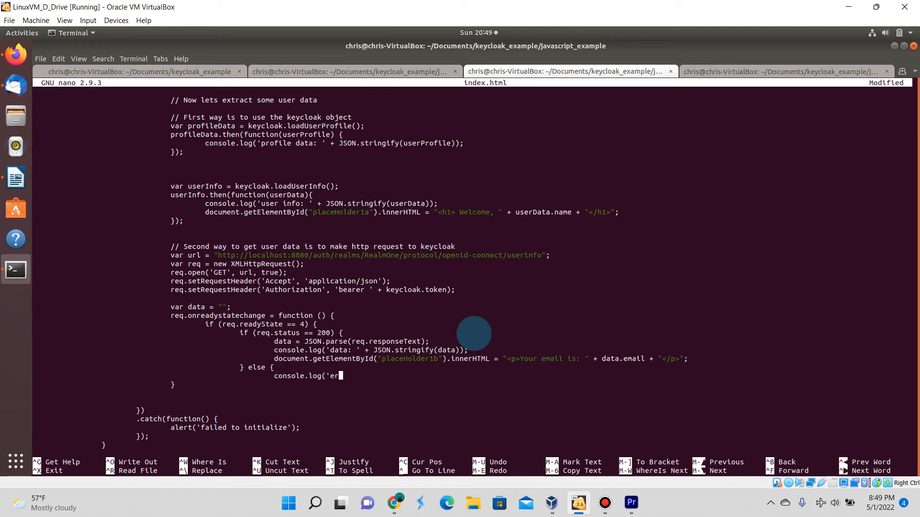
type("ror');")
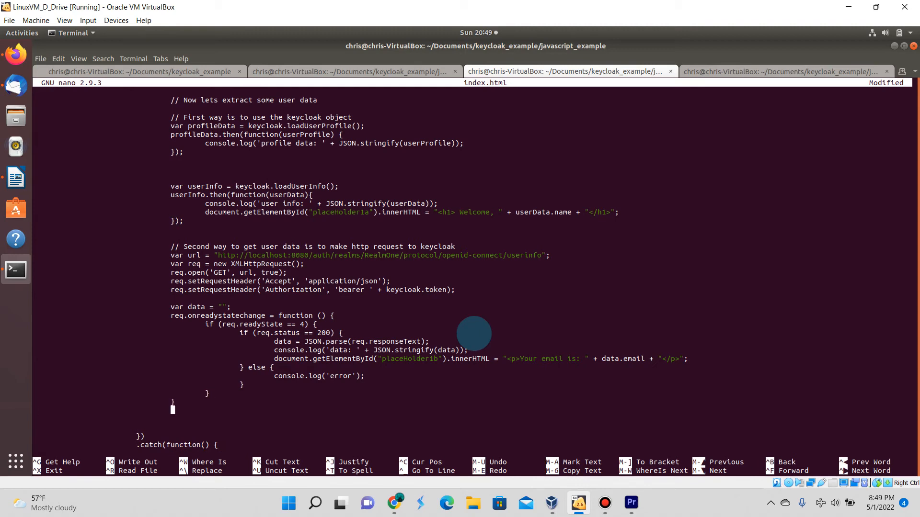
type("req.")
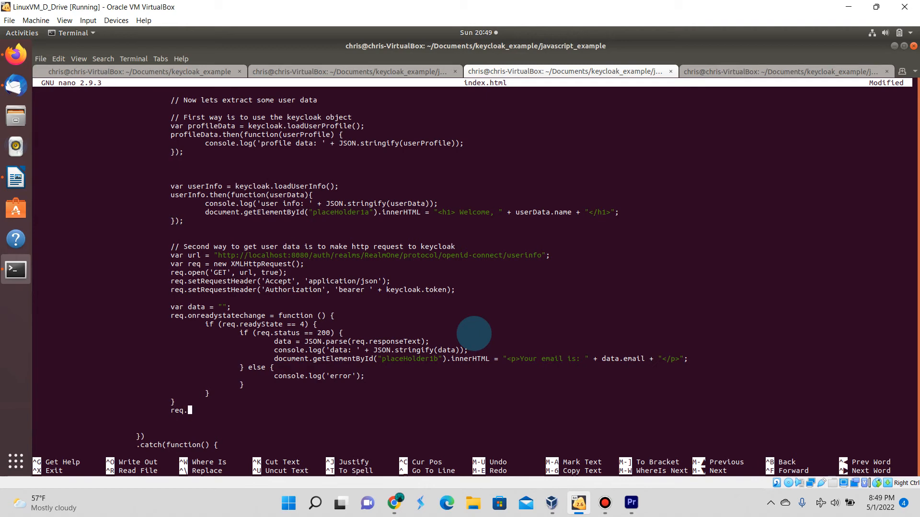
type("send();")
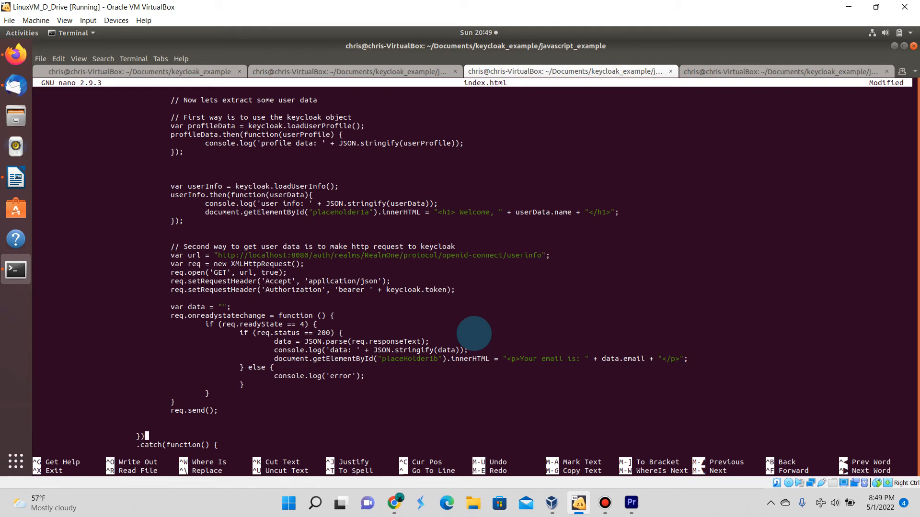
scroll("down", 3)
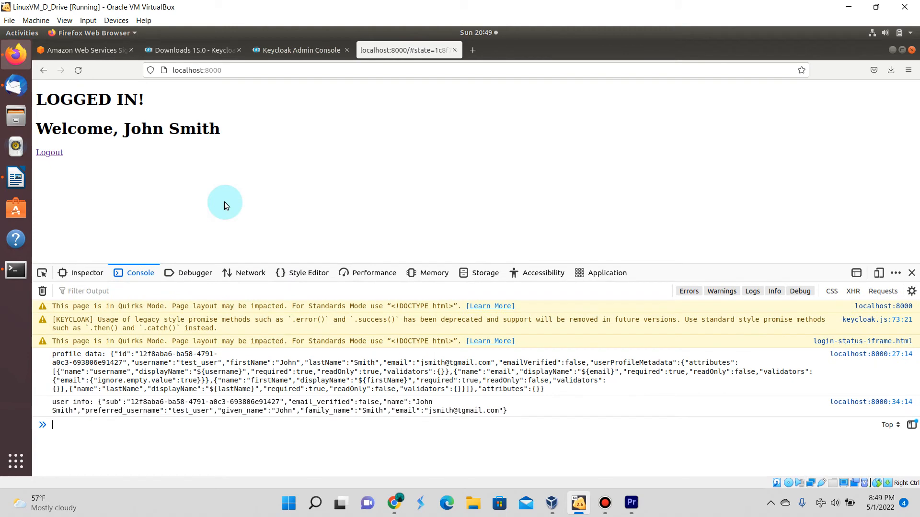
Step: Reload the app page and highlight the newly displayed email address
left_click(78, 70)
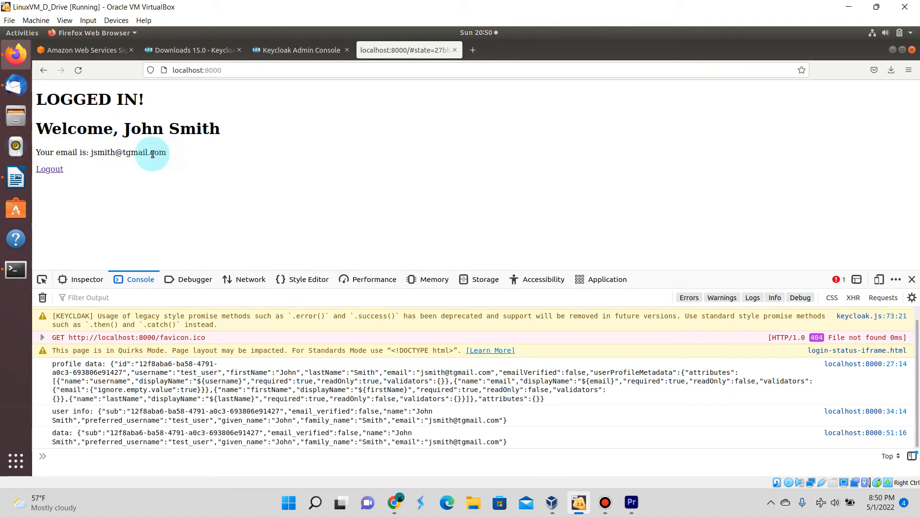
left_click_drag(92, 152, 140, 153)
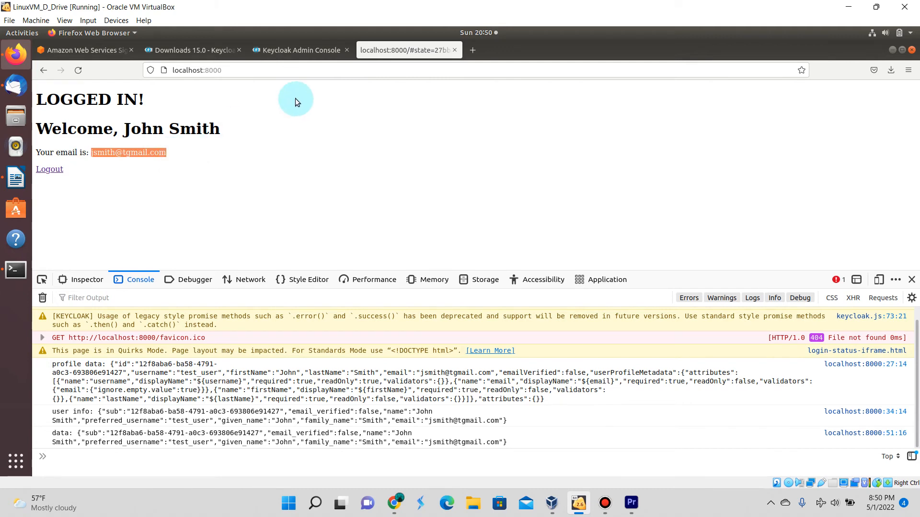
Step: Zoom in on test_user's details in the Admin Console to view the Email field
left_click(301, 50)
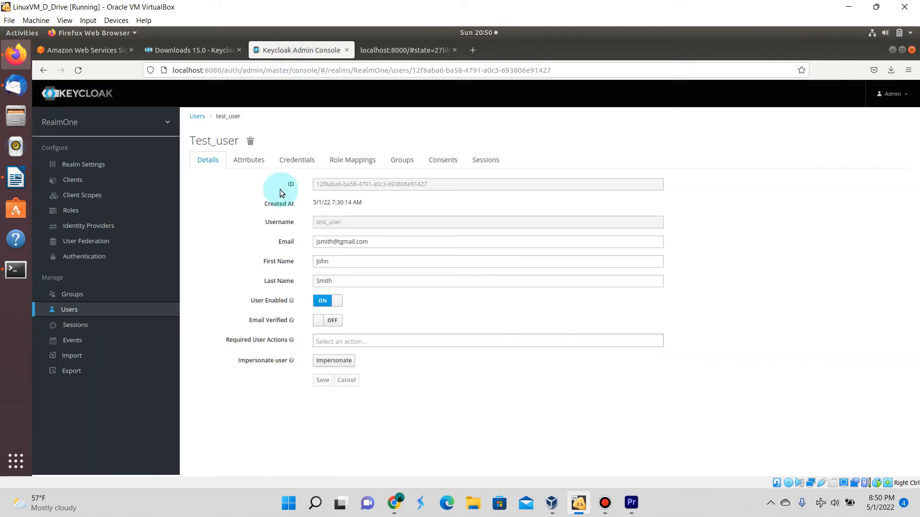
mouse_move(376, 251)
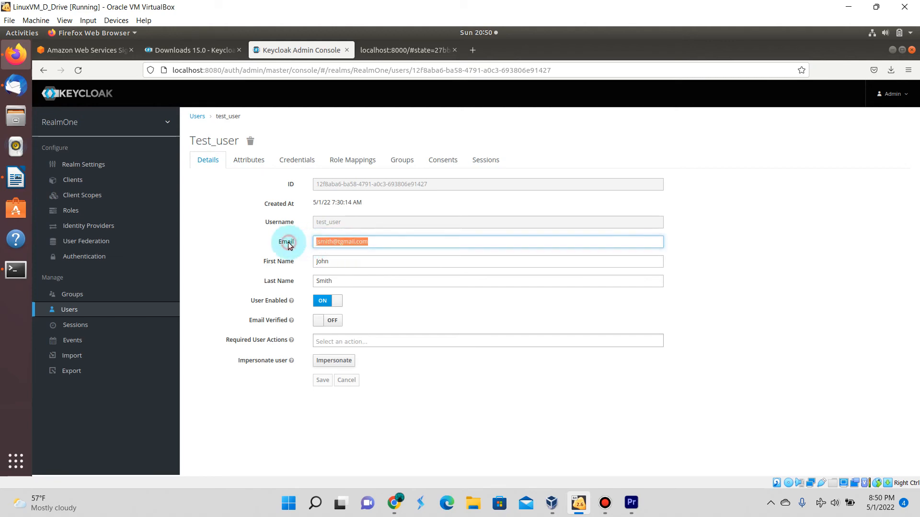
key("ctrl+plus")
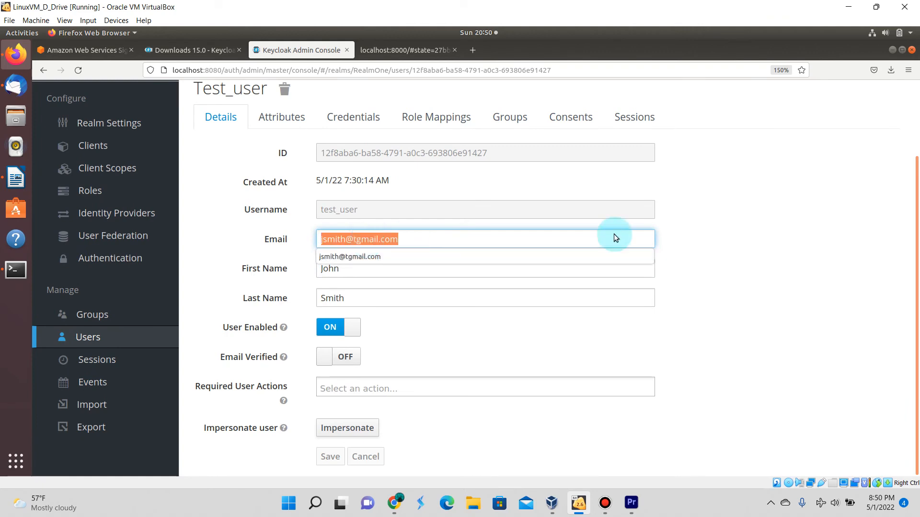
left_click(395, 49)
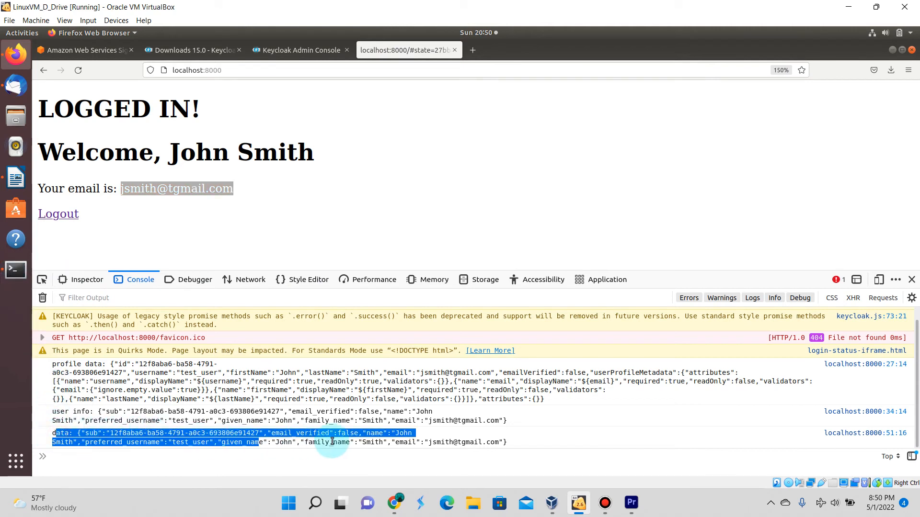
Step: Clear the console selection and bring the nano editor back into view
left_click(528, 445)
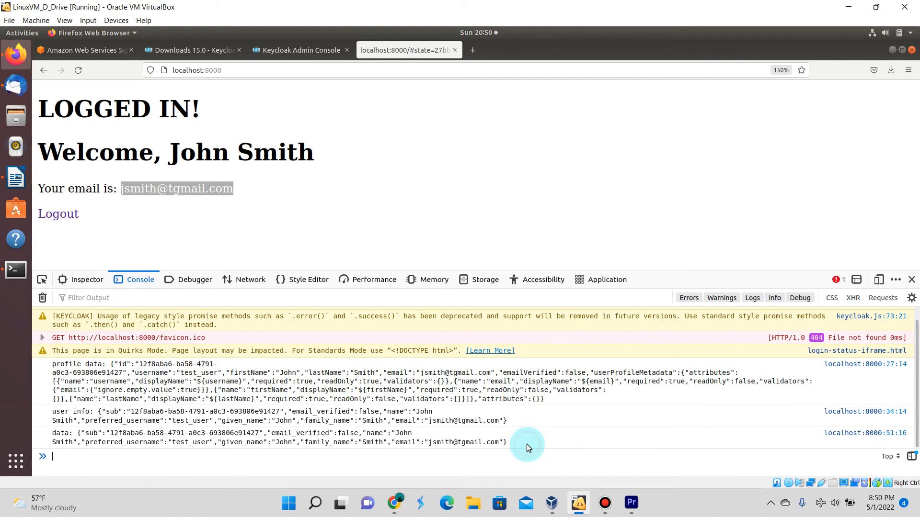
mouse_move(515, 448)
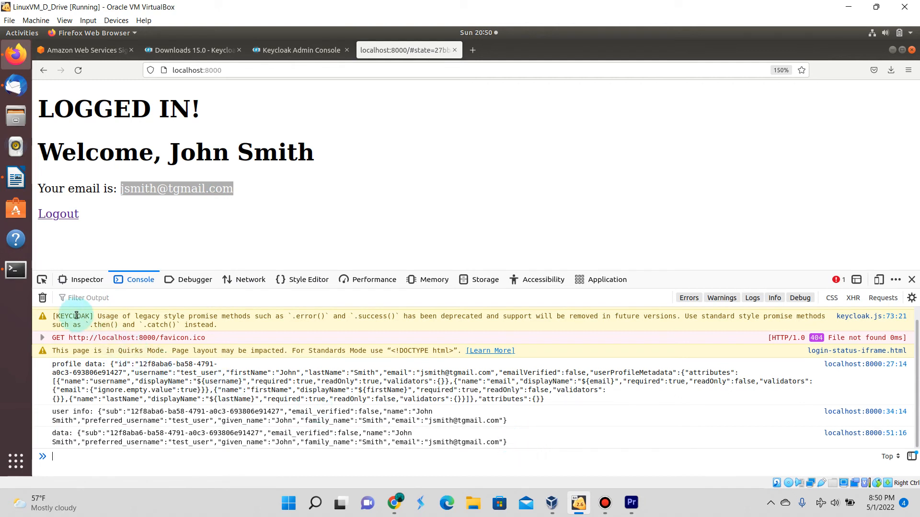
left_click(16, 270)
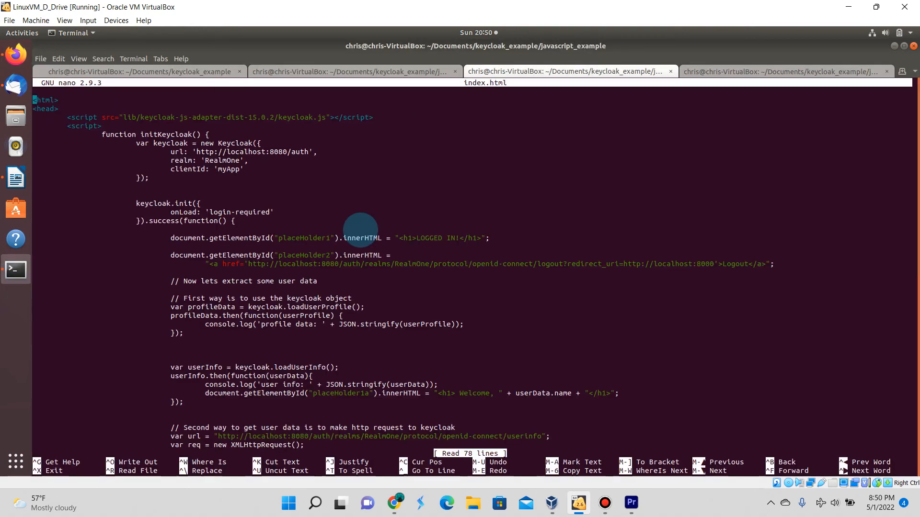
scroll("down", 3)
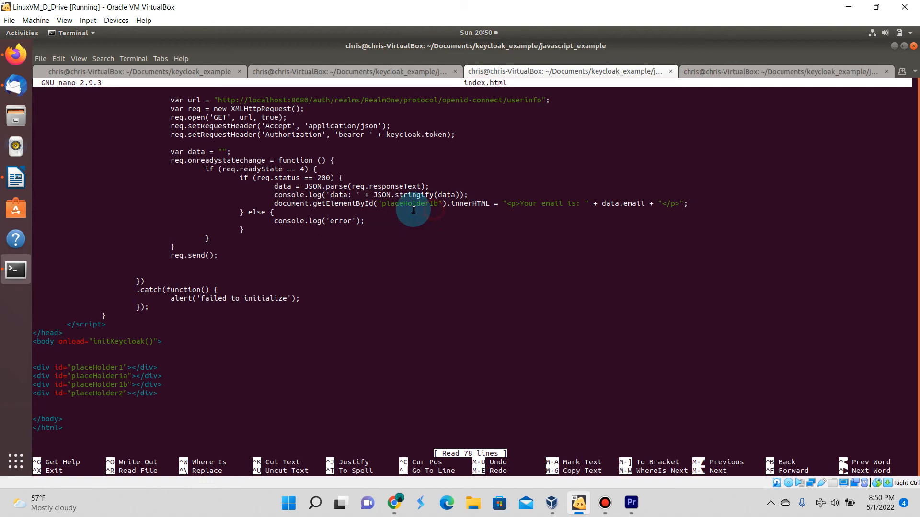
double_click(409, 204)
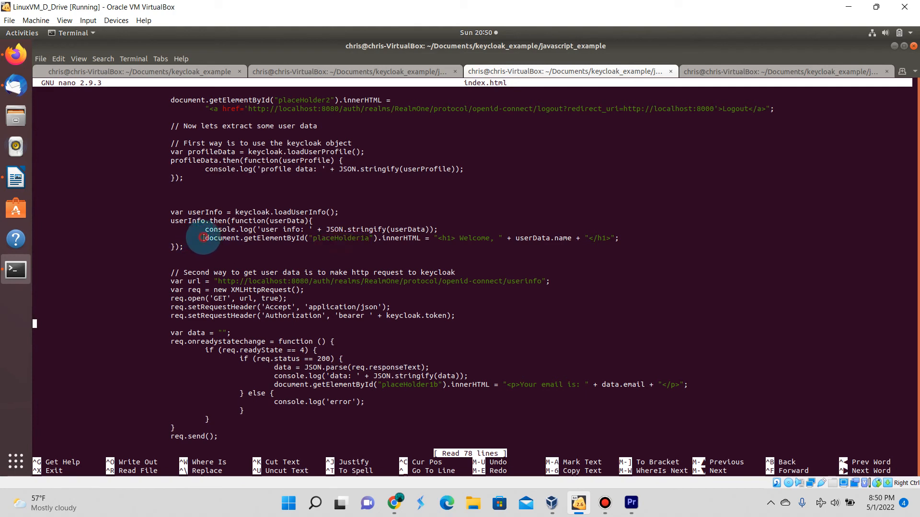
left_click_drag(204, 238, 616, 238)
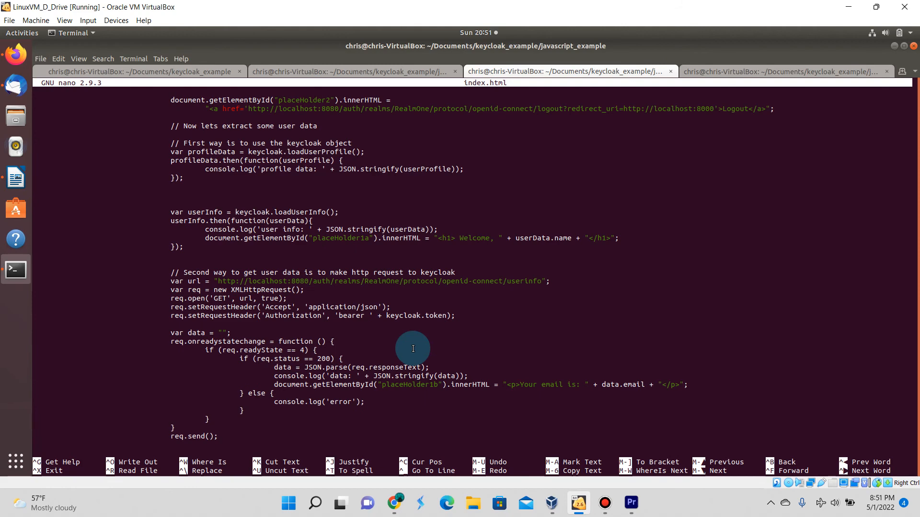
scroll("down", 3)
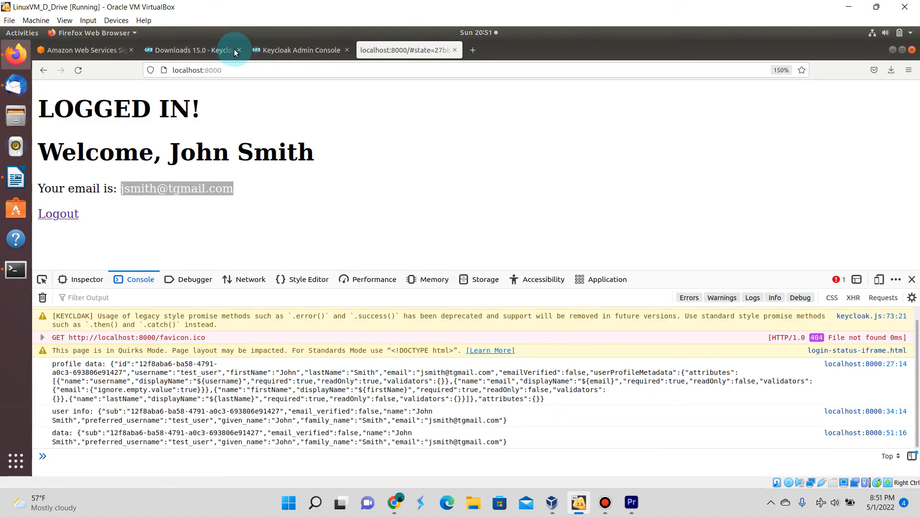
Step: Show myApp's active sessions, revealing test_user's single session, then return to the app page
left_click(302, 49)
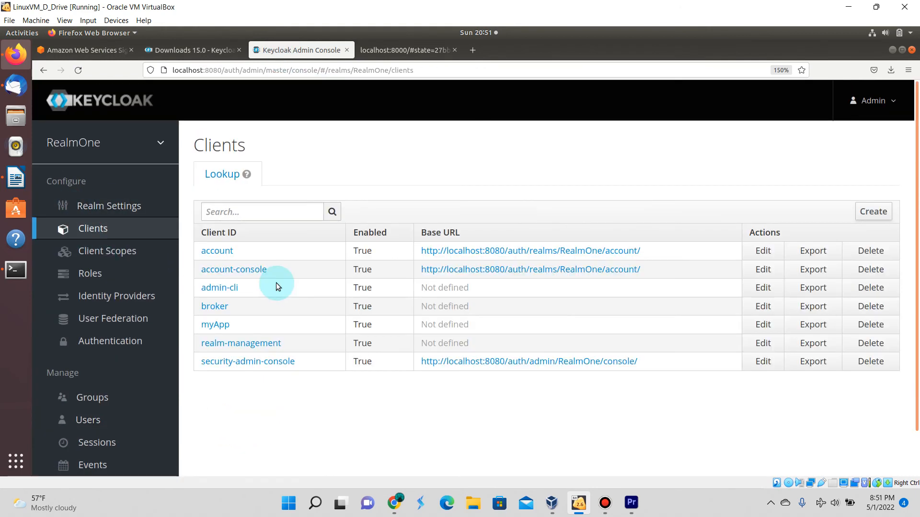
left_click(215, 324)
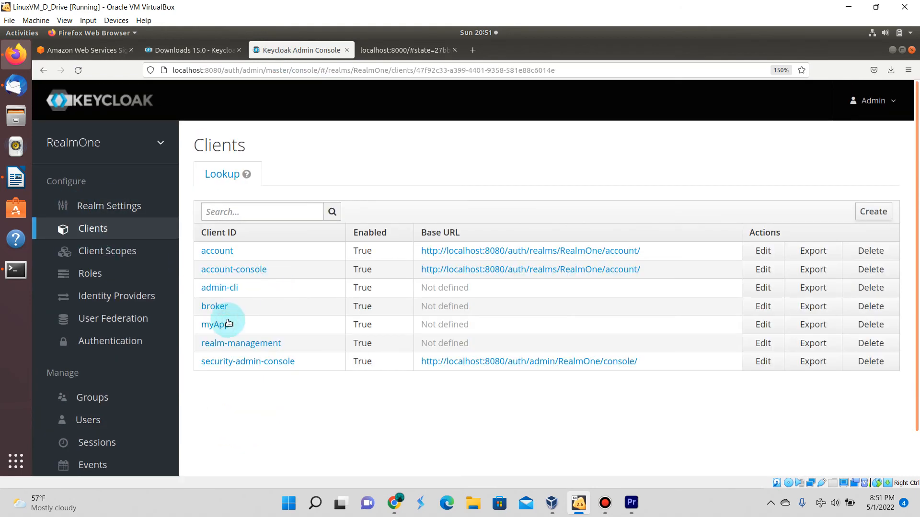
left_click(211, 324)
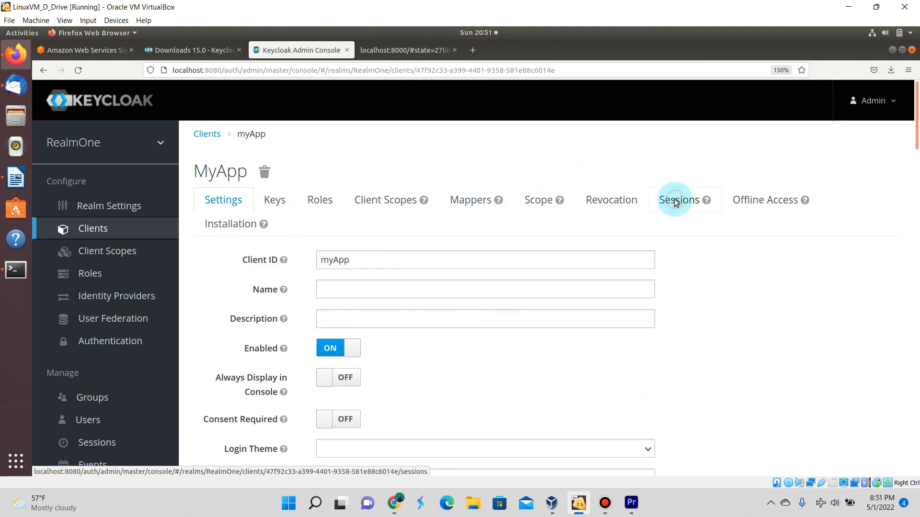
left_click(676, 199)
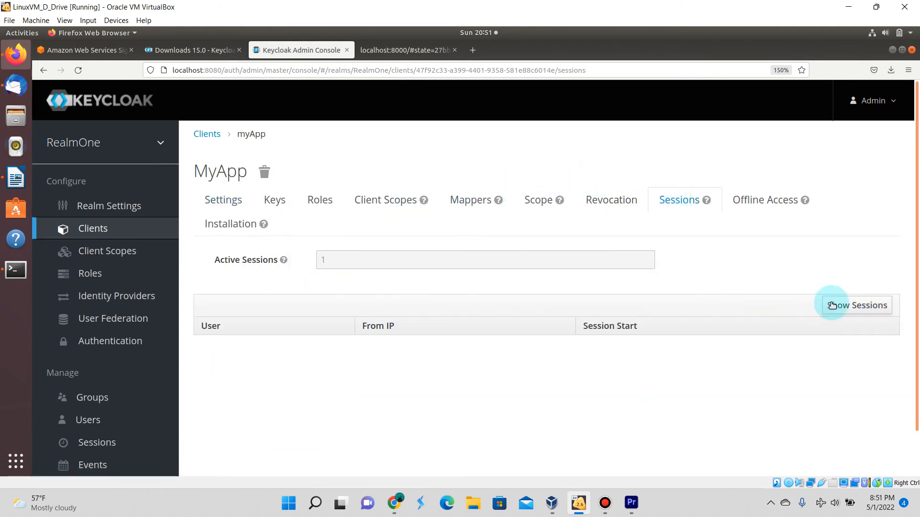
left_click(832, 305)
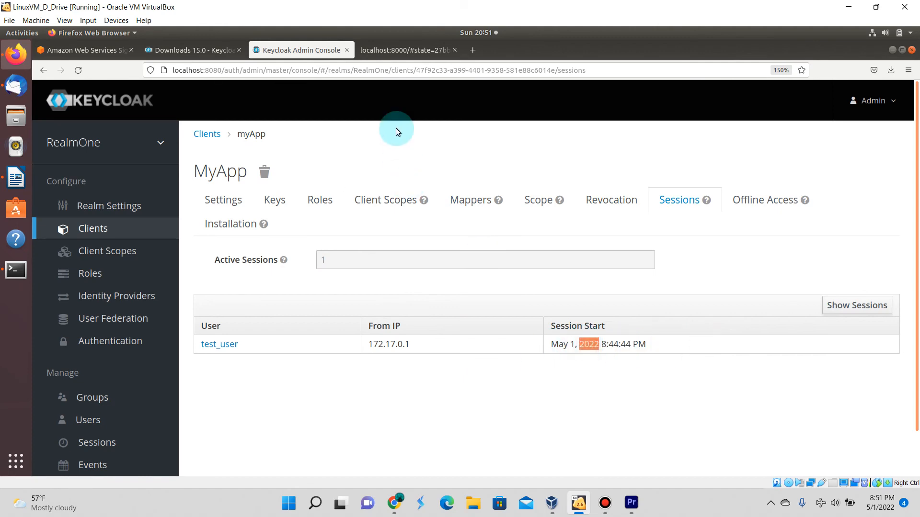
left_click(405, 50)
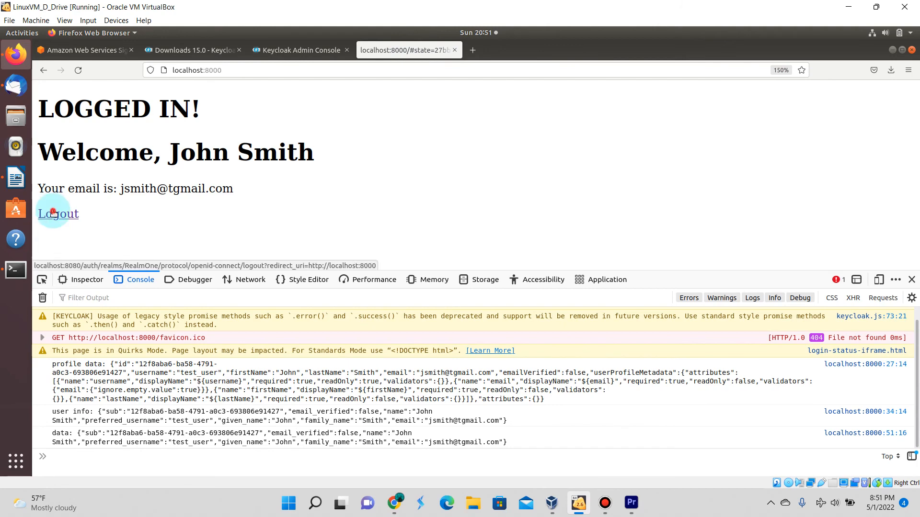
Step: Log test_user out of the app and return to the myApp session list
left_click(58, 214)
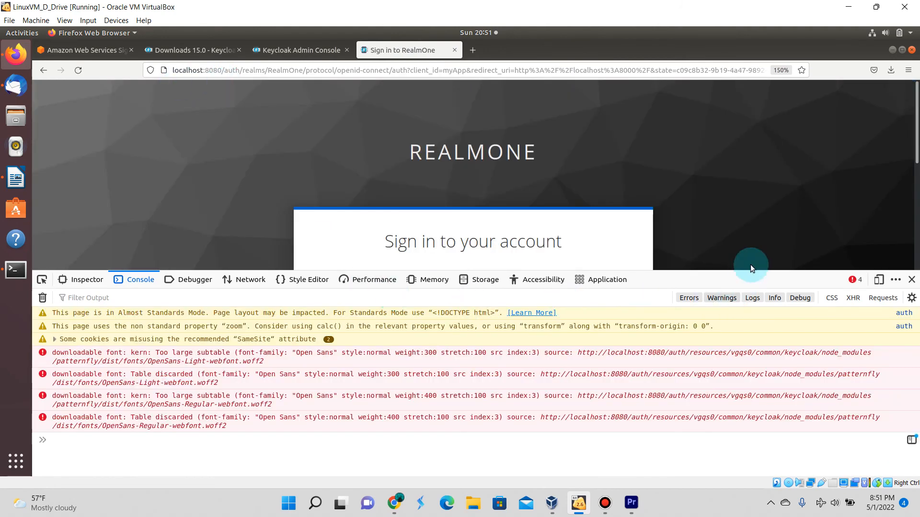
mouse_move(743, 271)
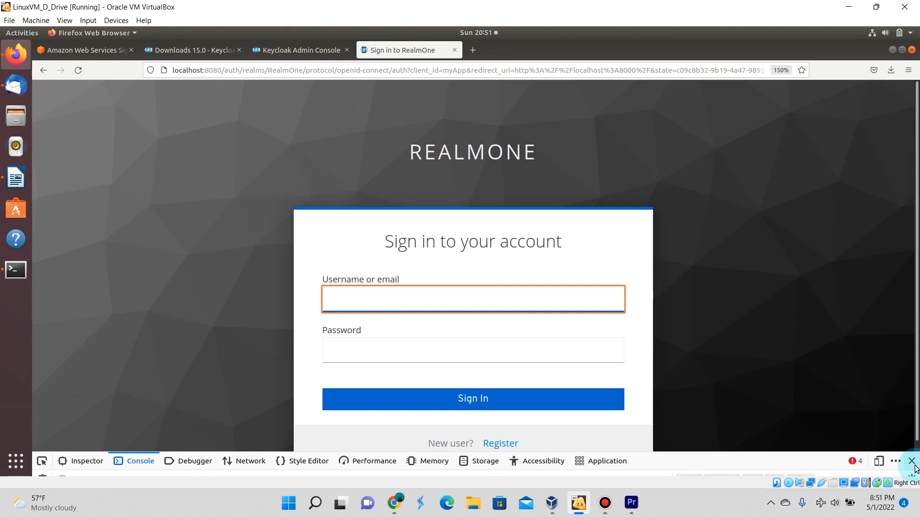
left_click(297, 50)
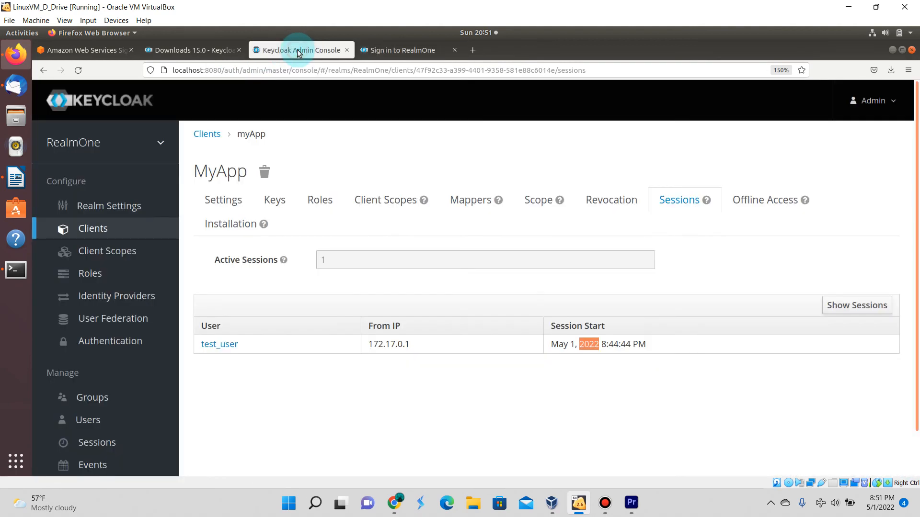